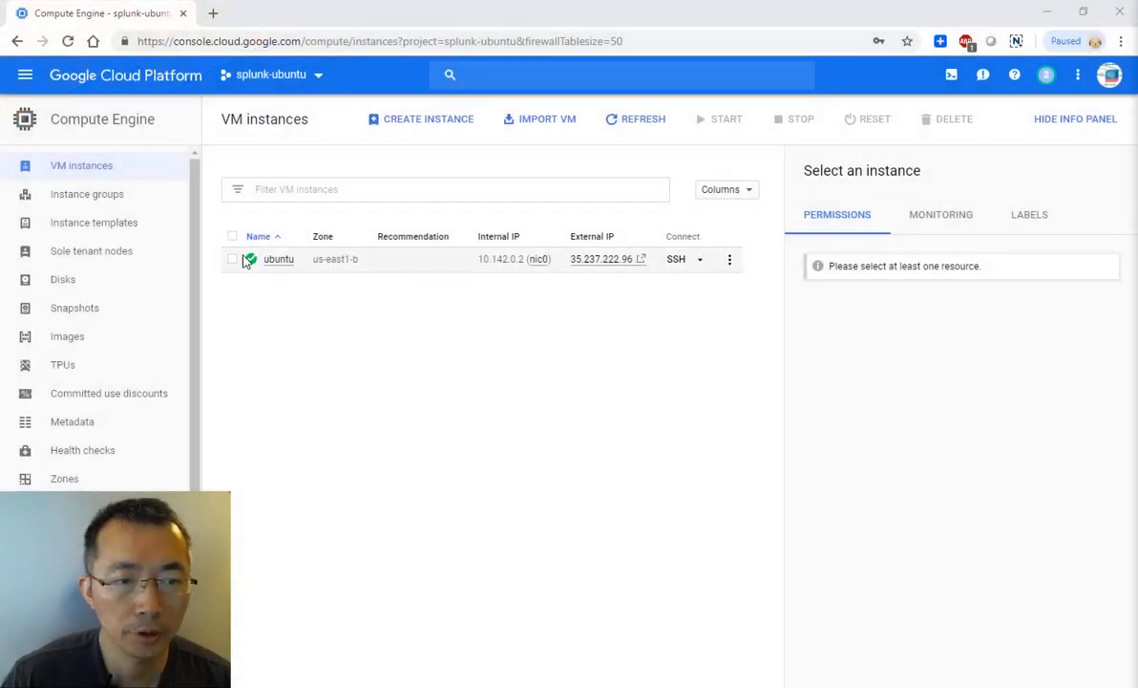
- Open the ubuntu VM instance's details in Compute Engine to confirm it is running
click(24, 76)
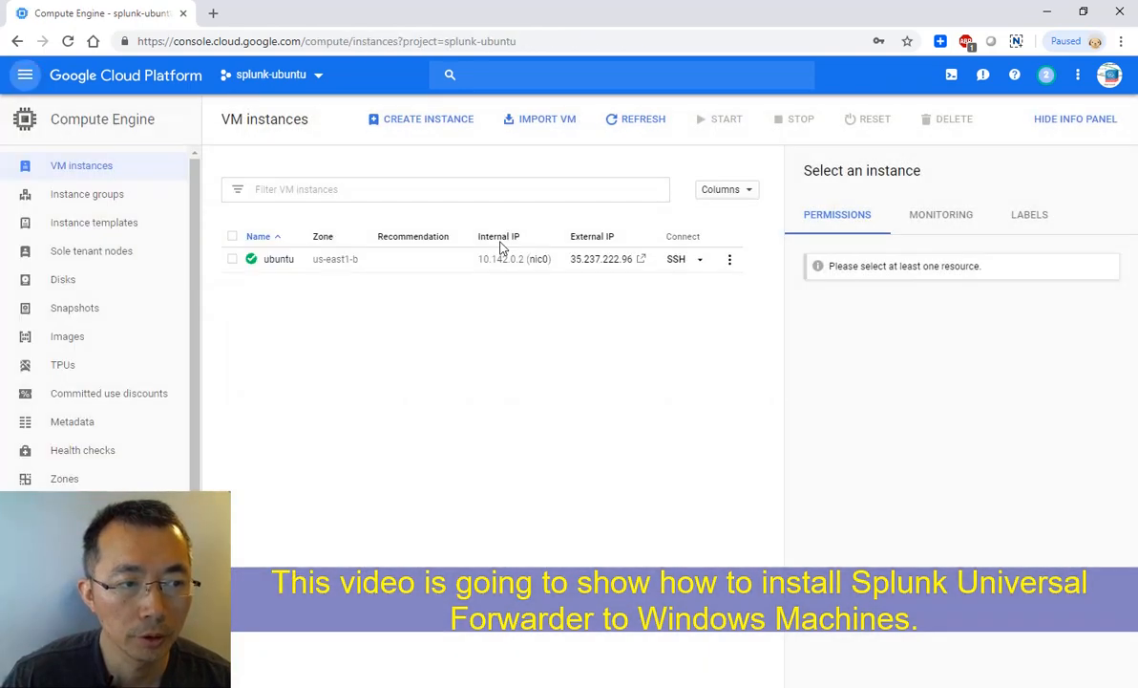
click(278, 259)
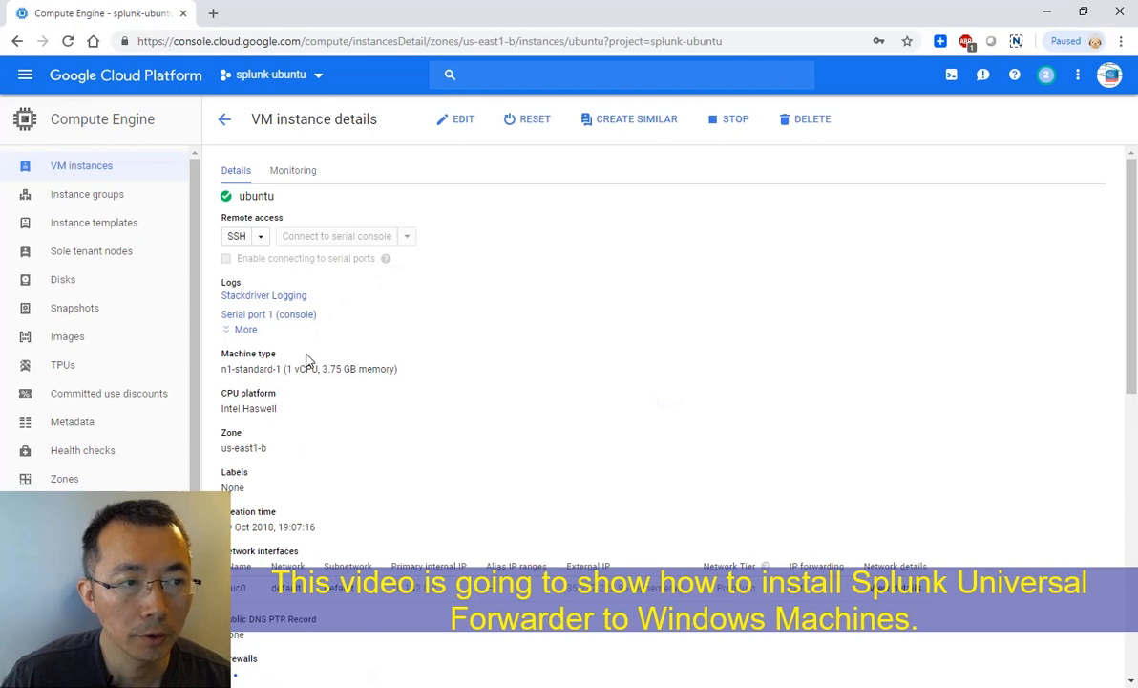
drag(266, 369, 344, 368)
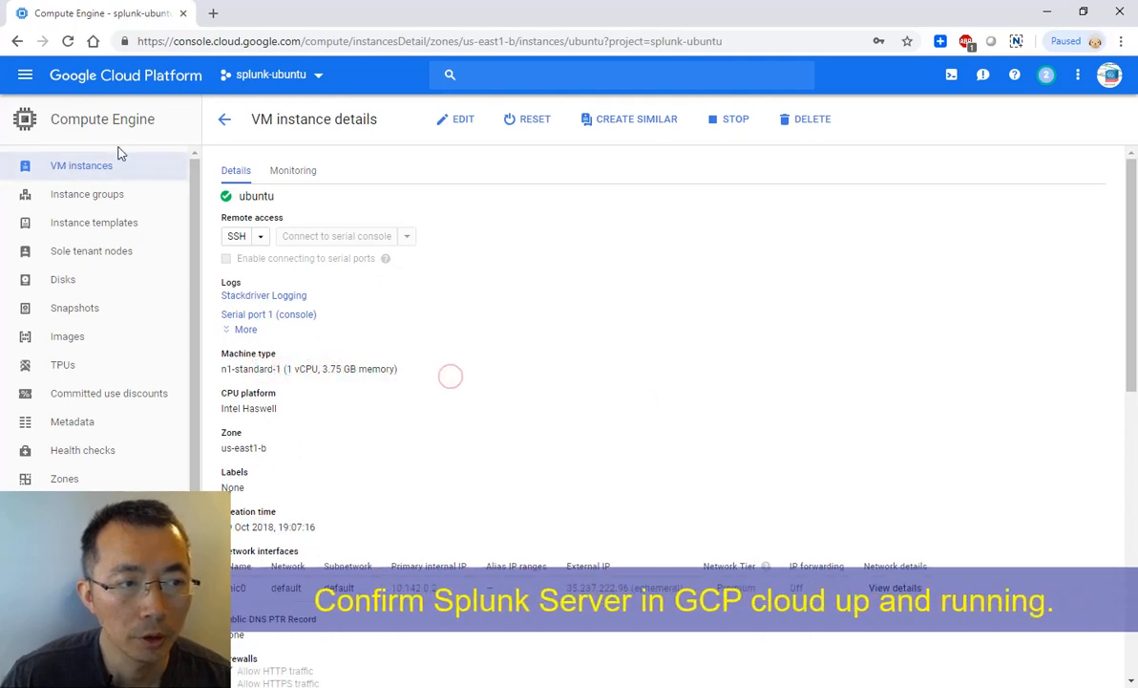
mouse_move(152, 176)
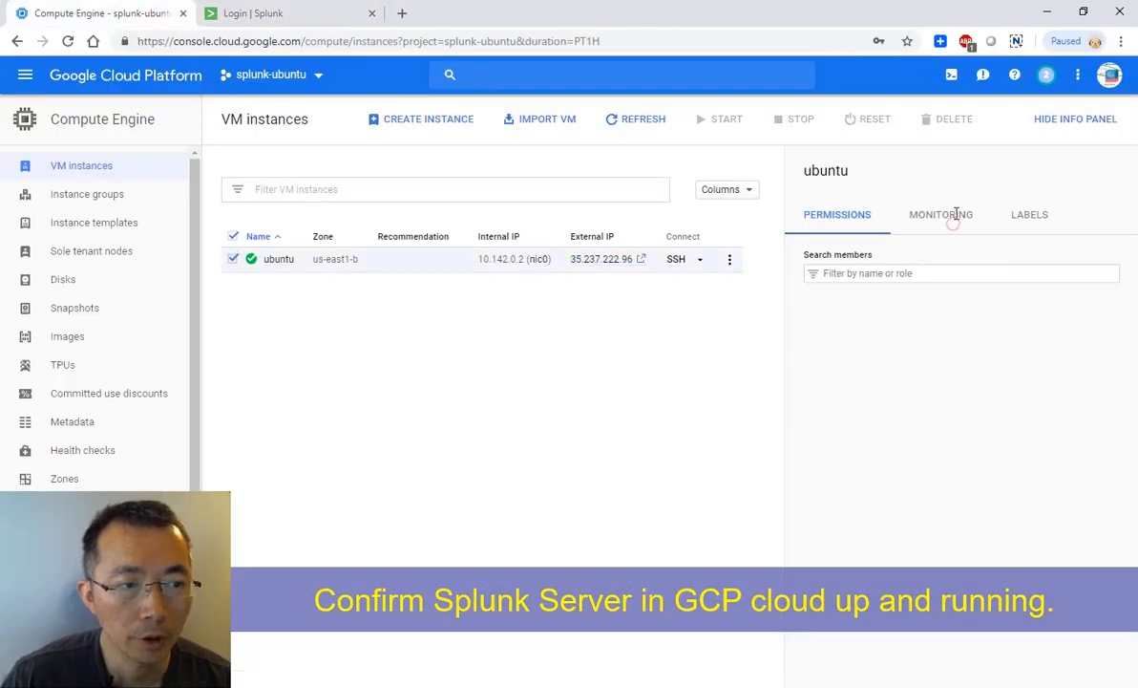
- In Splunk Web, start Add Data from a Splunk forwarder and bring up the Settings list
click(941, 214)
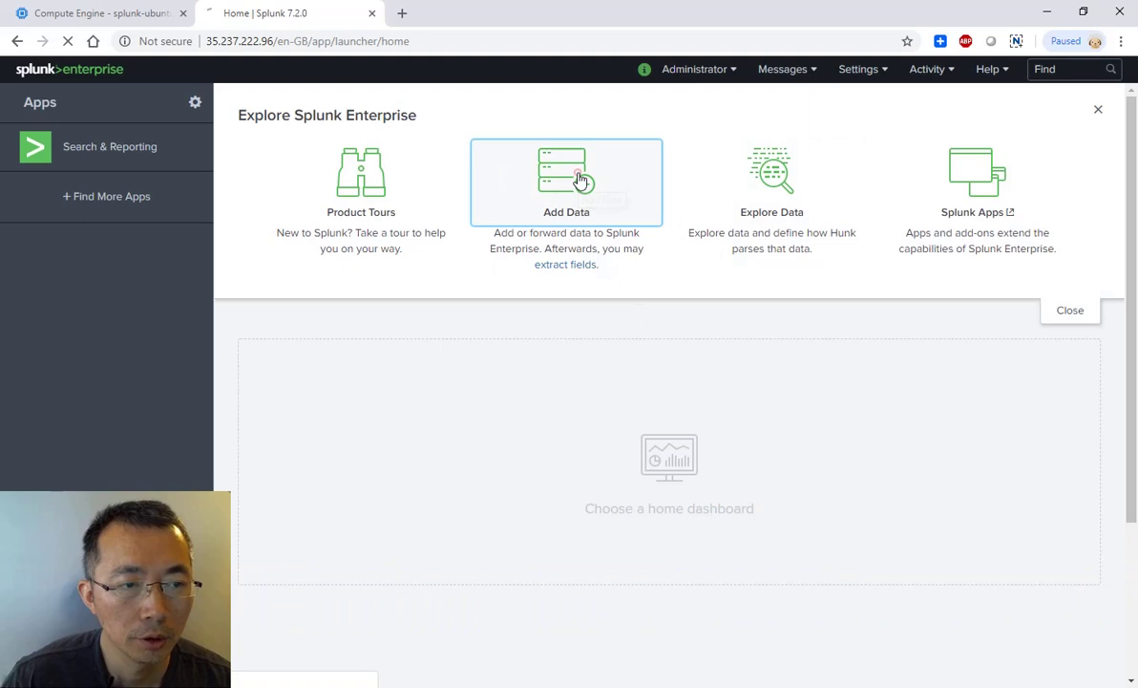
click(566, 177)
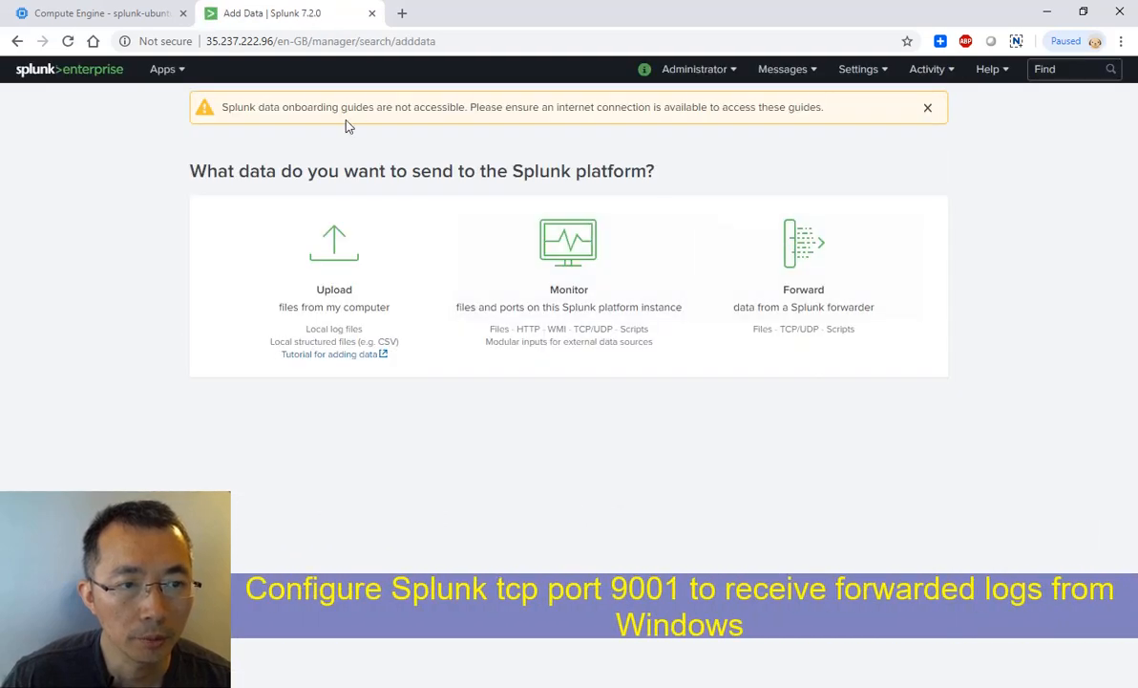
mouse_move(908, 119)
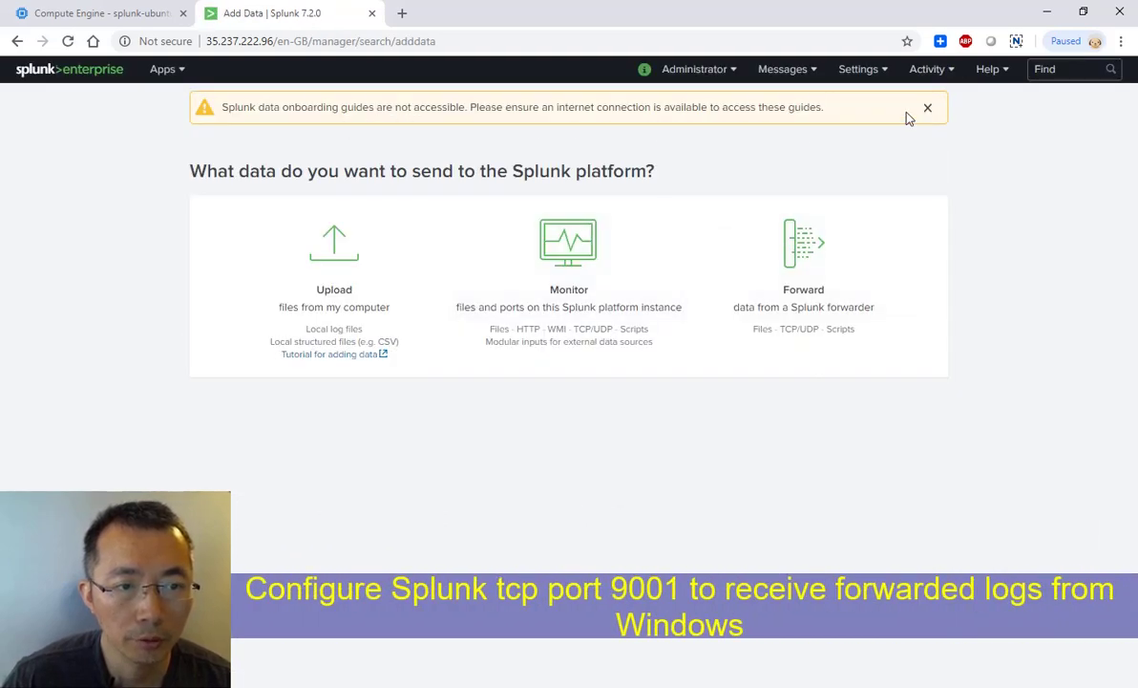
click(804, 242)
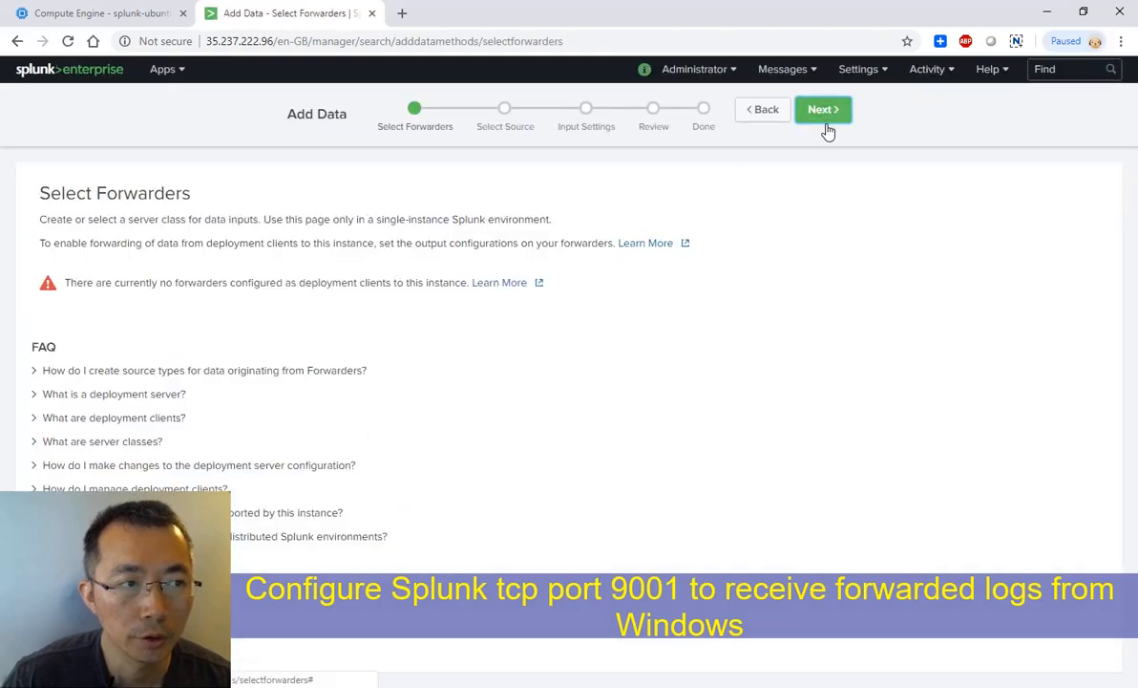
click(860, 69)
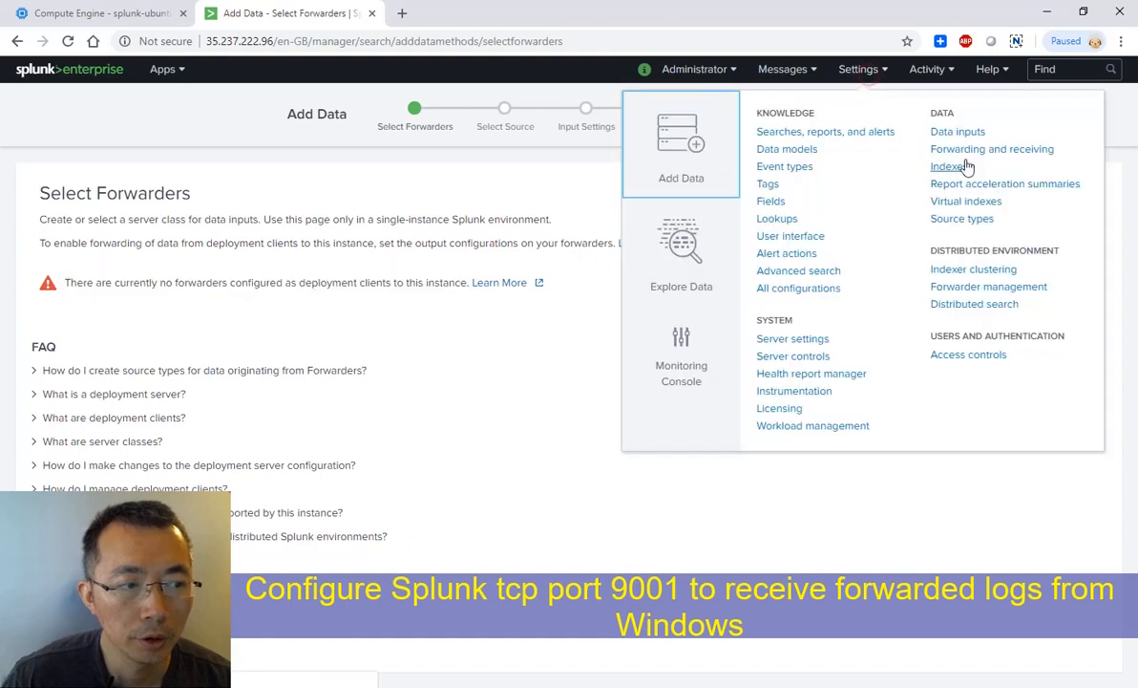
- Under Forwarding and receiving, add and save a new receiving port 9001
click(991, 149)
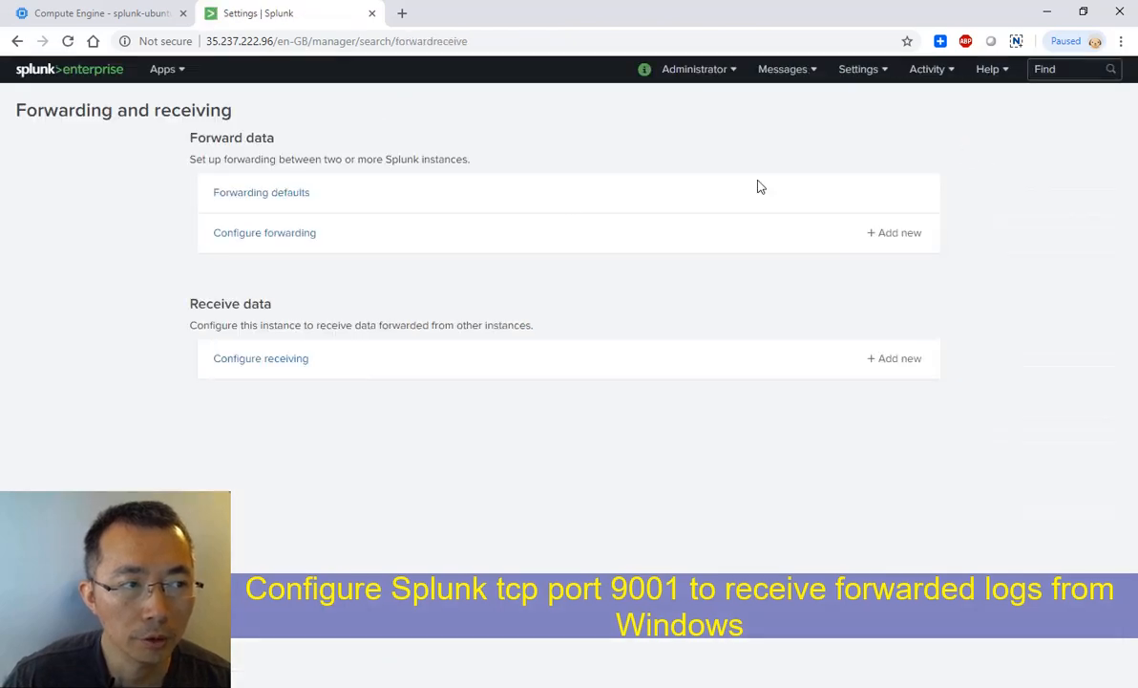
click(260, 358)
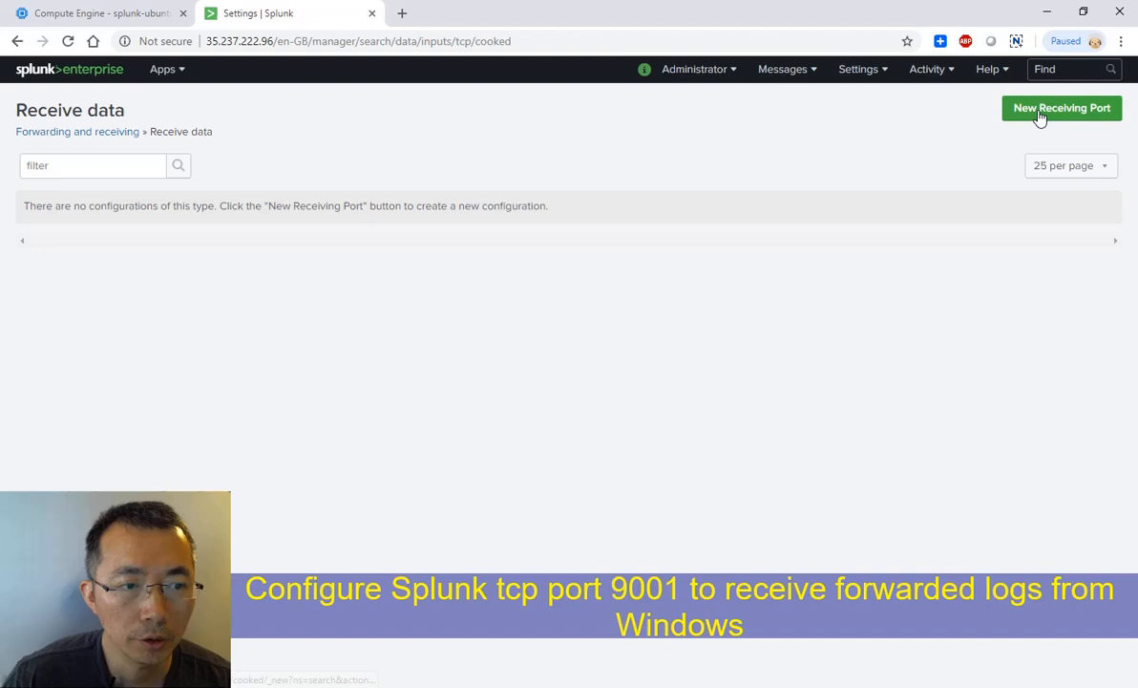
click(1063, 107)
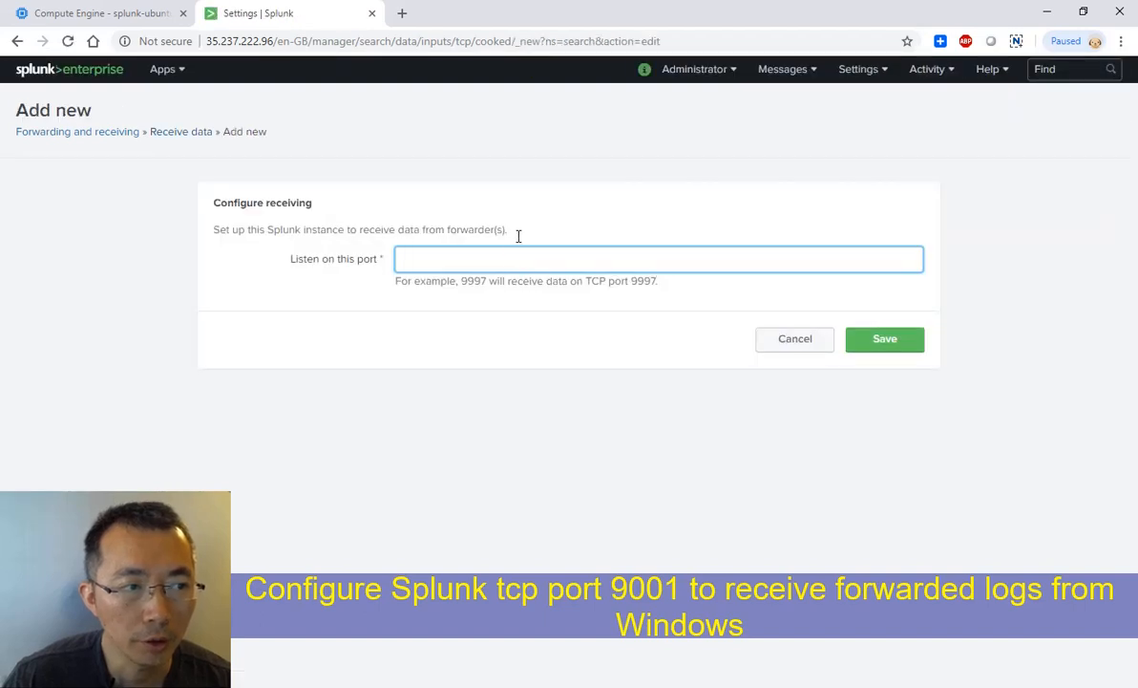
text(9001)
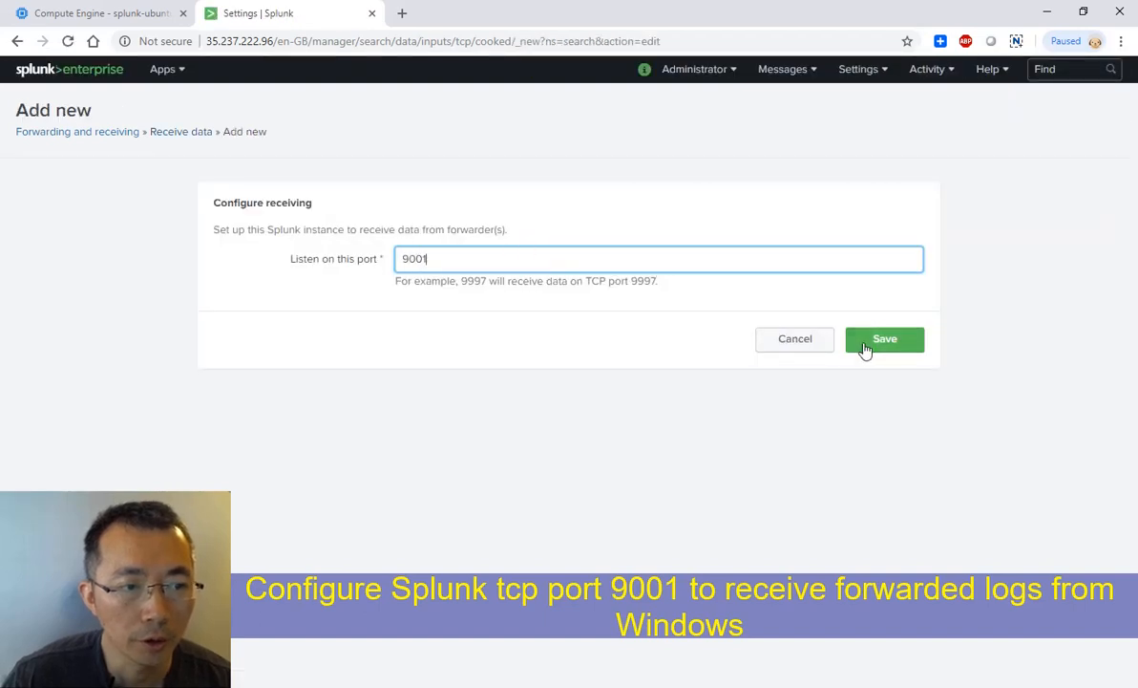
click(884, 338)
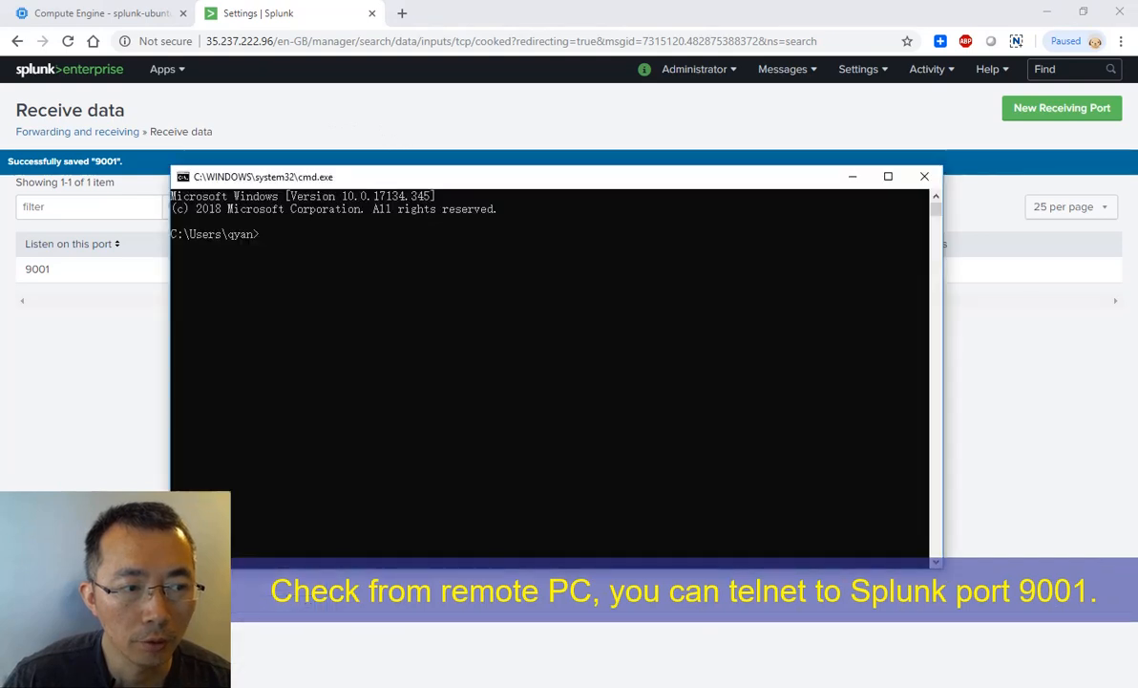
- Begin a telnet command to the server's external address 35.237.2... on port 9001
text(telnet)
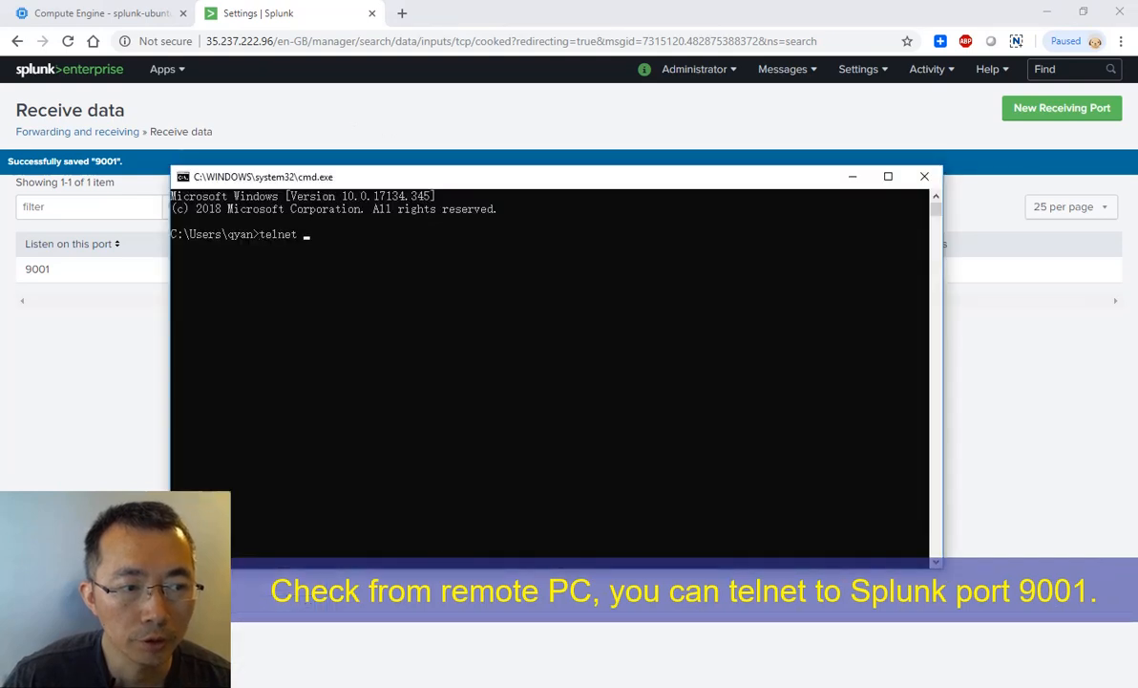
text(35.237.2)
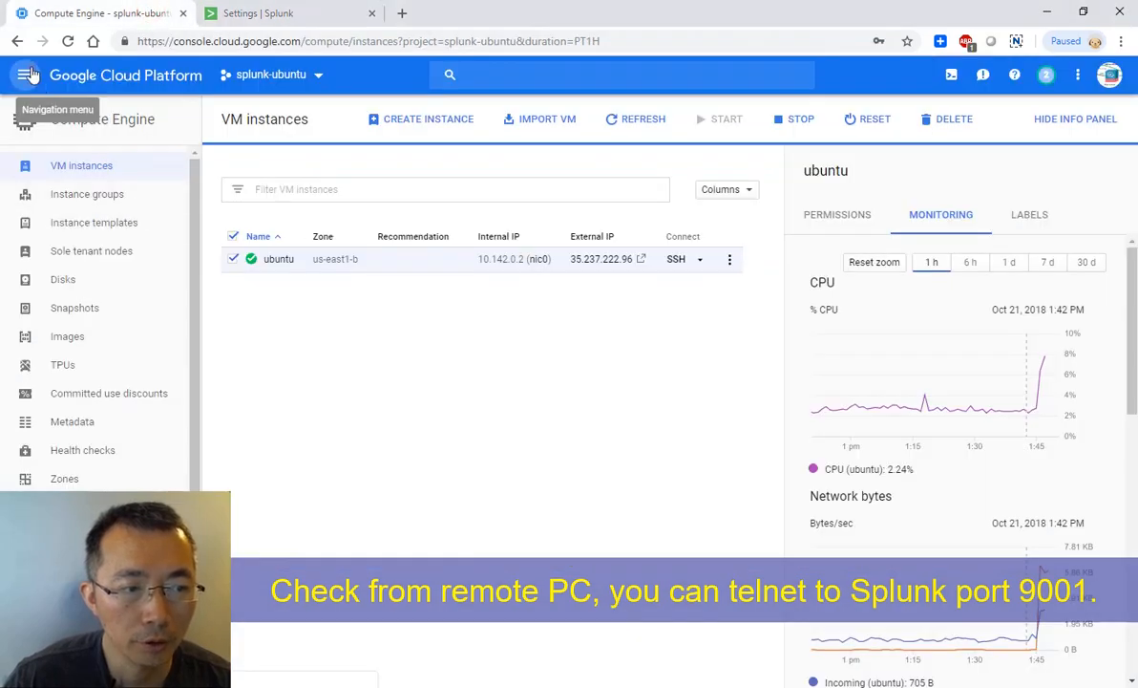
- Create firewall rule tcp9001 allowing TCP port 9001 from source 0.0.0.0/0
click(80, 221)
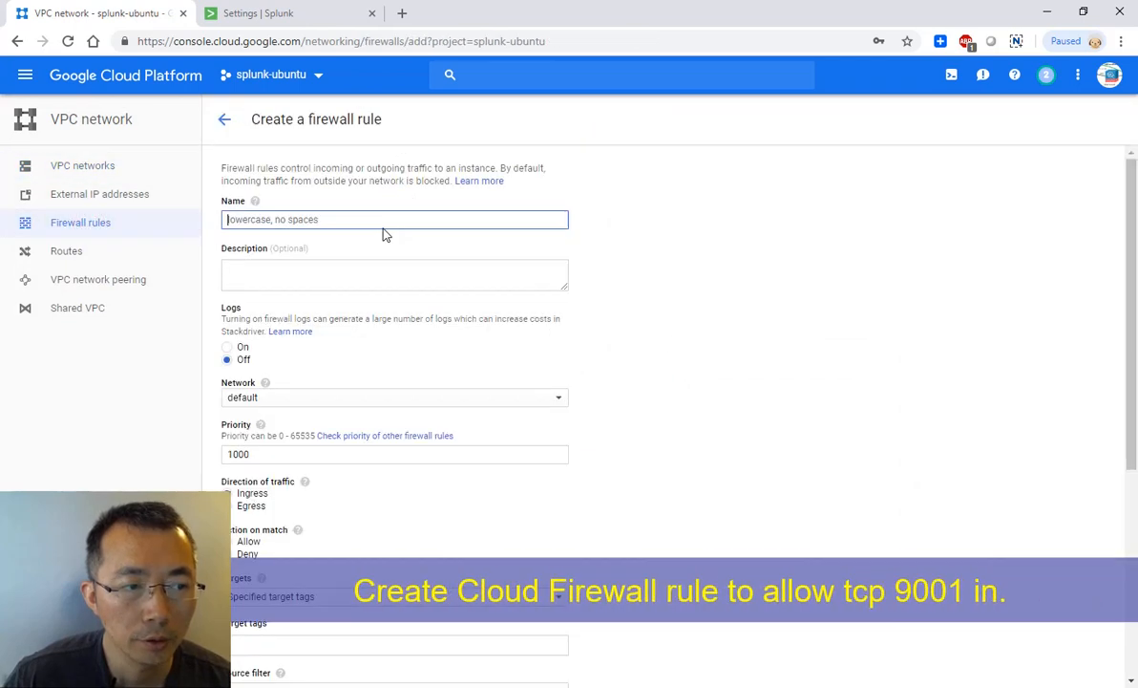
text(tcp9001)
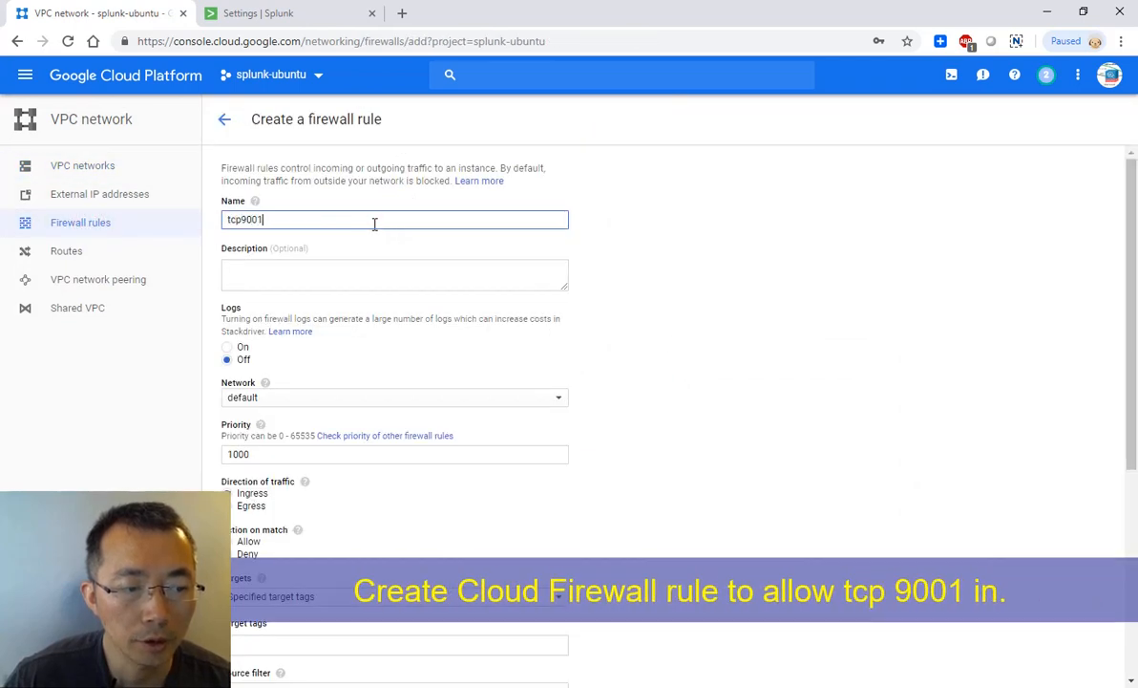
scroll(down, 3)
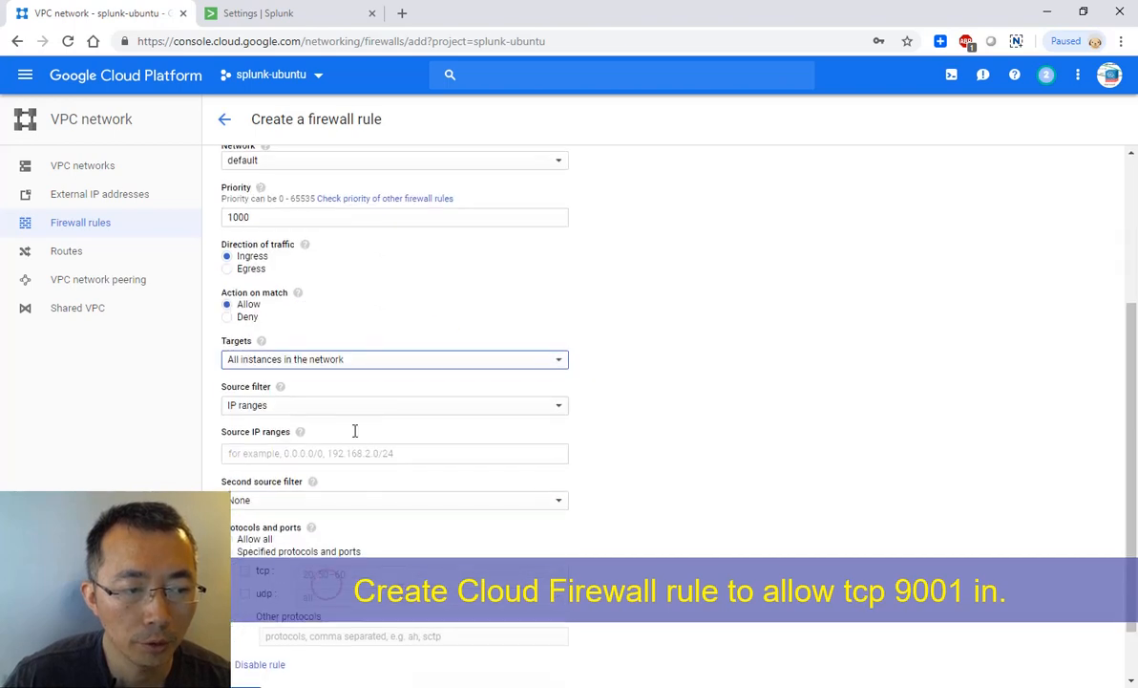
text(0.0.0.0/0)
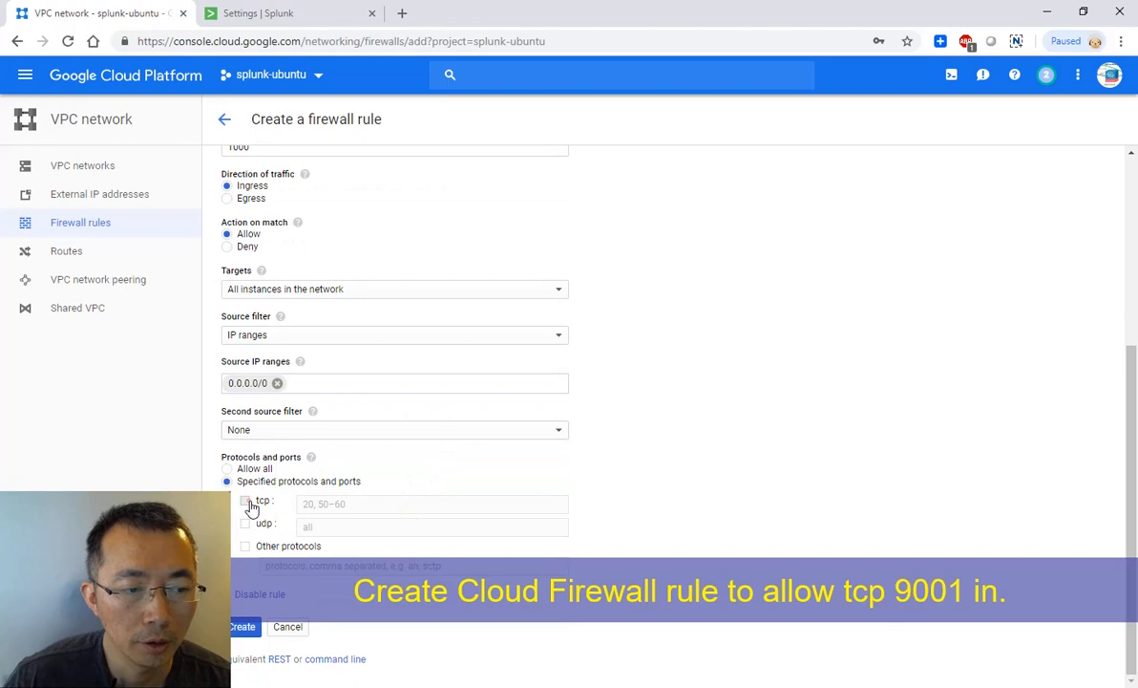
text(9001)
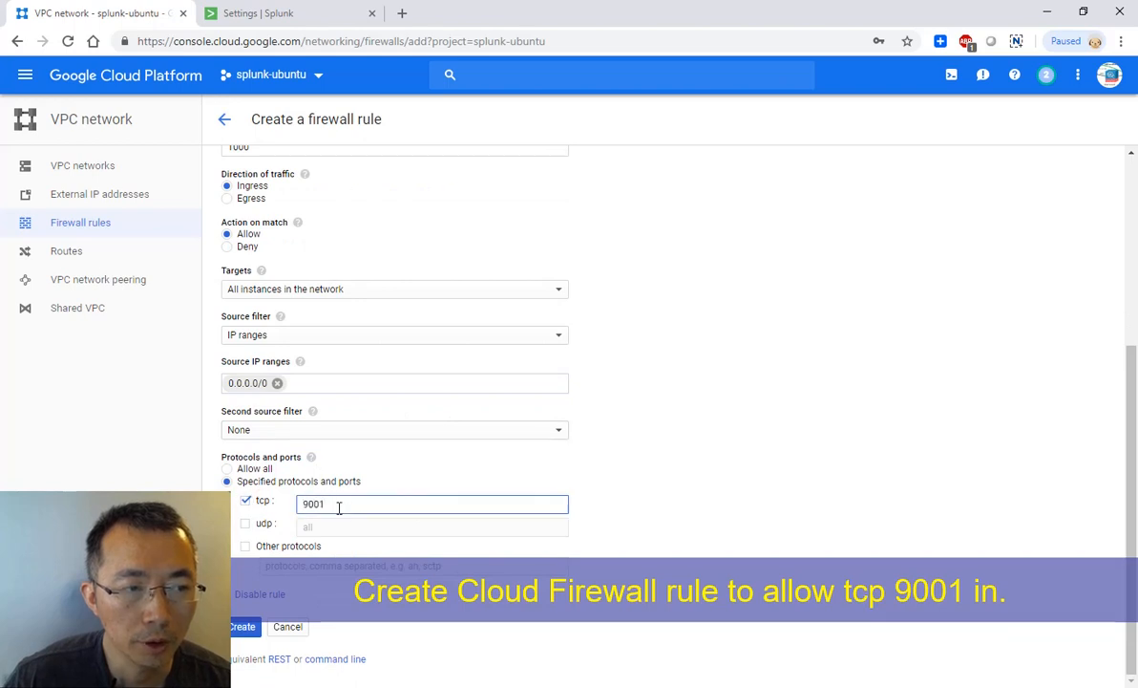
click(243, 627)
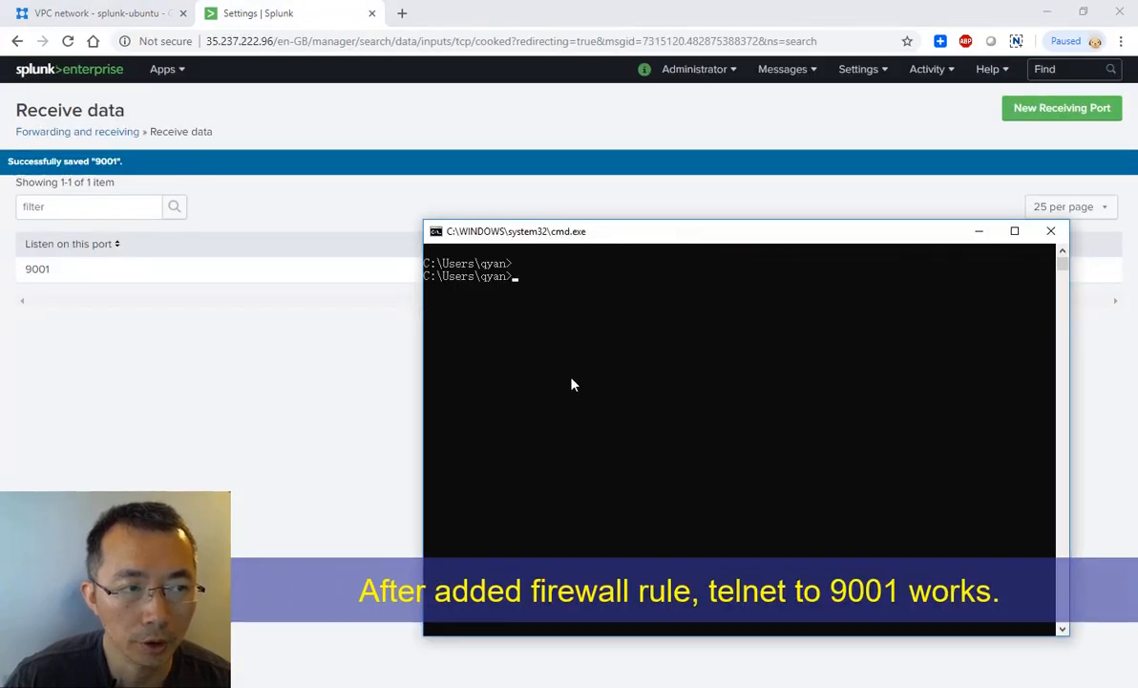
- Close the cmd.exe window, leaving Splunk's receiving port 9001 listed as enabled
click(1049, 231)
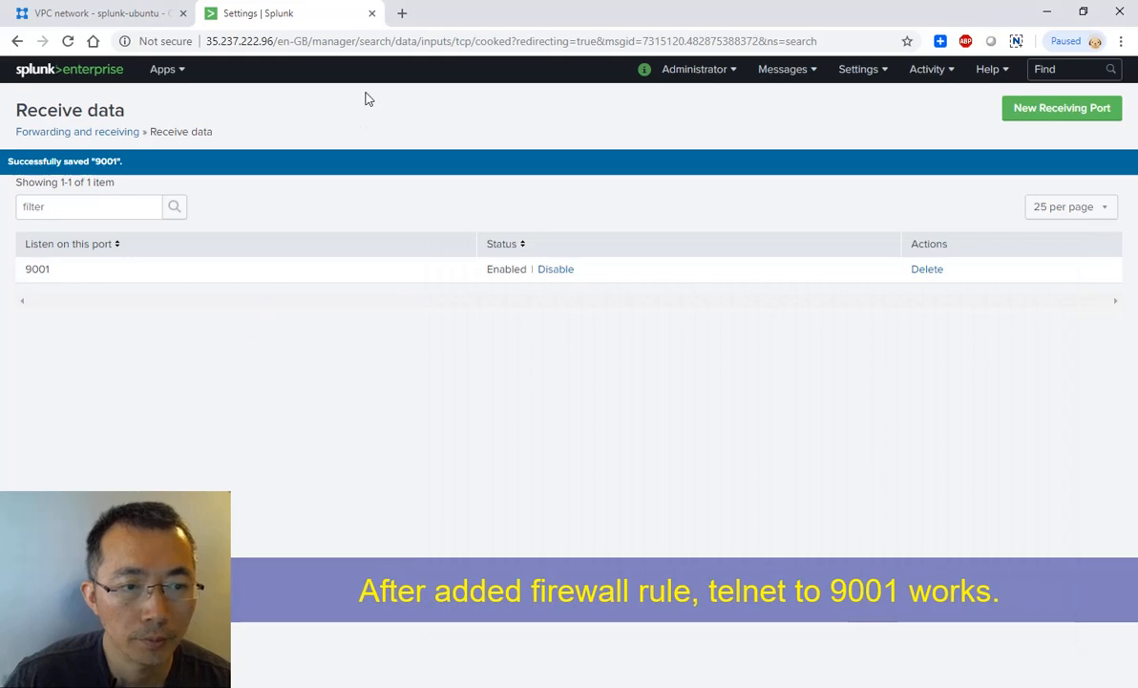
mouse_move(492, 640)
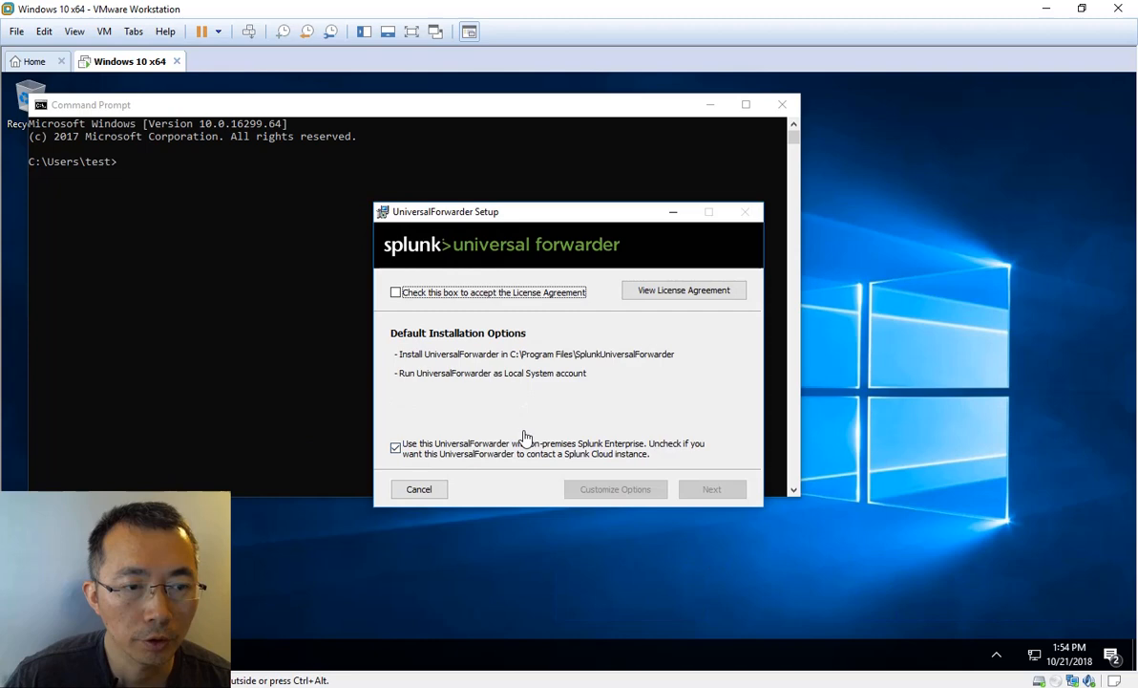
- Accept the licence, customize options, skip SSL certificates and keep the Local System account
click(395, 291)
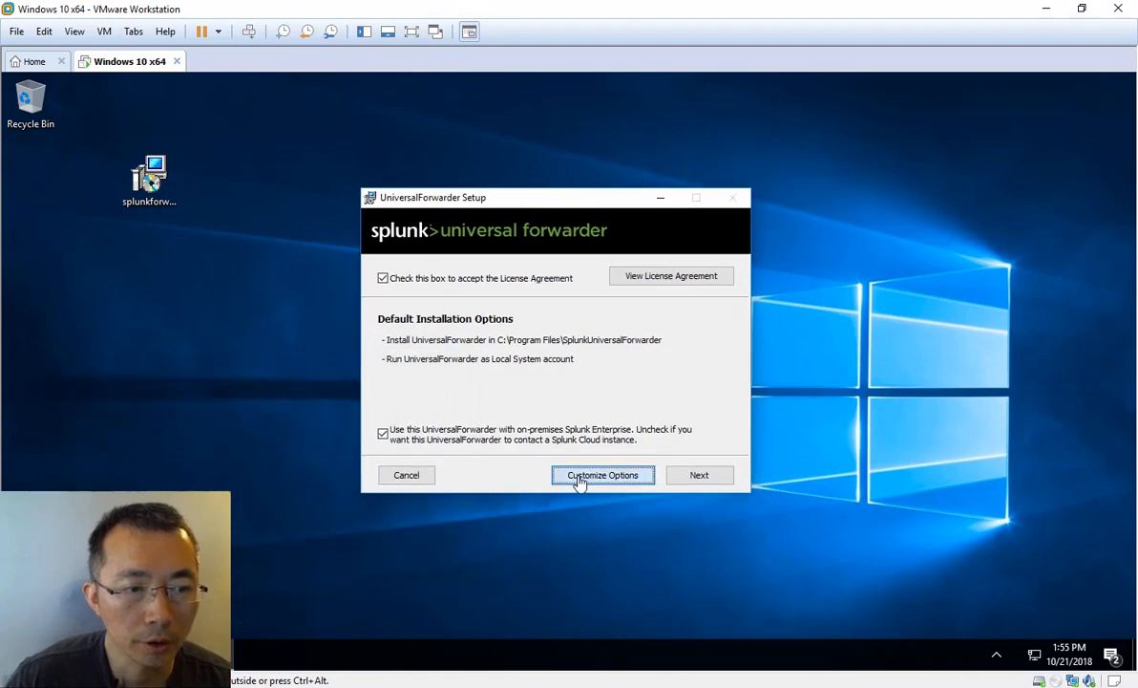
click(603, 475)
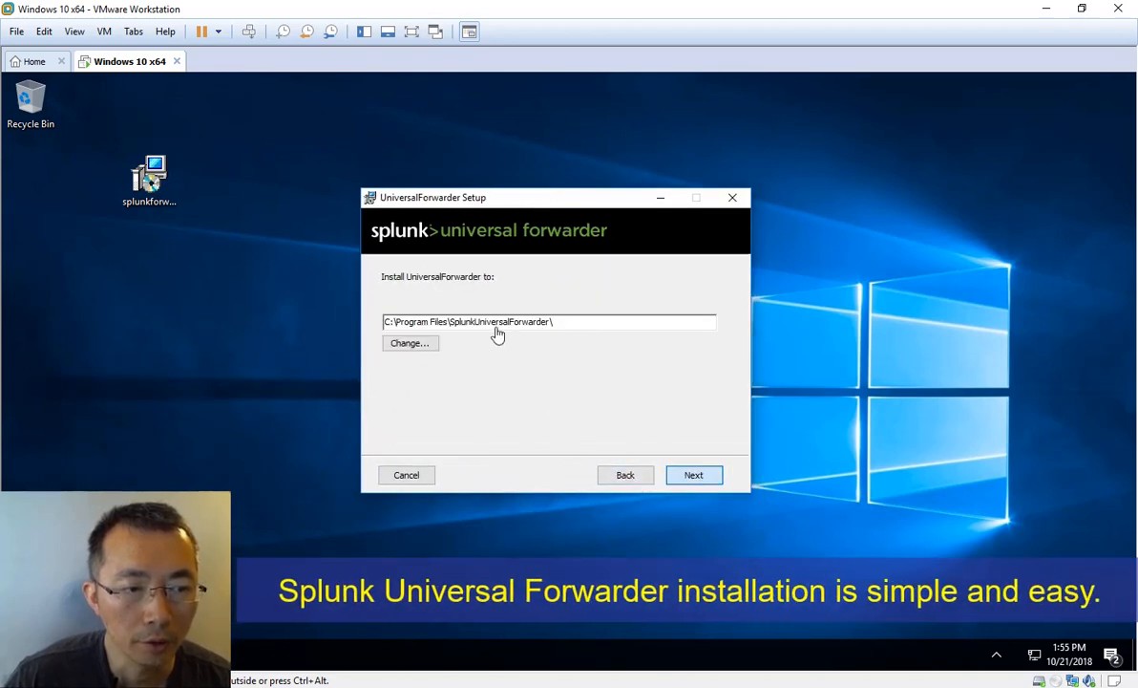
click(694, 474)
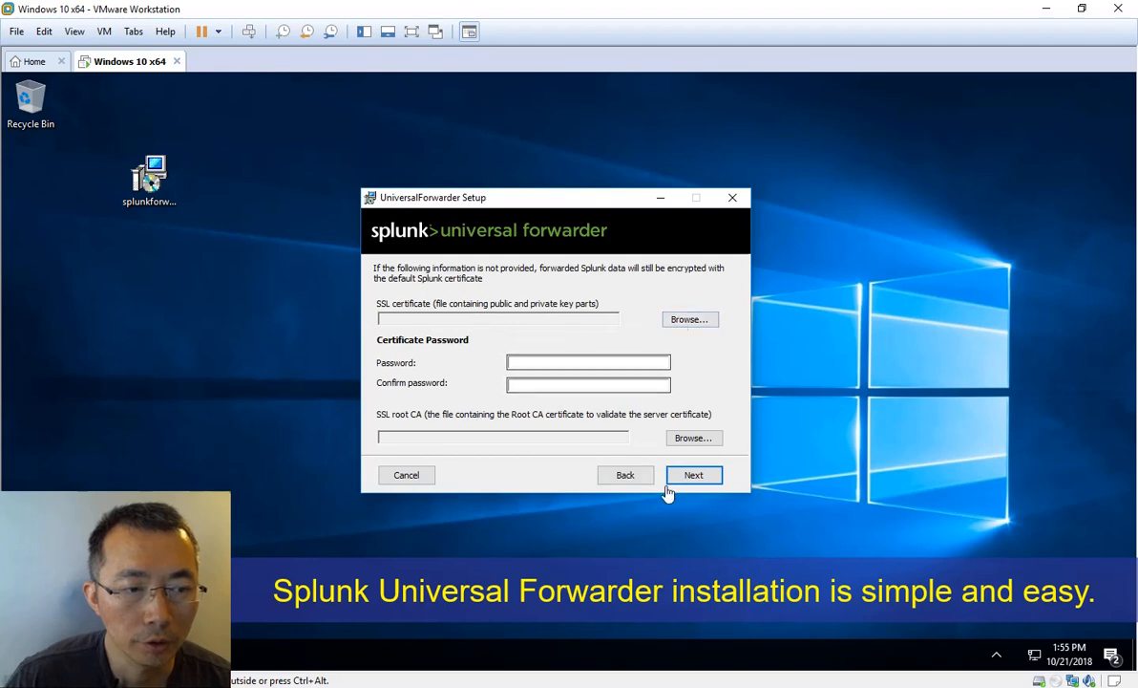
click(694, 475)
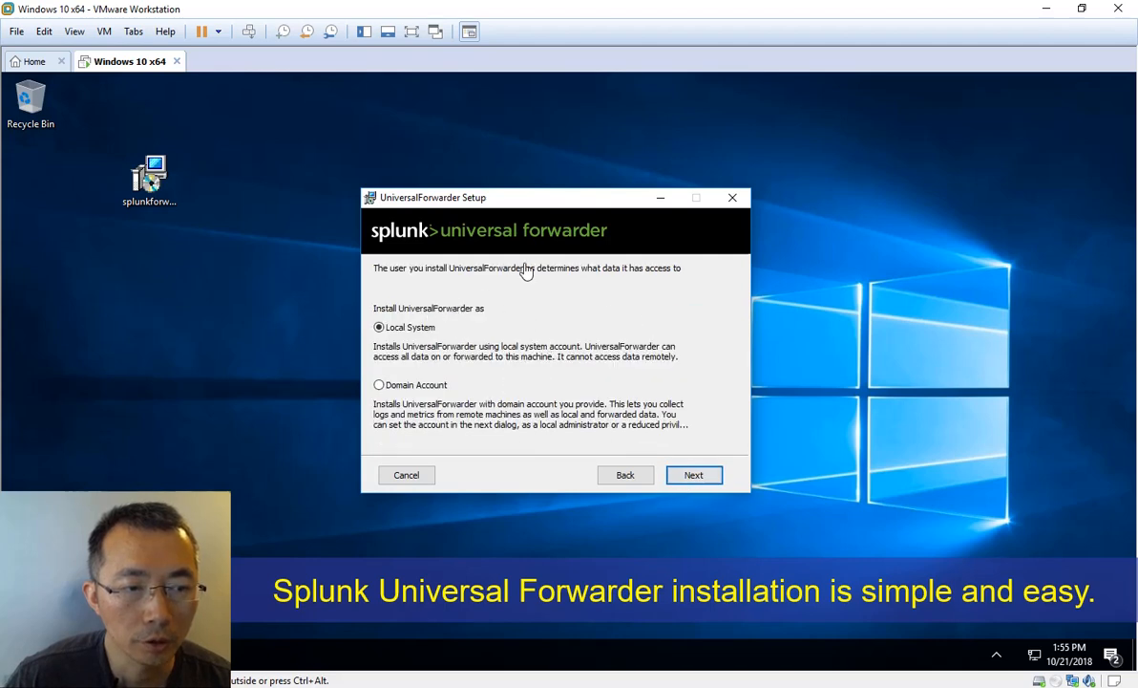
- Keep all Windows event logs and performance metrics selected and confirm the admin password
click(694, 475)
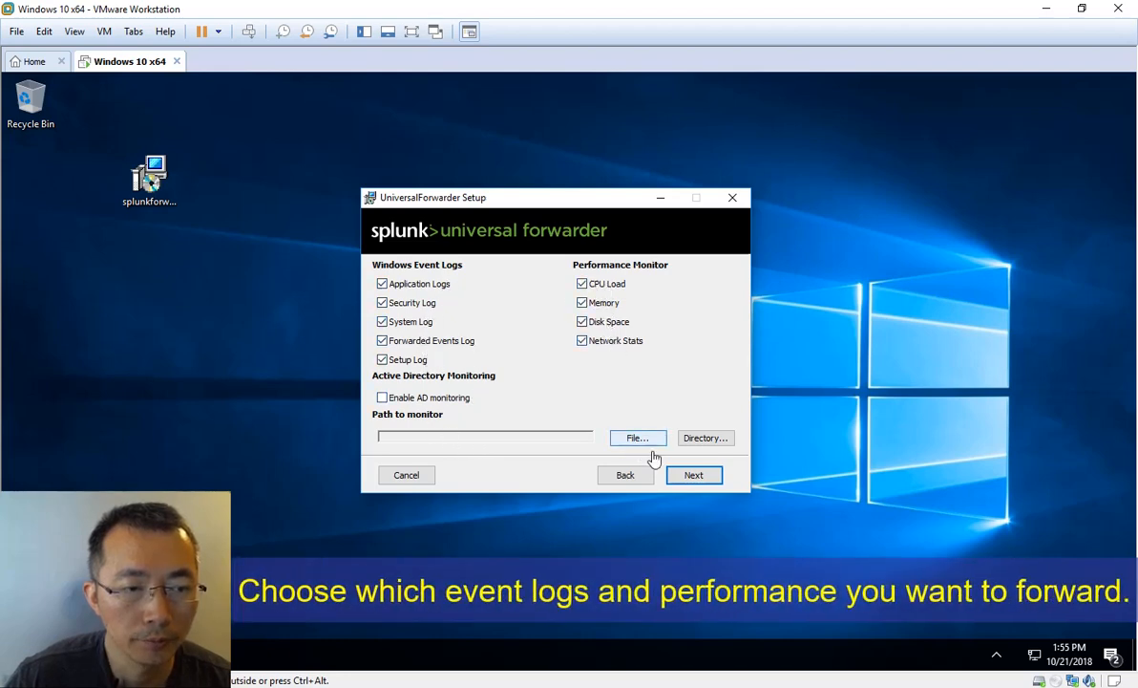
click(695, 475)
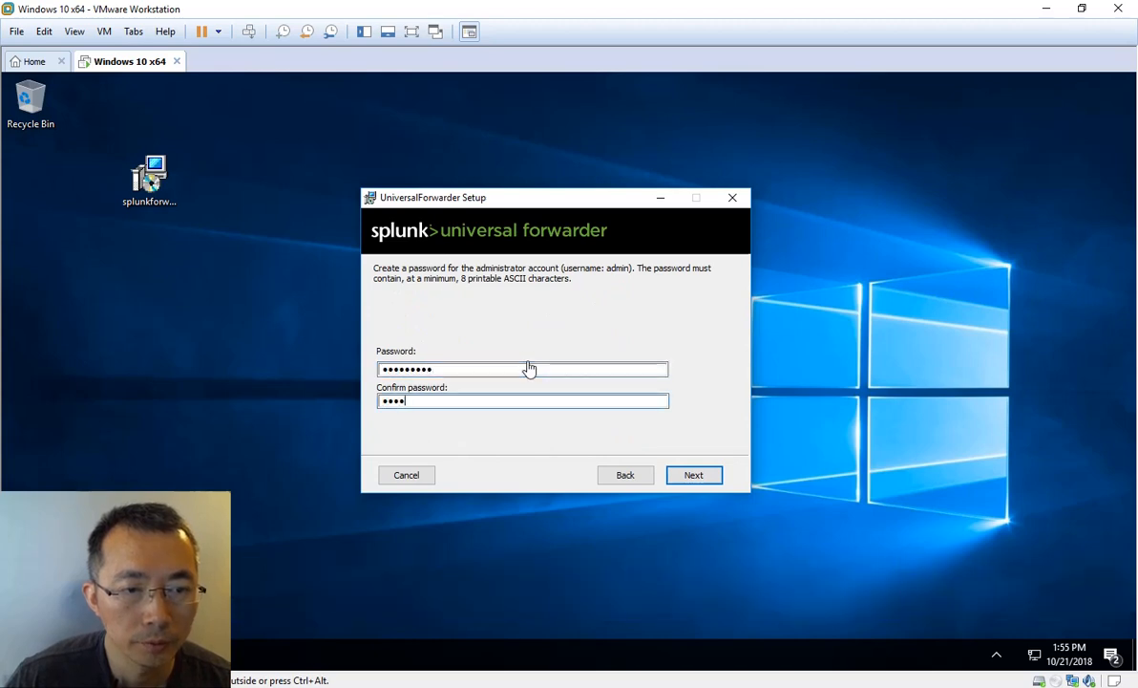
click(693, 475)
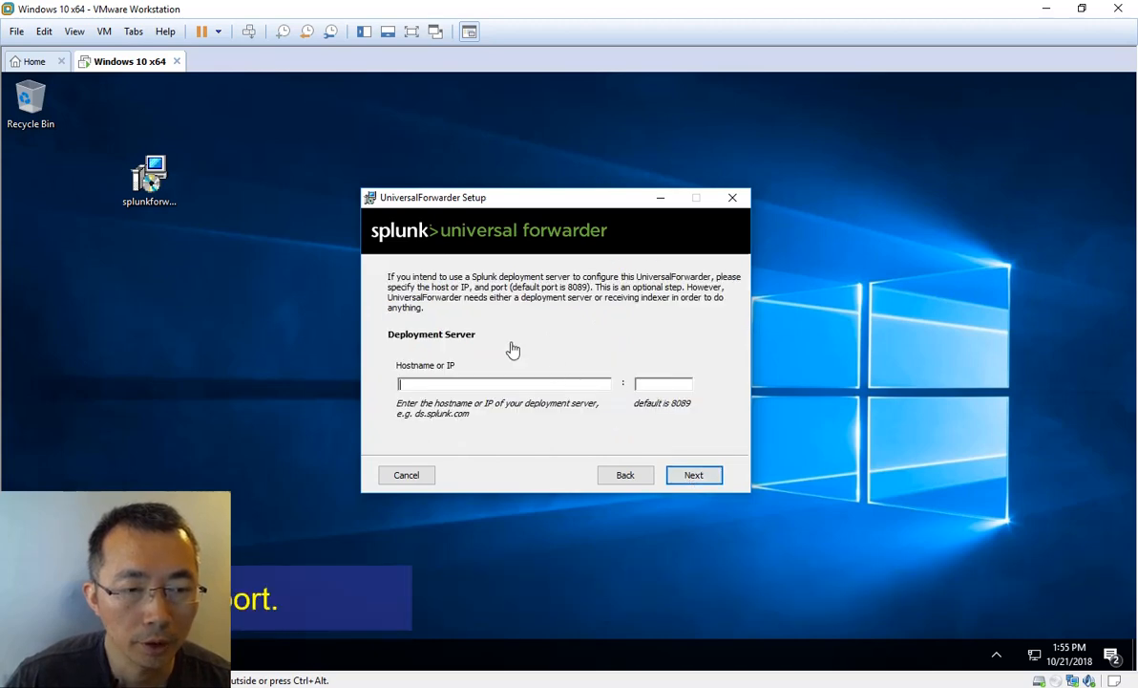
- Skip the deployment server and set the receiving indexer to 35.237.222.96 port 9001
click(693, 474)
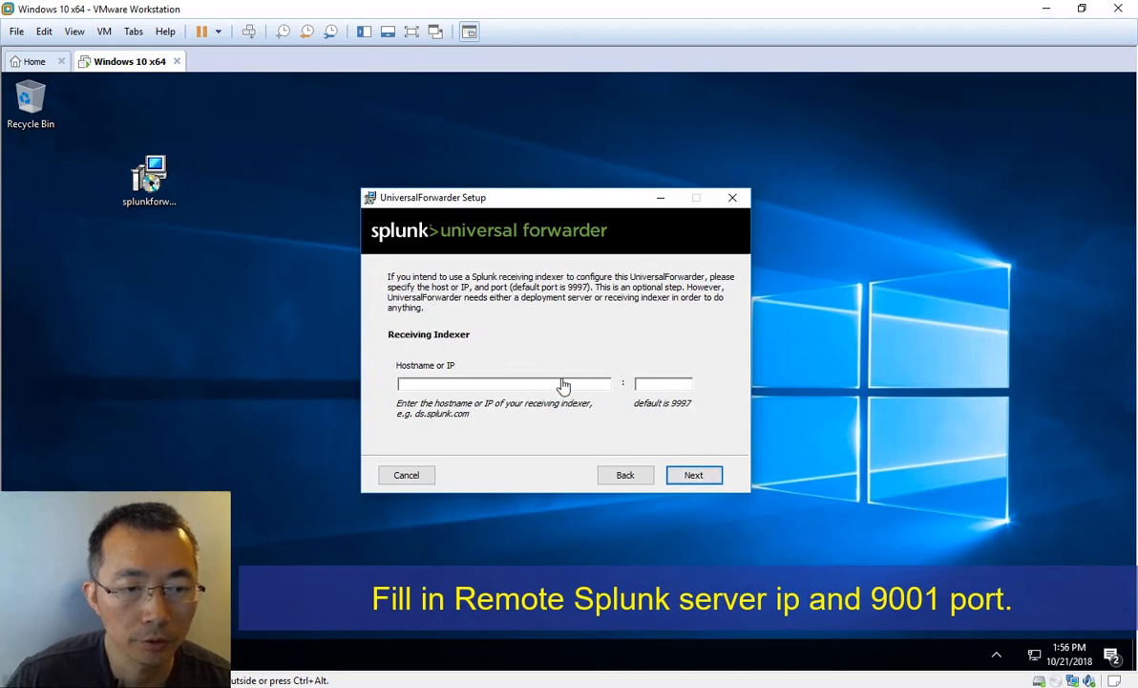
text(35.237.222.96)
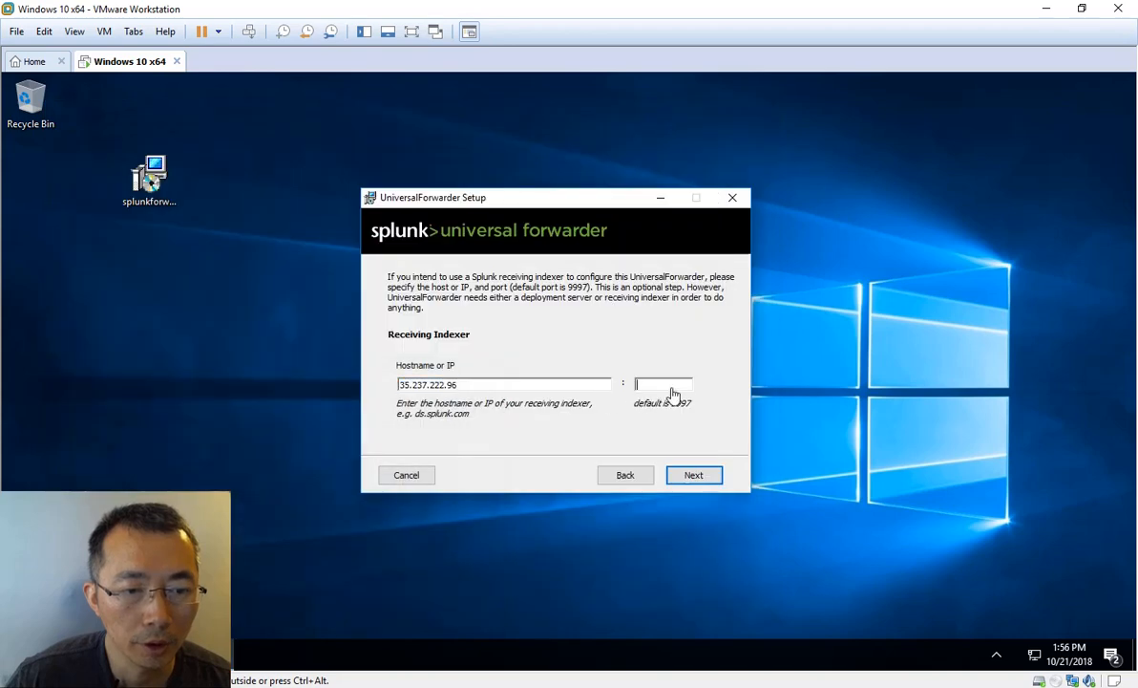
text(9001)
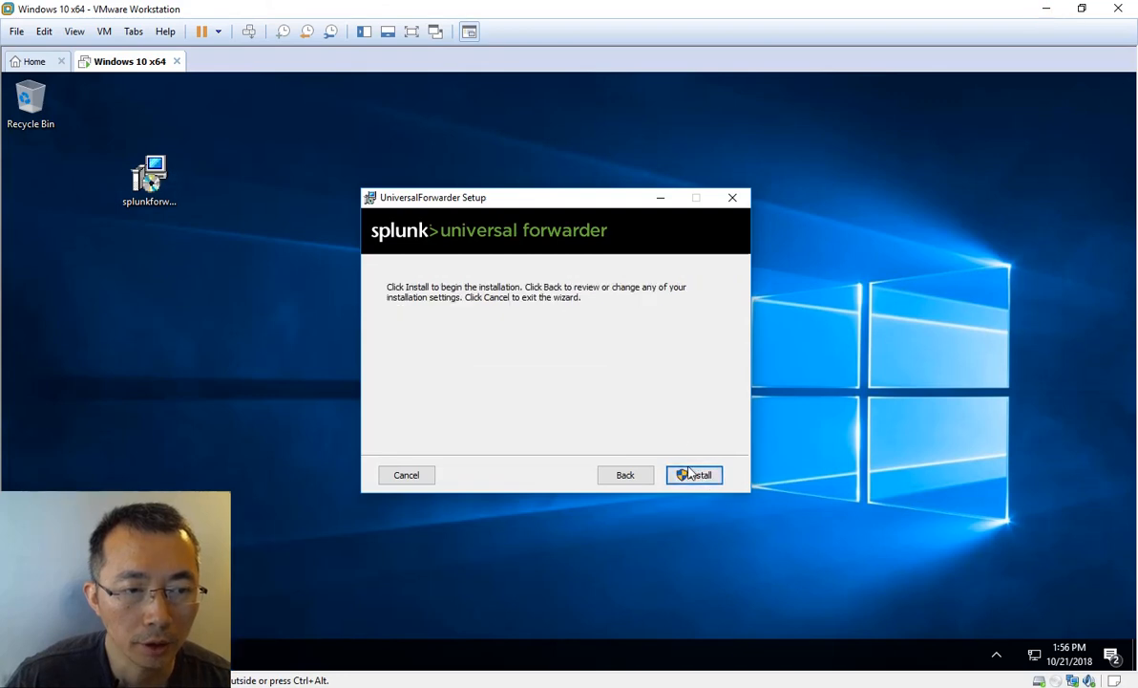
- Install the Universal Forwarder and finish the wizard after it reports success
click(694, 475)
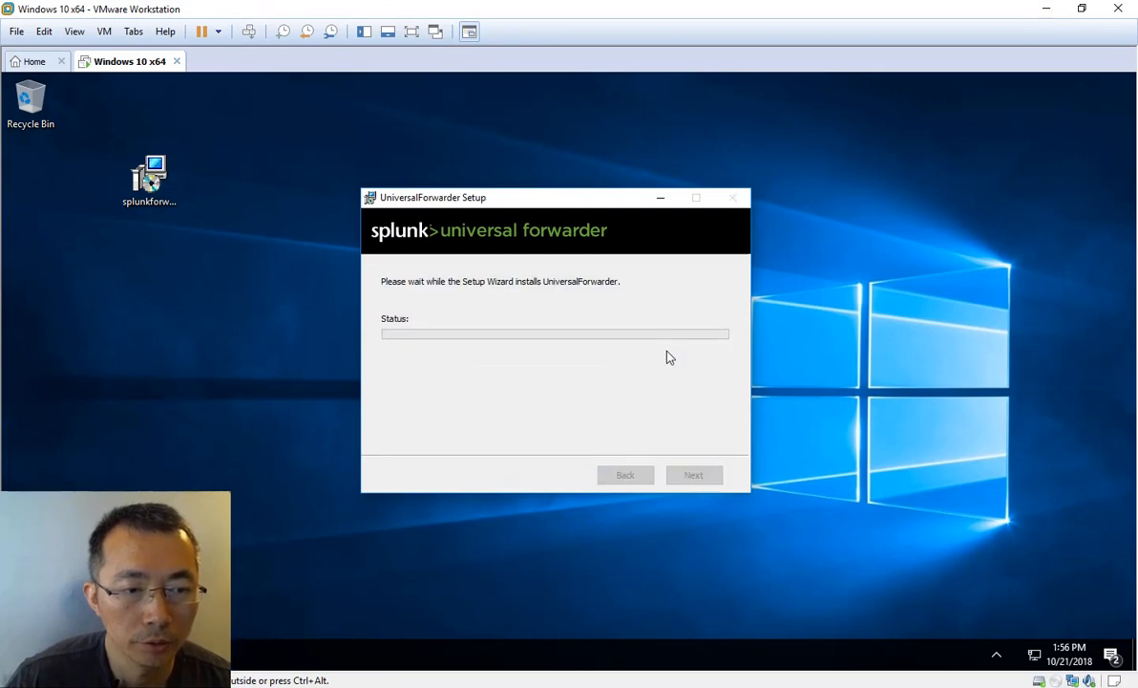
mouse_move(554, 366)
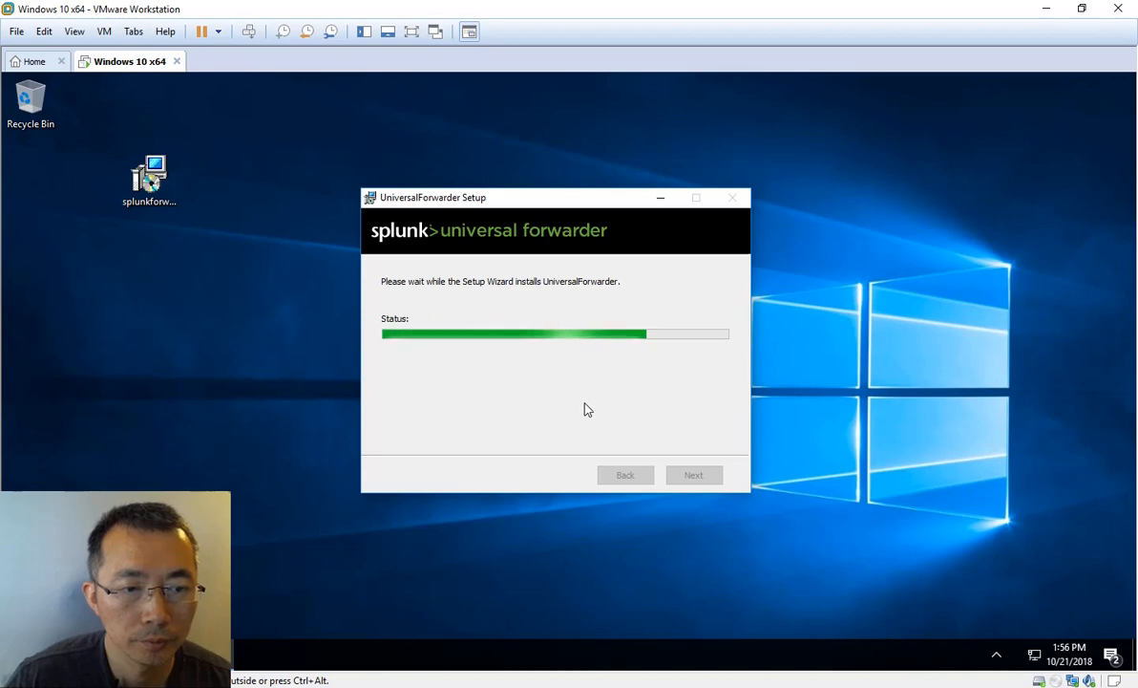
mouse_move(954, 411)
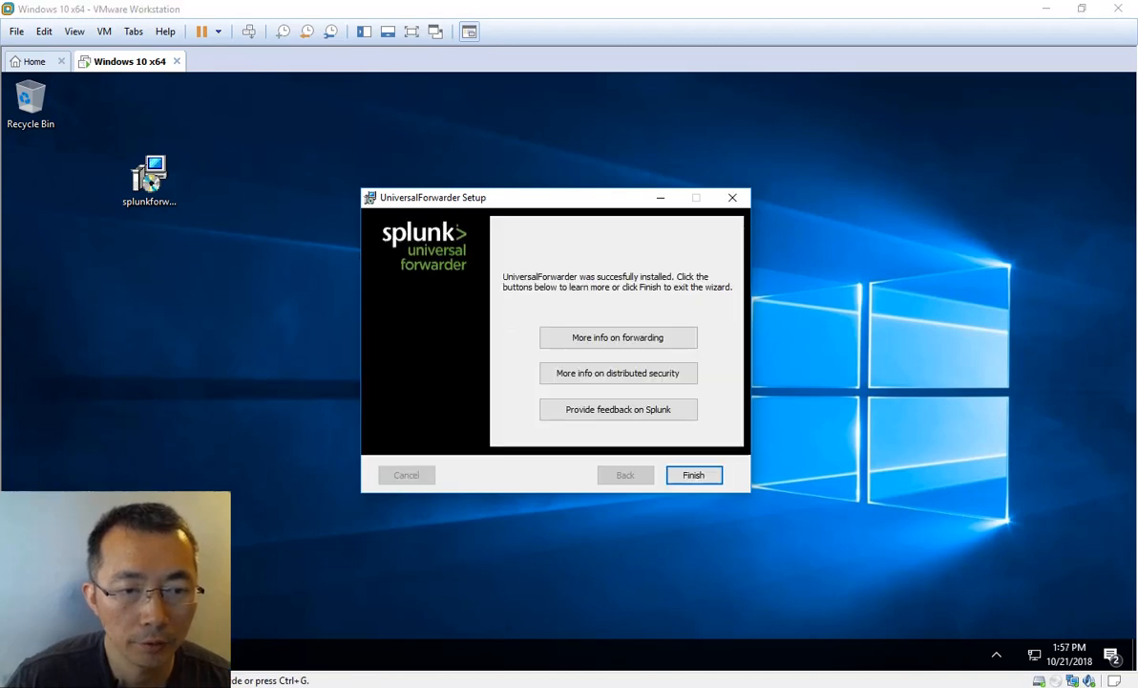
click(693, 474)
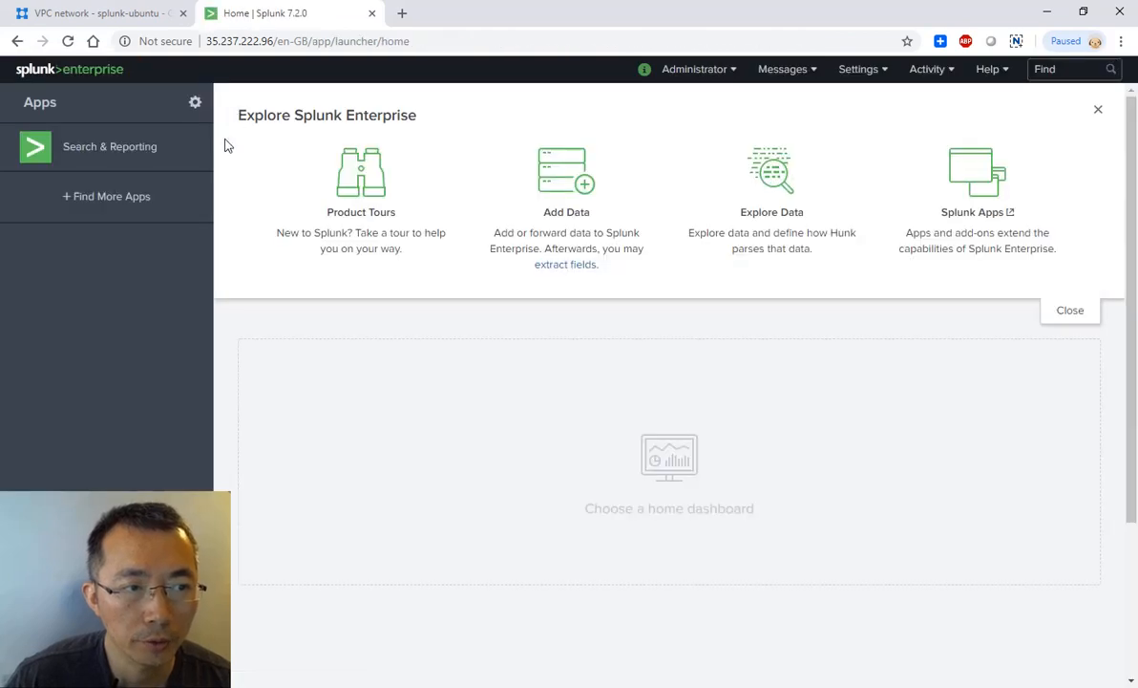
- In Search & Reporting, search 'windows' and narrow results to host VM-Win10-1
click(109, 146)
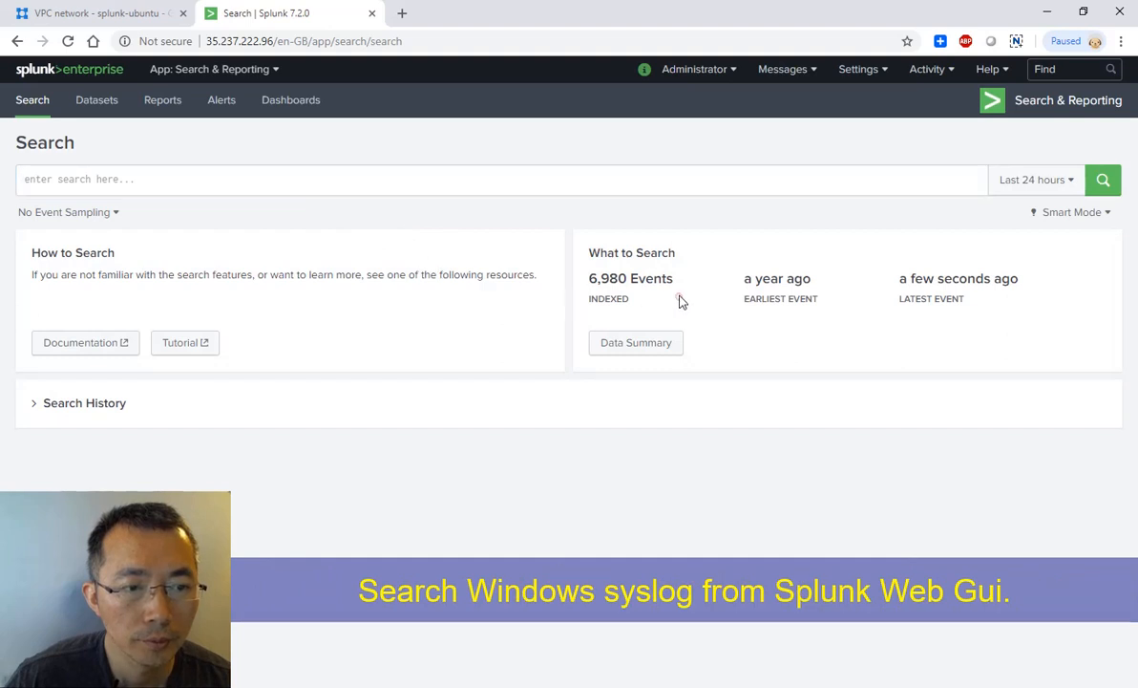
click(237, 179)
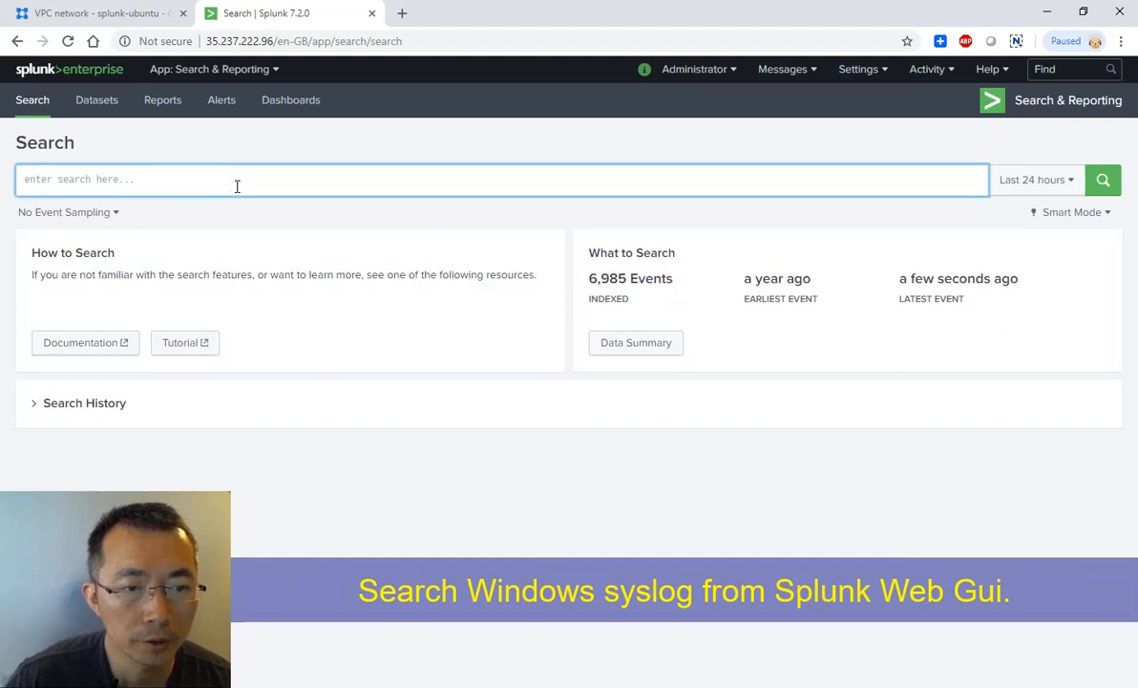
text(wi)
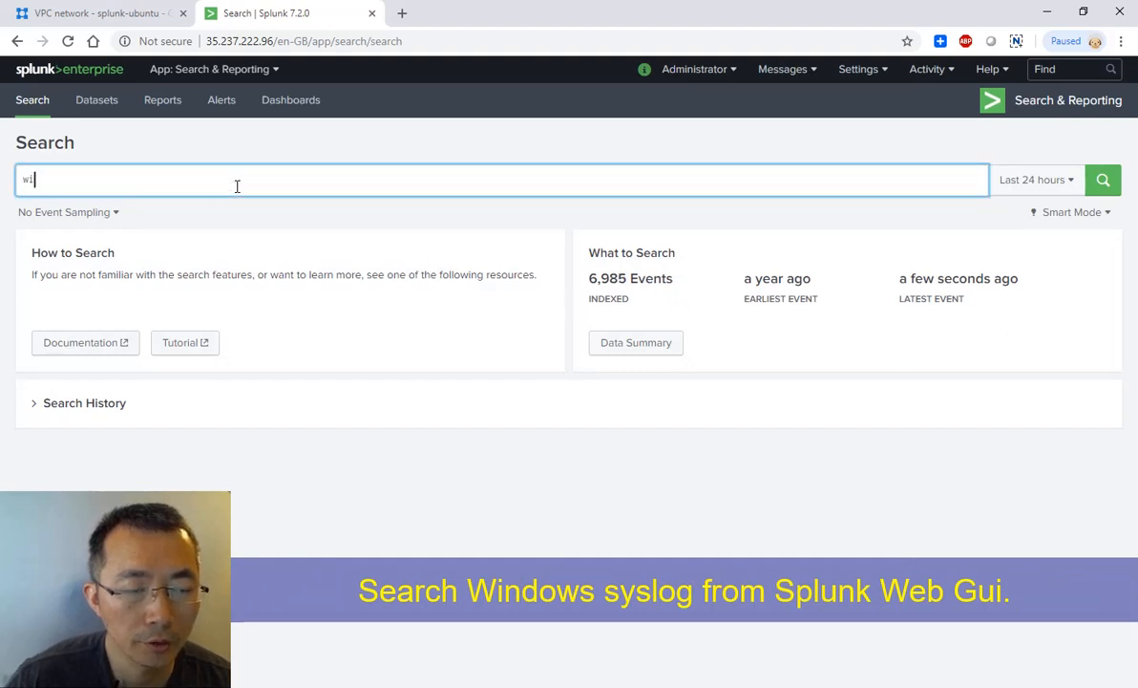
click(1104, 180)
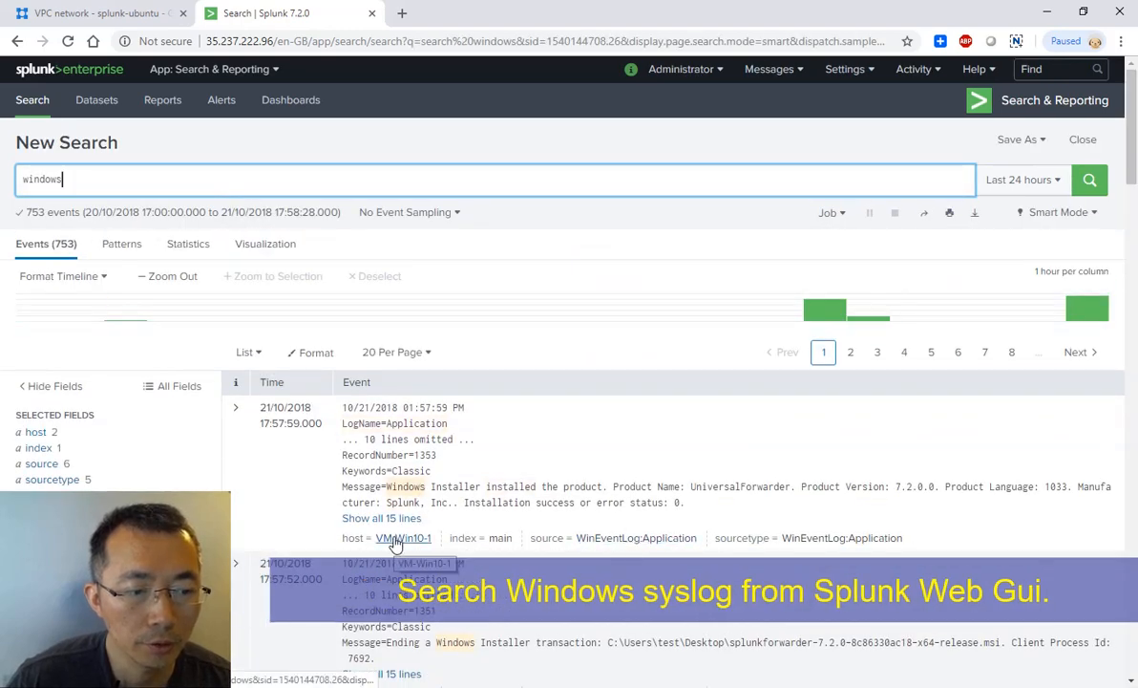
click(395, 538)
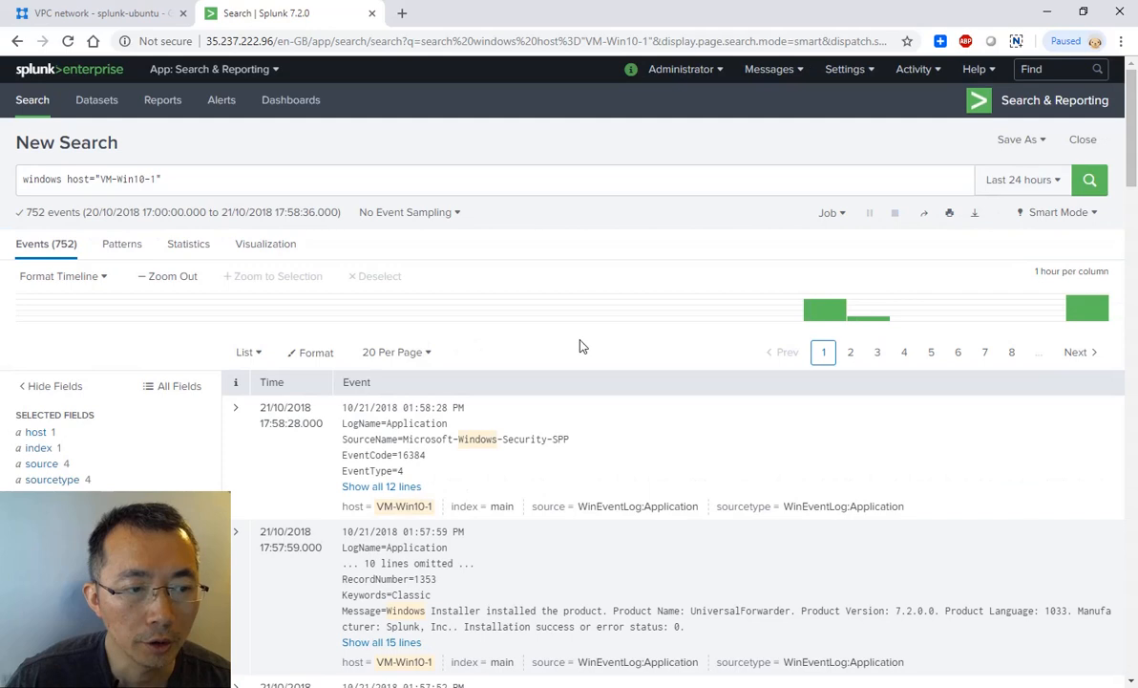
- Watch the events in a real-time 1 minute then 5 minute window
click(1022, 180)
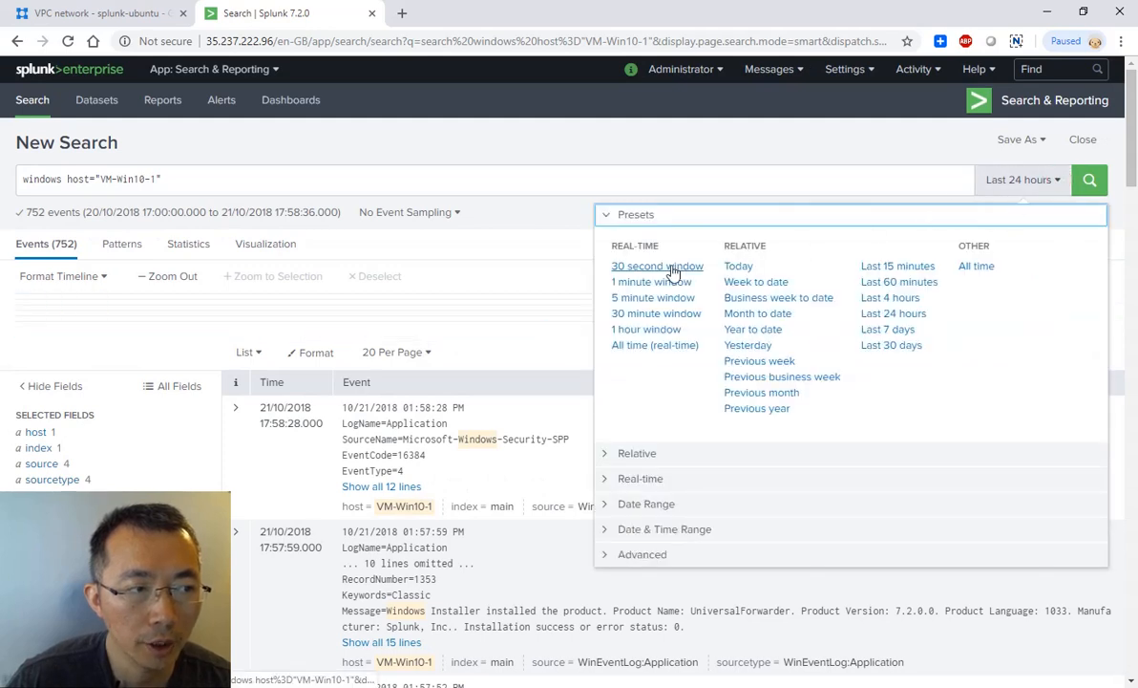
click(645, 281)
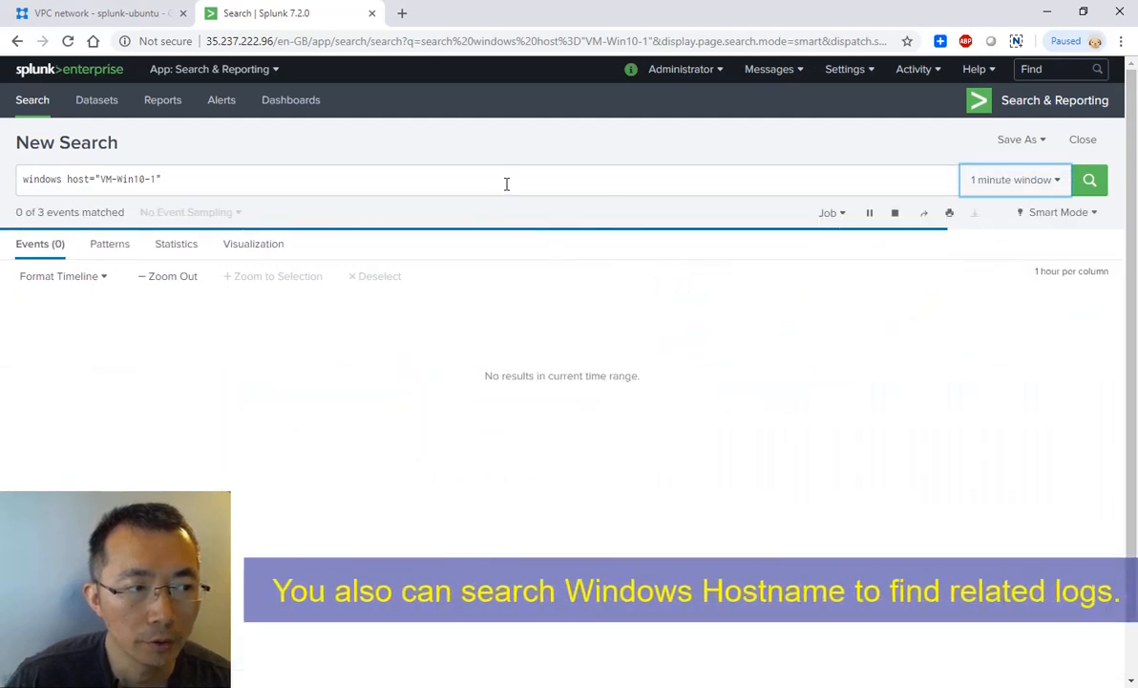
click(504, 183)
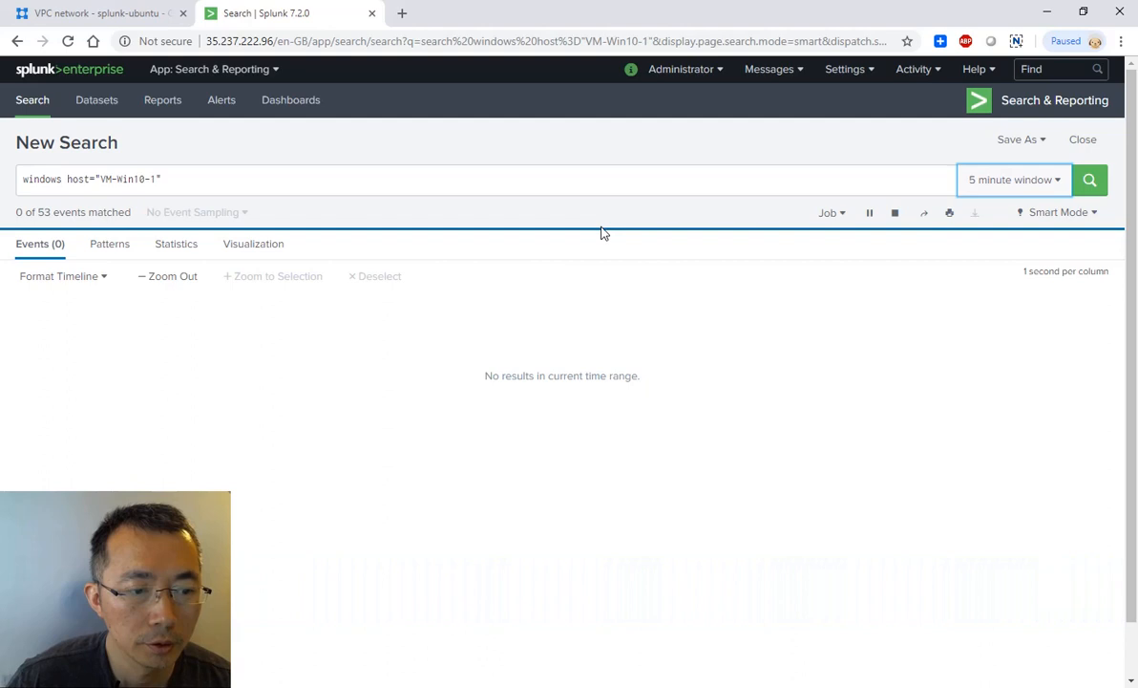
click(1117, 180)
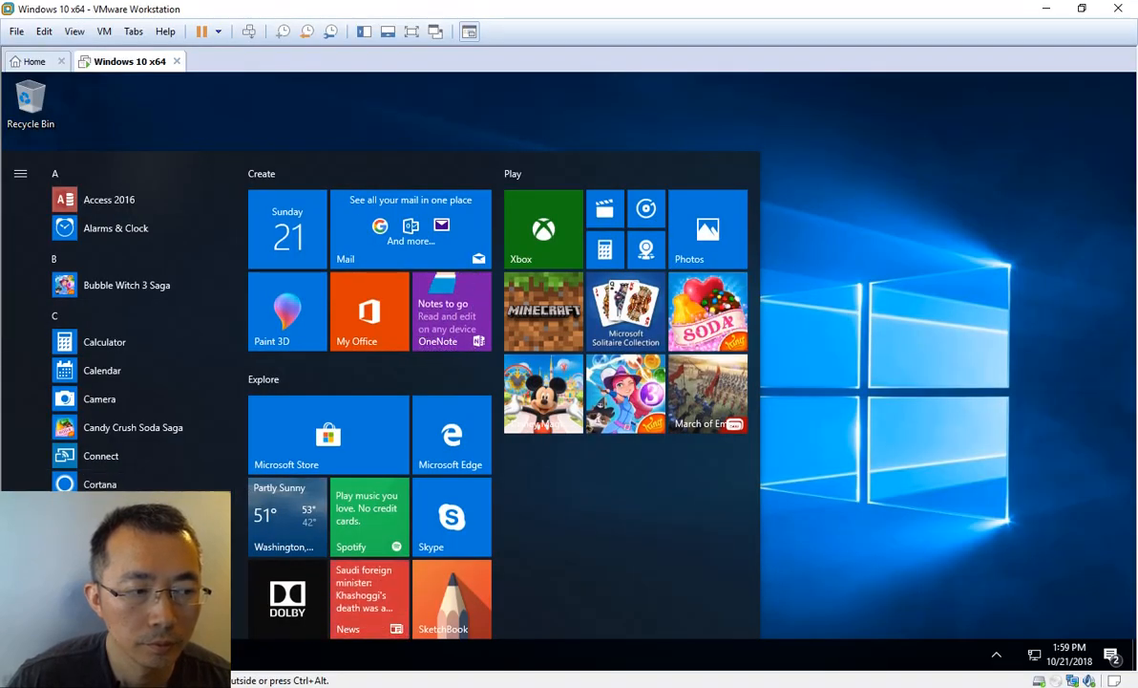
- Leave the Windows 10 VM and switch to the H-J-W7-32 Windows 7 console in vSphere Client
click(21, 174)
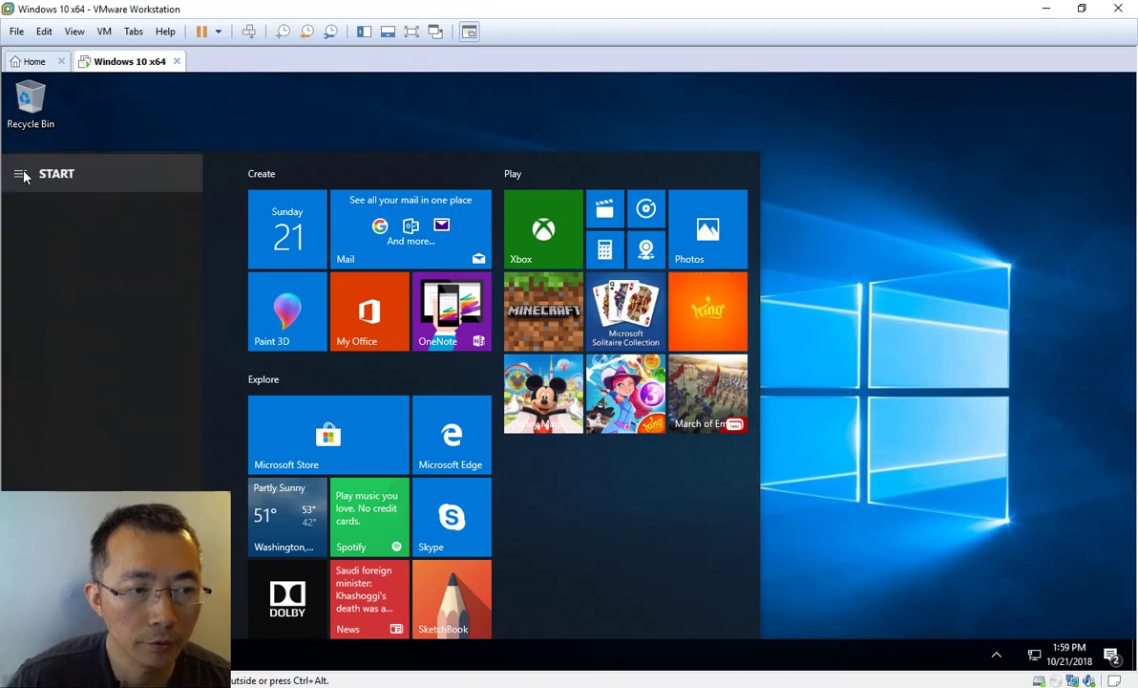
right_click(21, 172)
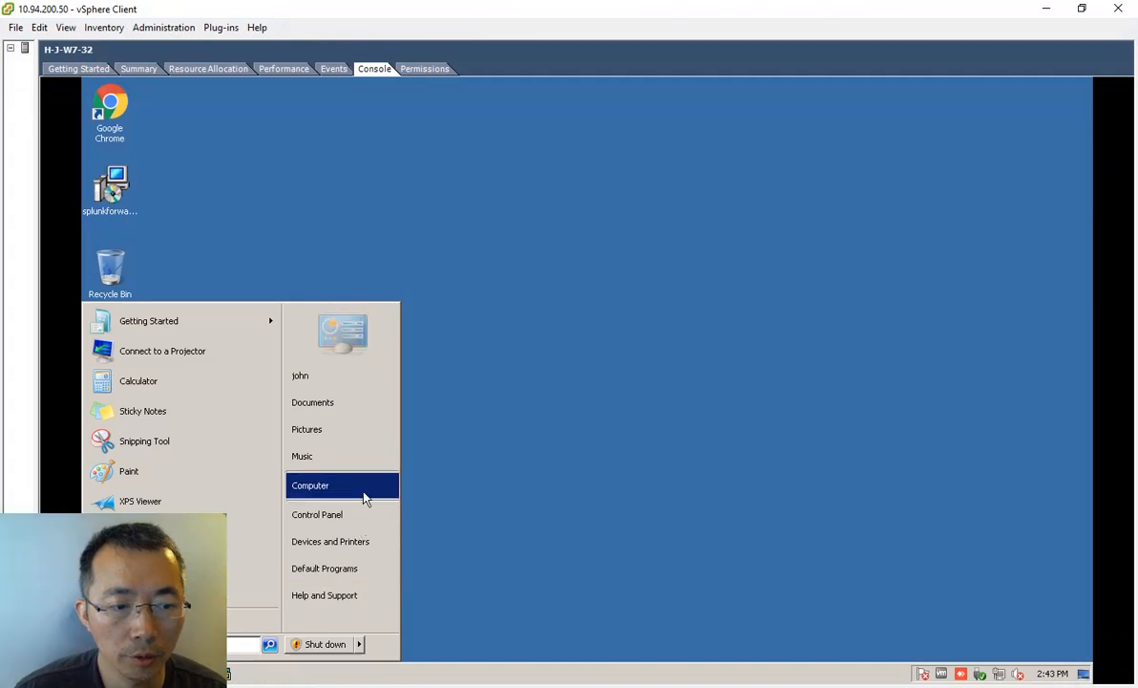
- Launch the forwarder installer from the Windows 7 desktop and accept the default install path
click(311, 485)
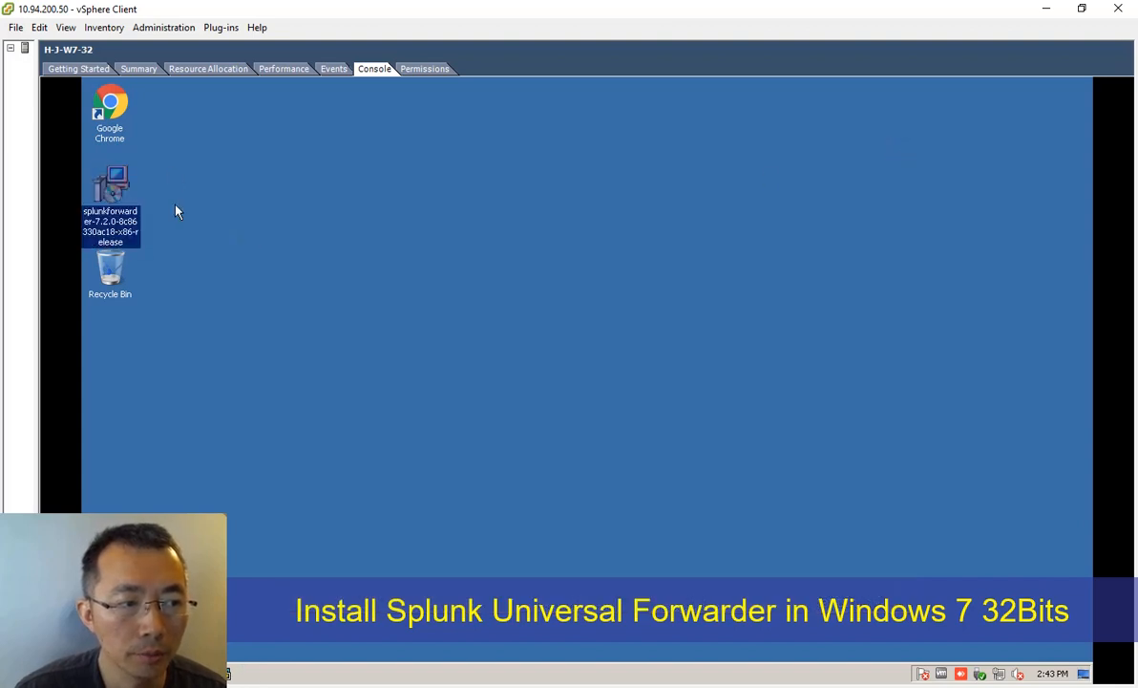
double_click(109, 186)
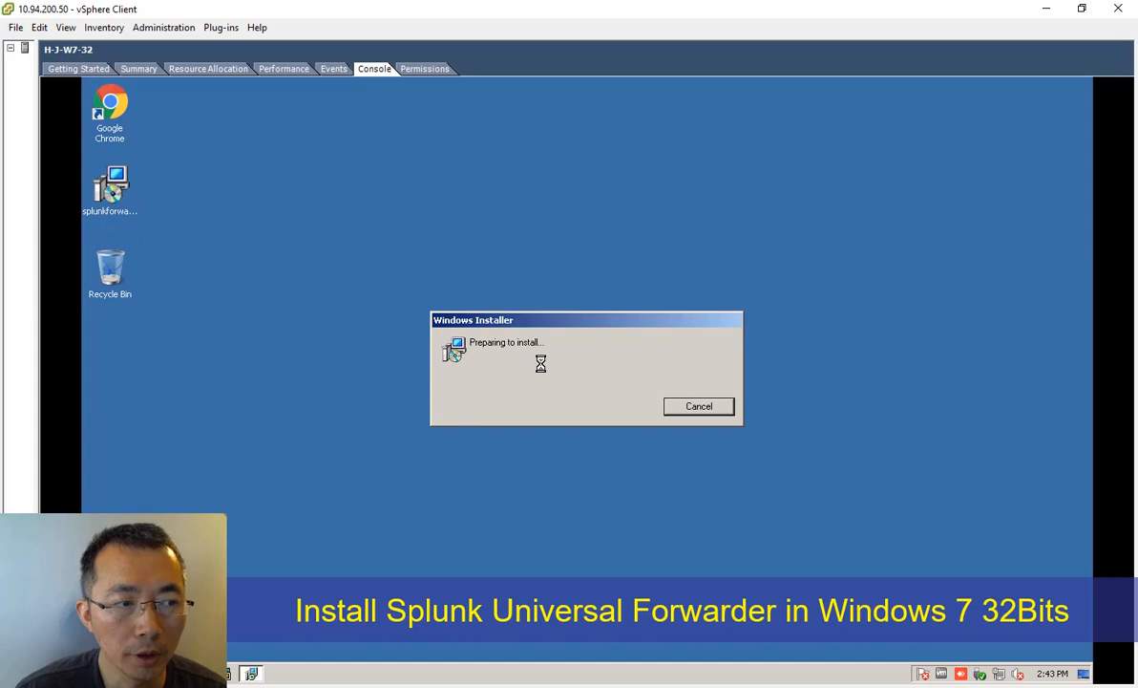
mouse_move(567, 383)
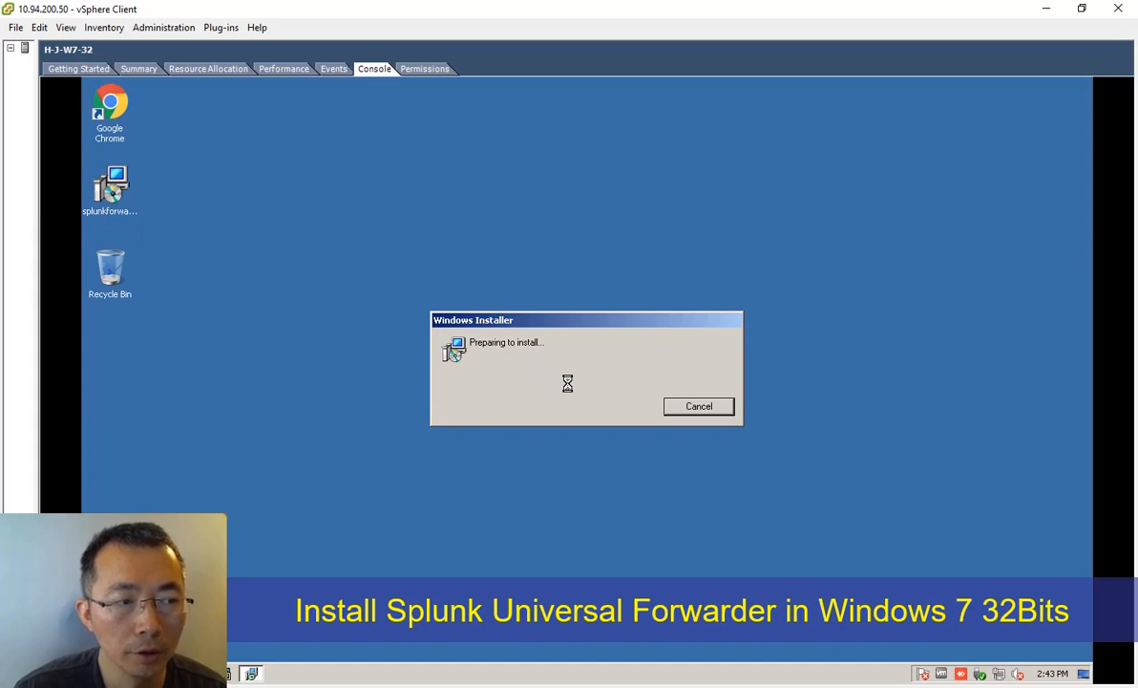
mouse_move(605, 401)
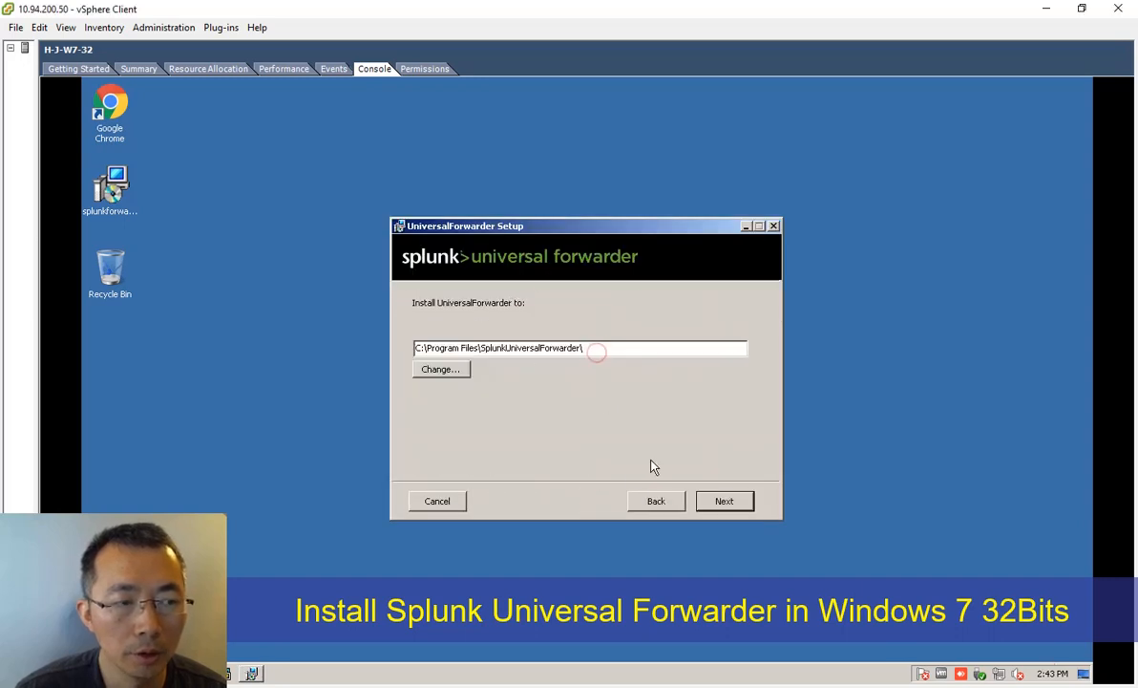
click(724, 501)
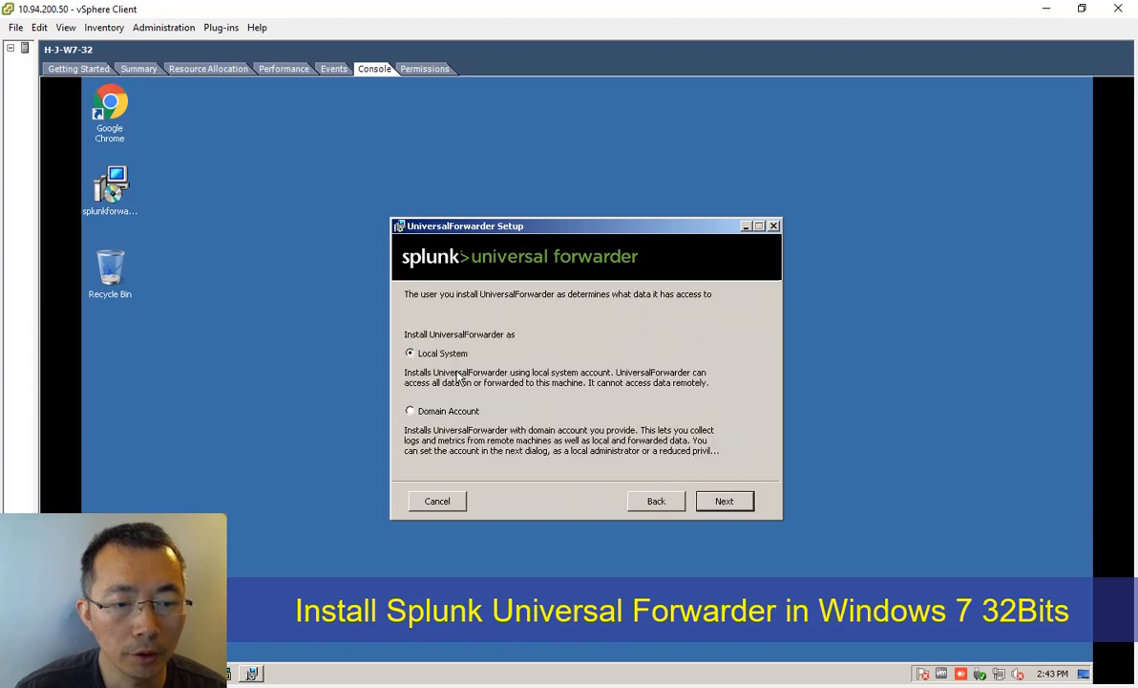
- Run the forwarder as Local System, collect event logs plus CPU, memory and disk stats, and set the admin password
click(724, 501)
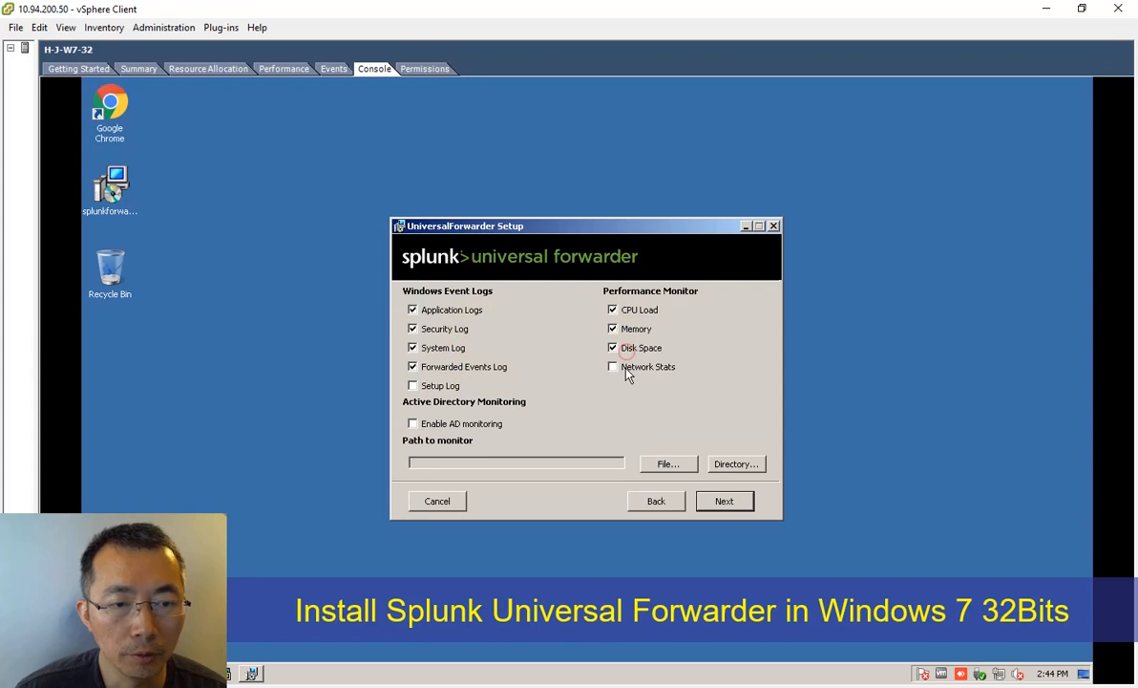
click(725, 501)
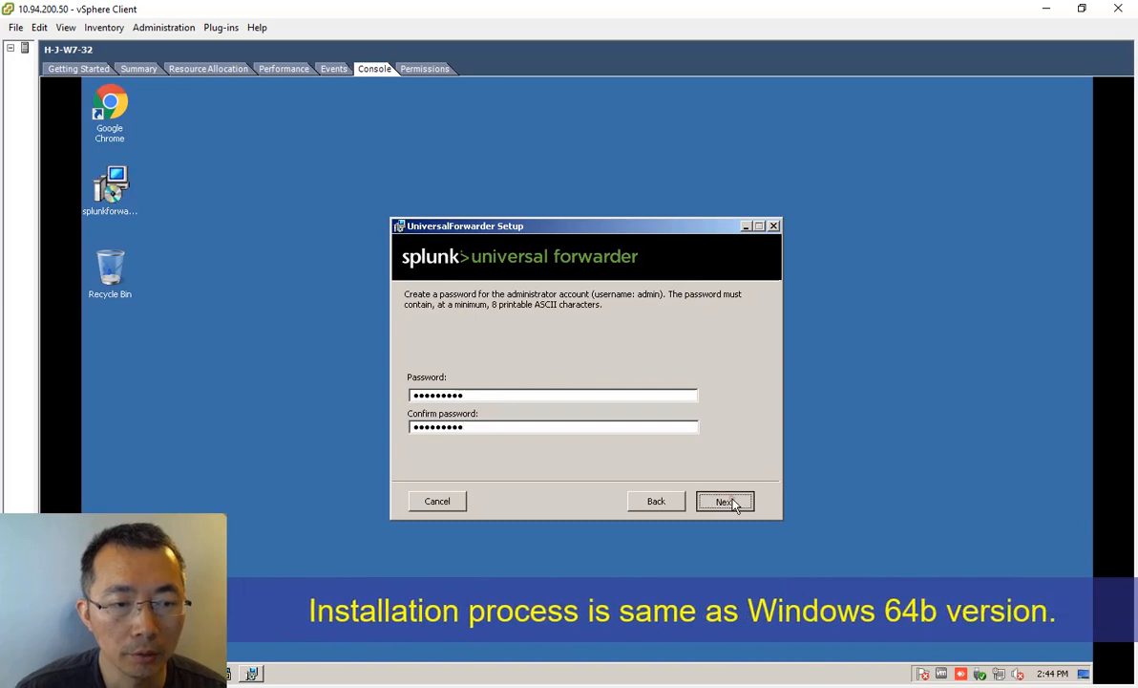
click(725, 501)
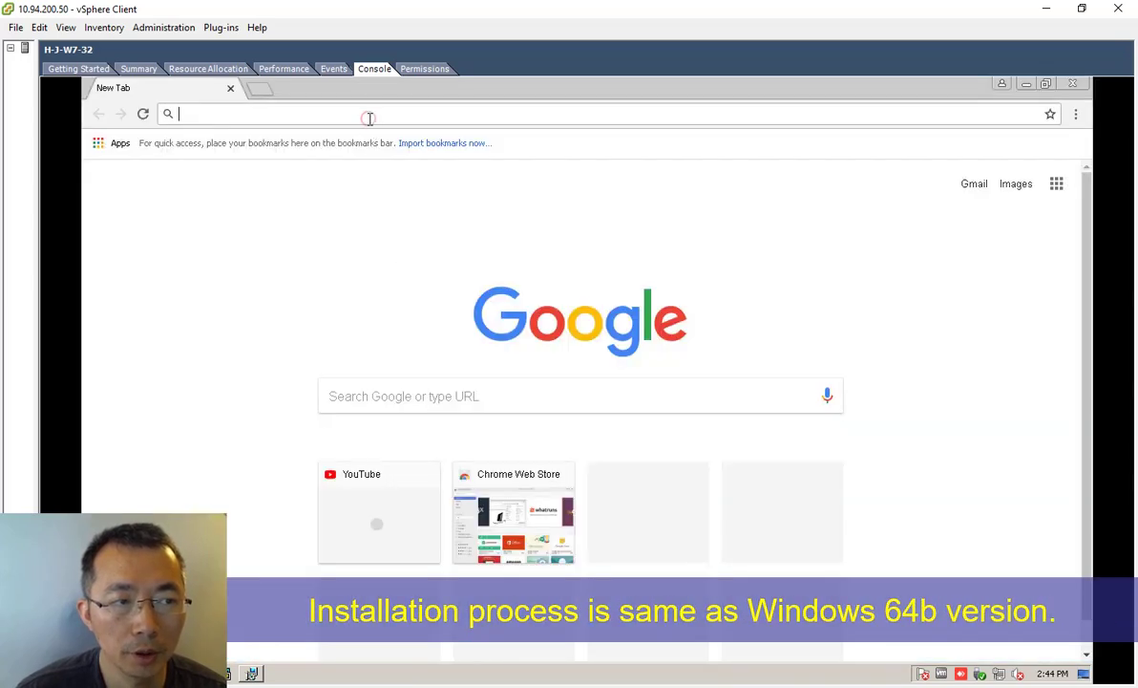
- Point the forwarder at receiving indexer 35.237.222.96 on port 9001 and start the installation
text(http://35.237.222.96)
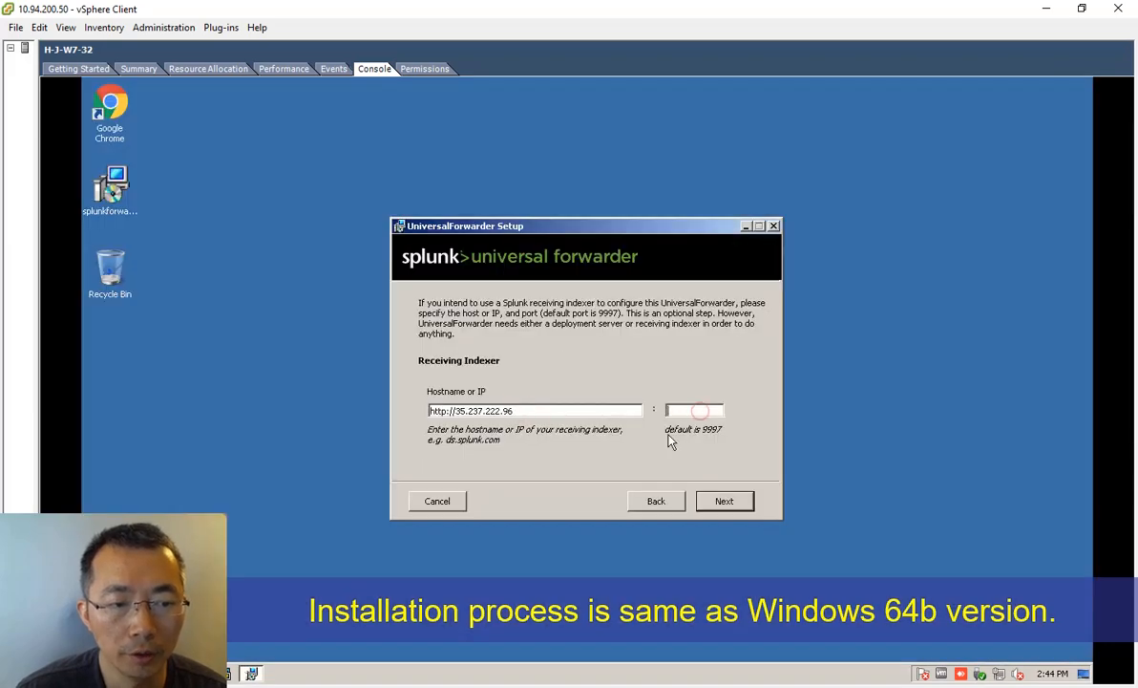
text(9001)
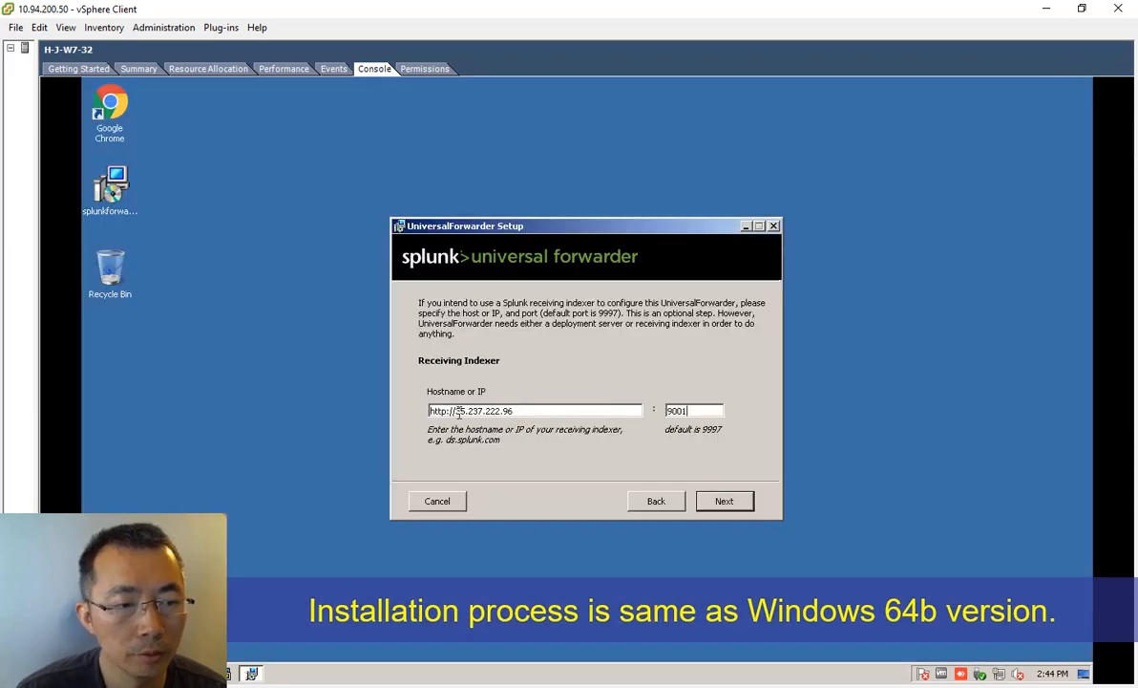
click(725, 500)
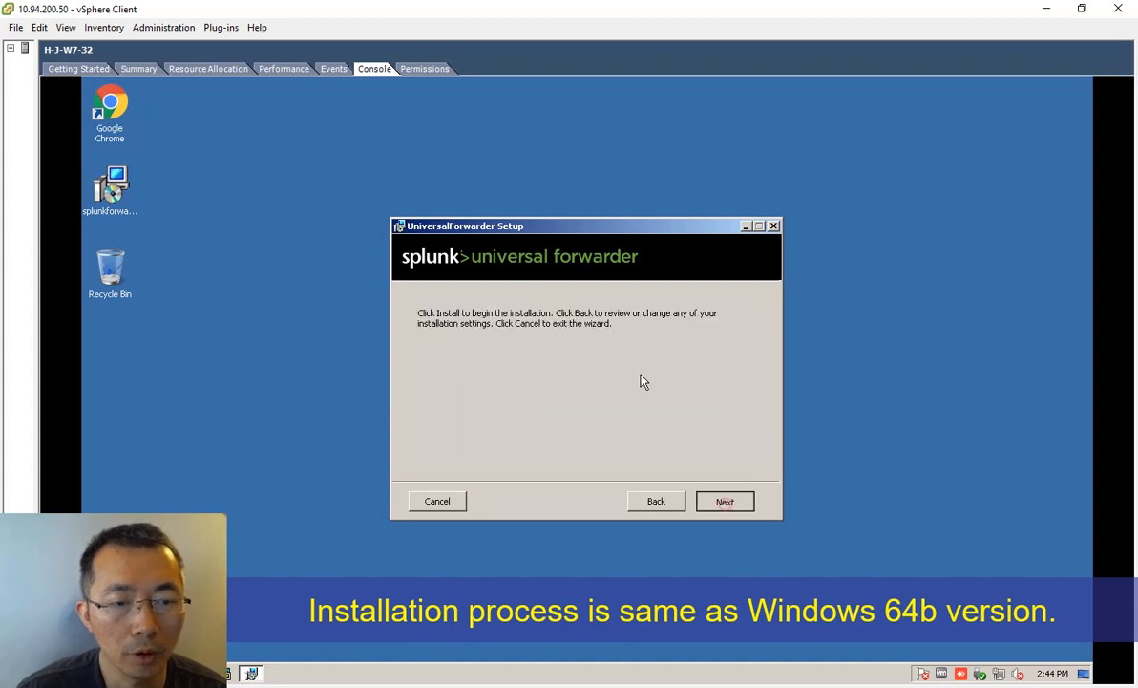
click(725, 501)
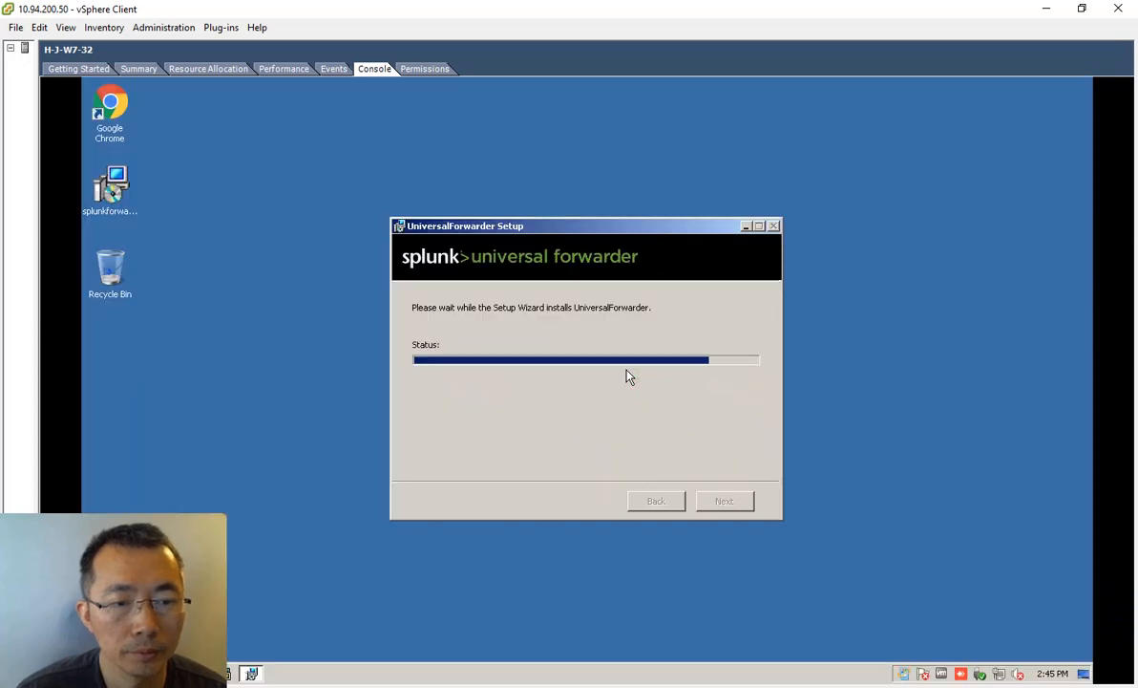
mouse_move(626, 381)
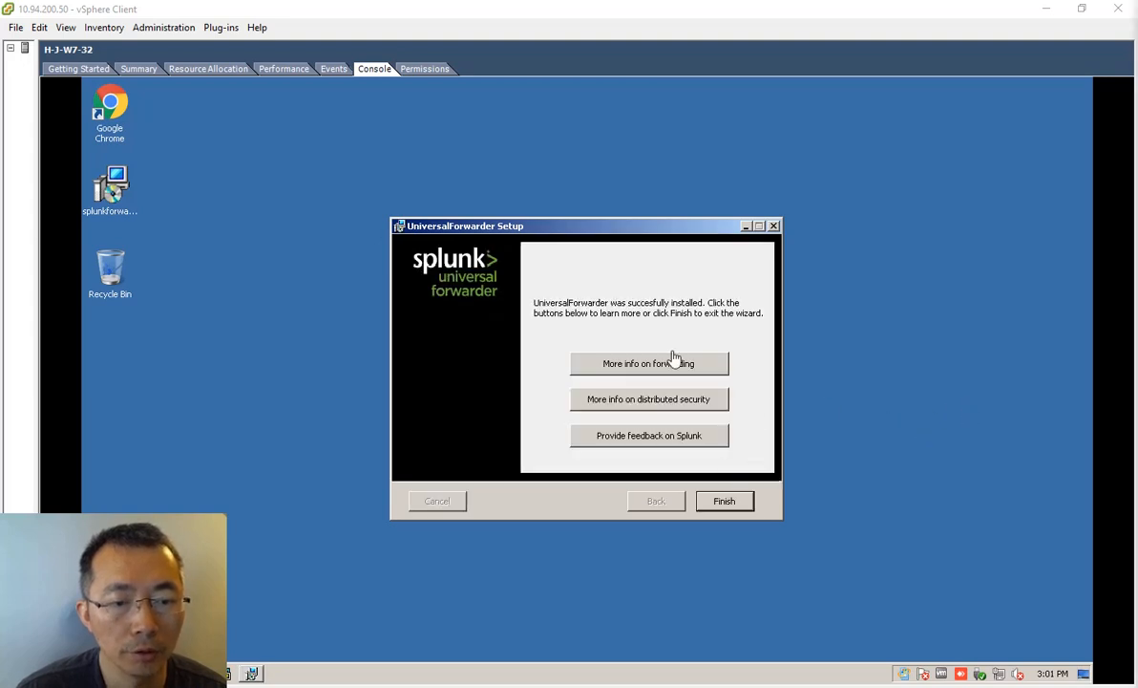
- Finish the wizard once the forwarder reports a successful install
click(724, 500)
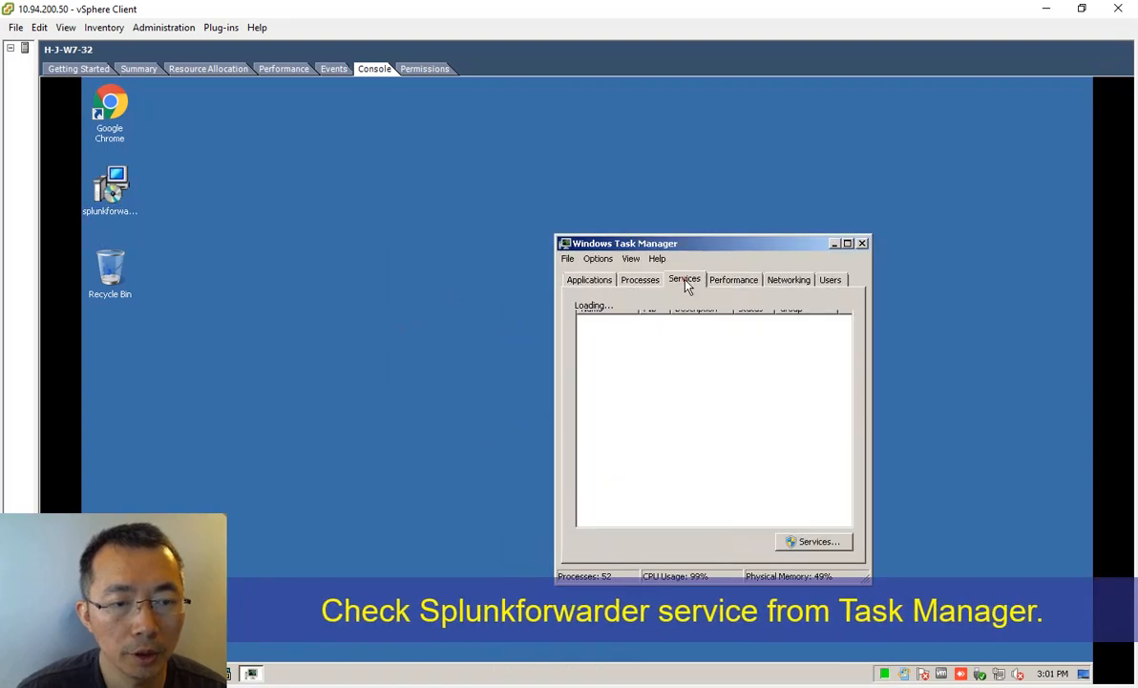
- Confirm SplunkForwarder is running in Task Manager's services list, then check CPU and memory usage
click(685, 279)
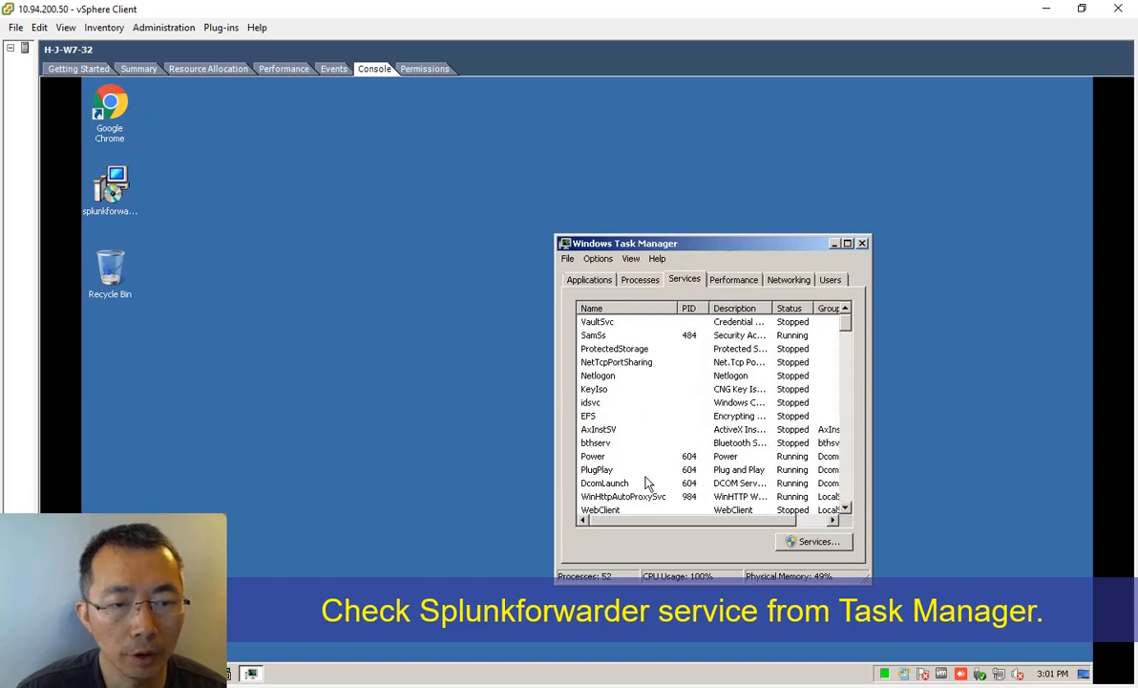
scroll(down, 3)
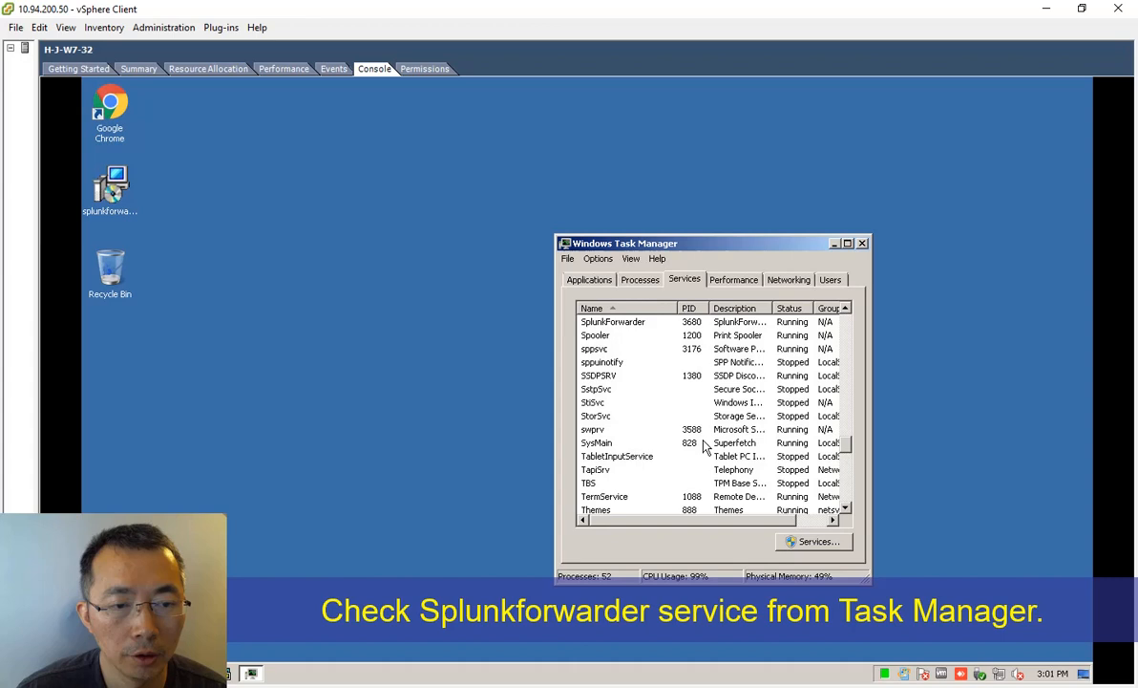
click(613, 362)
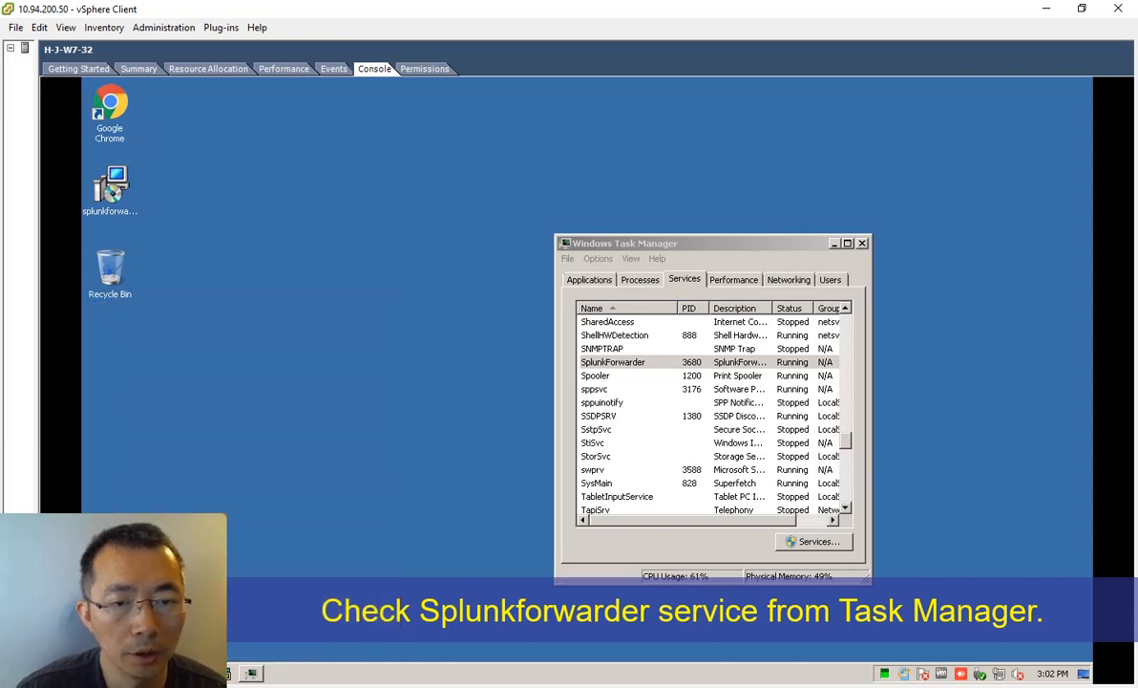
click(733, 278)
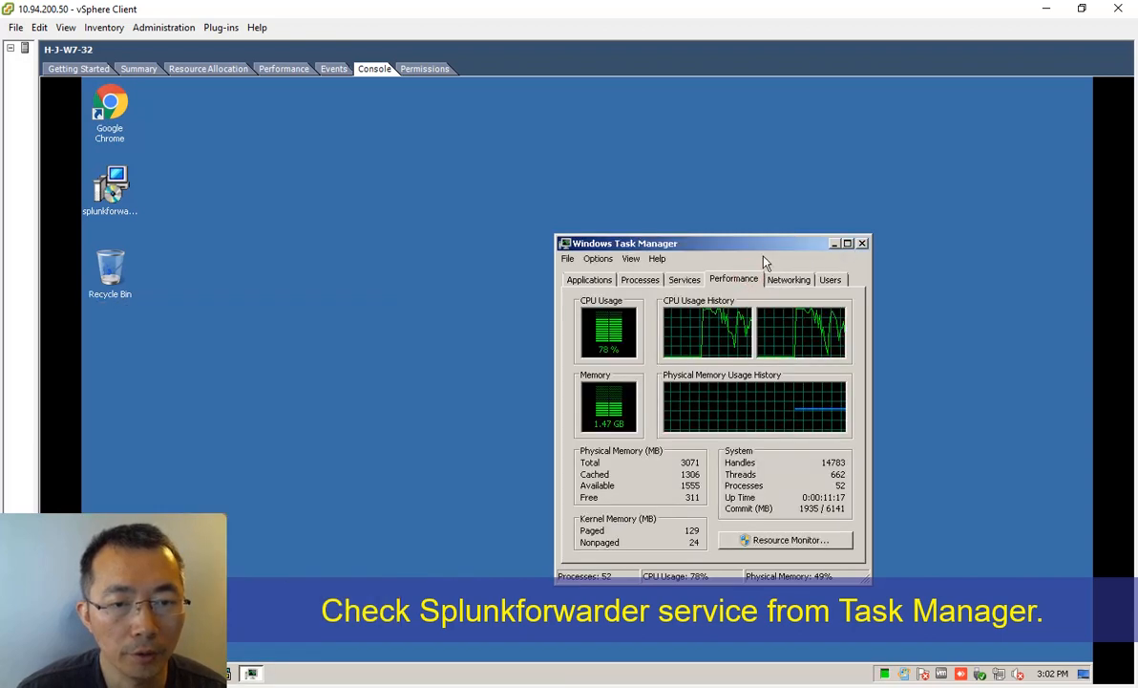
click(862, 242)
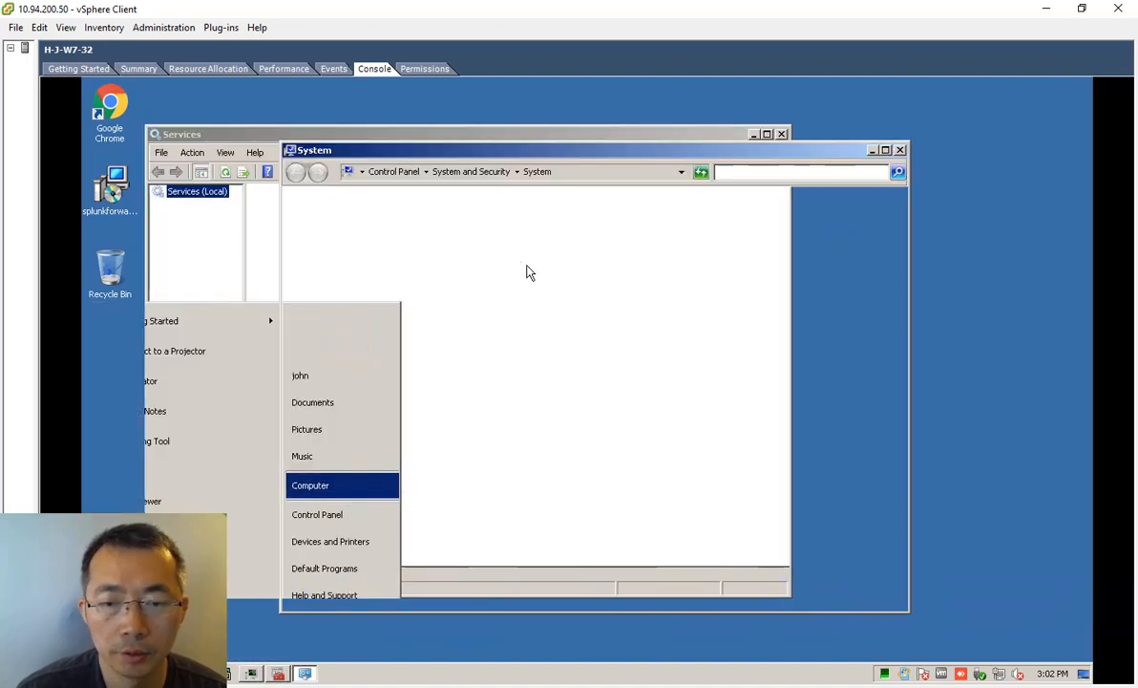
- Check SplunkForwarder Service properties in the Services console: started and set to Automatic
click(311, 485)
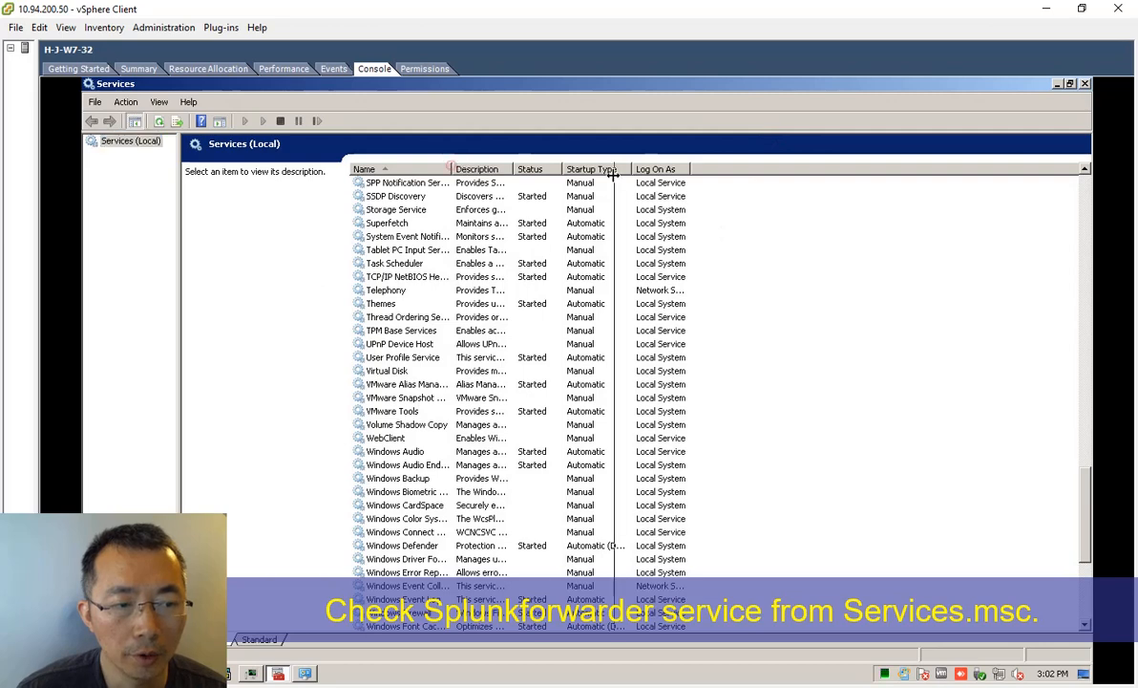
click(413, 209)
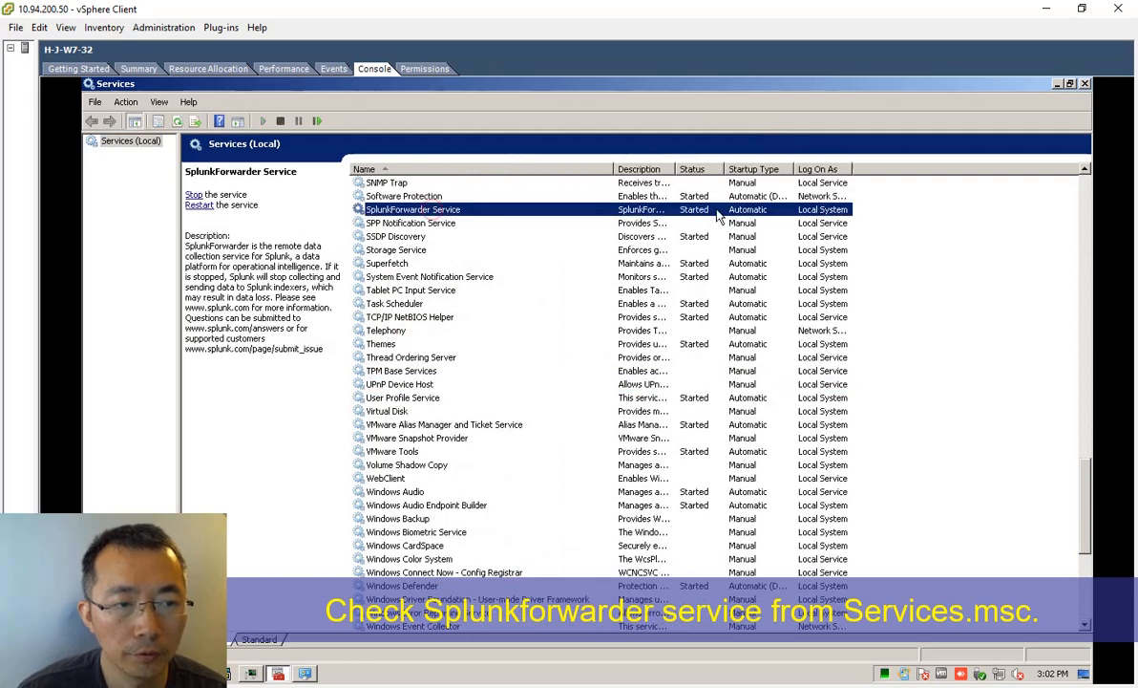
double_click(413, 209)
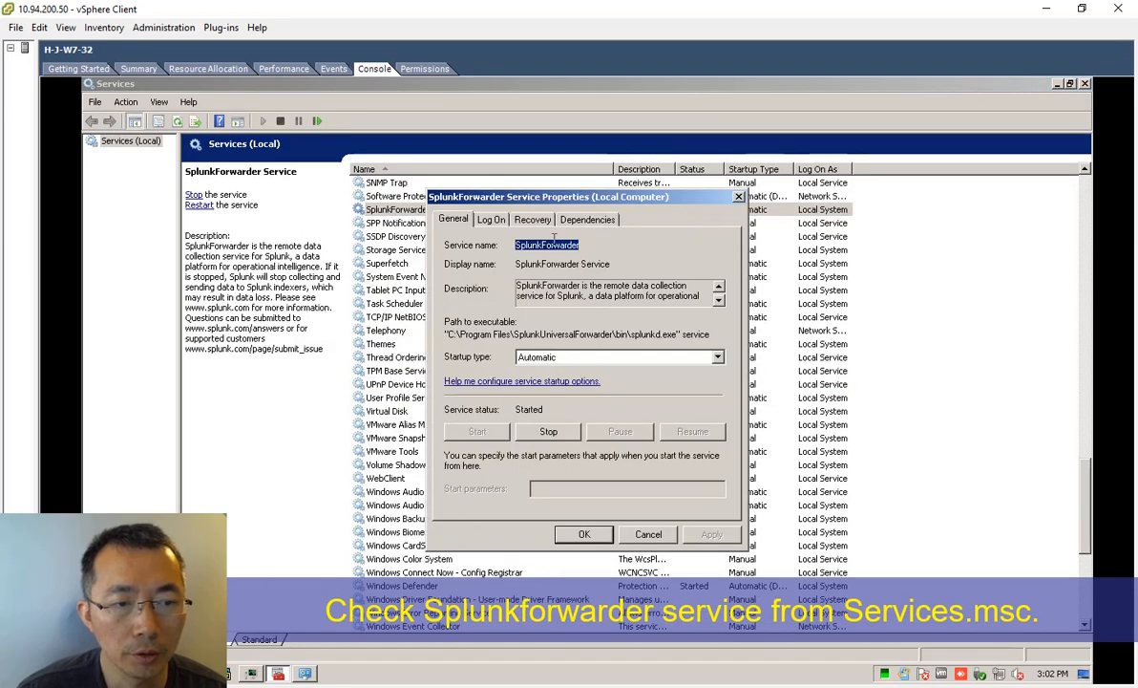
click(588, 219)
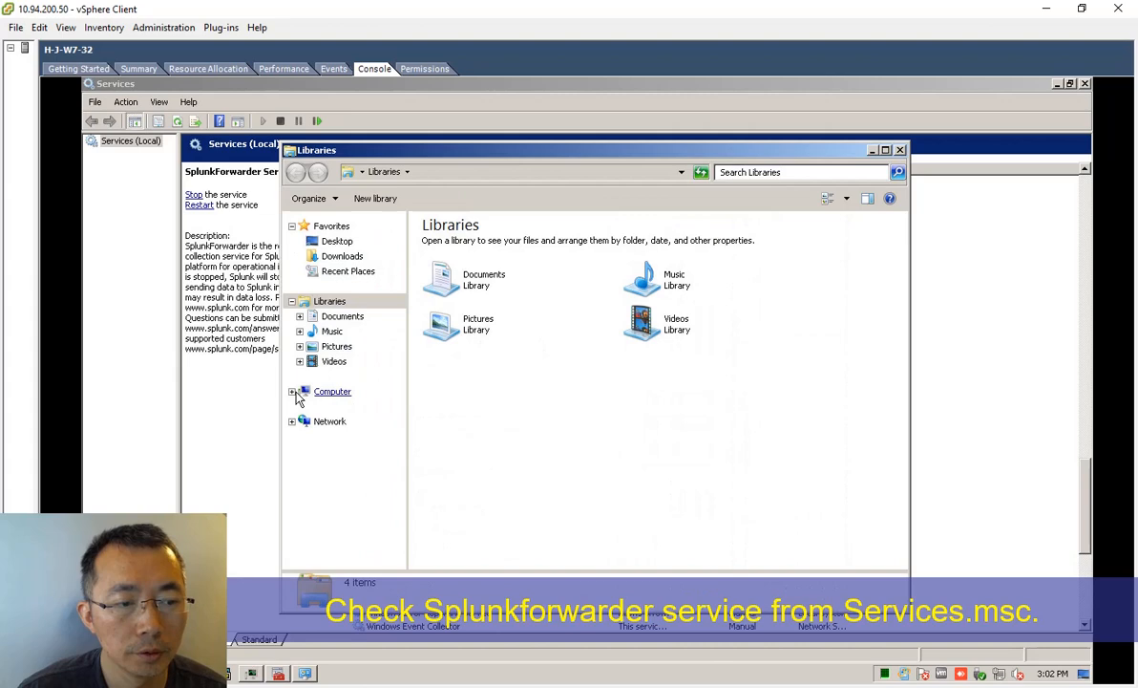
- Browse to C:\Program Files\SplunkUniversalForwarder\etc\system\local in Explorer
click(294, 391)
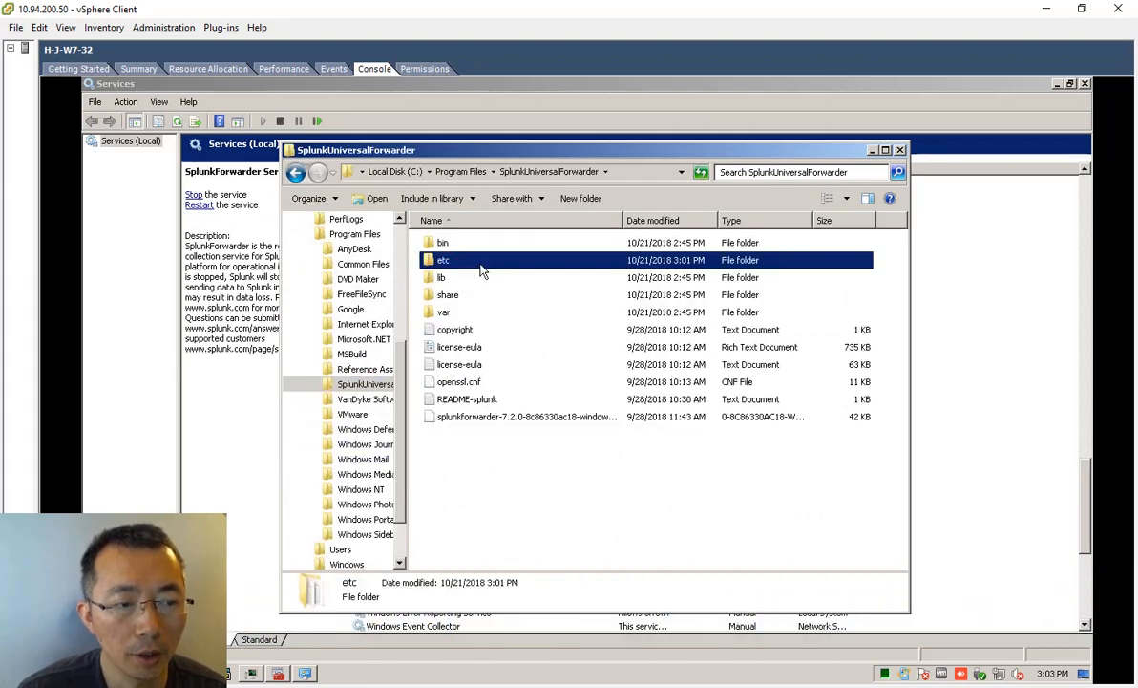
double_click(440, 259)
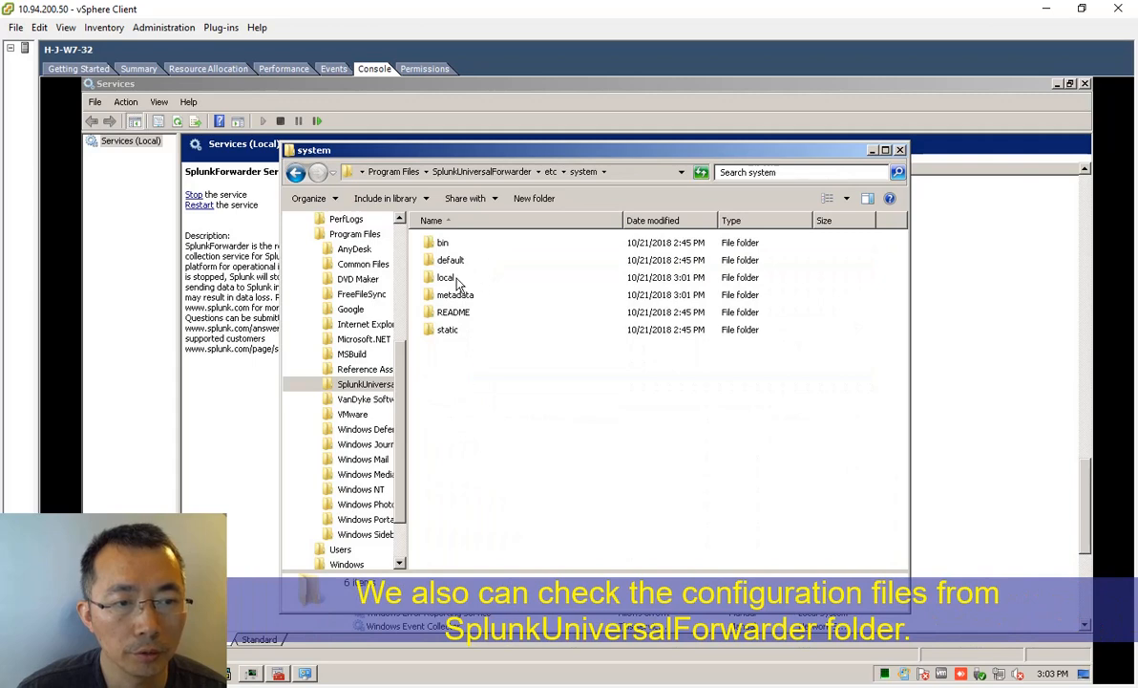
double_click(445, 277)
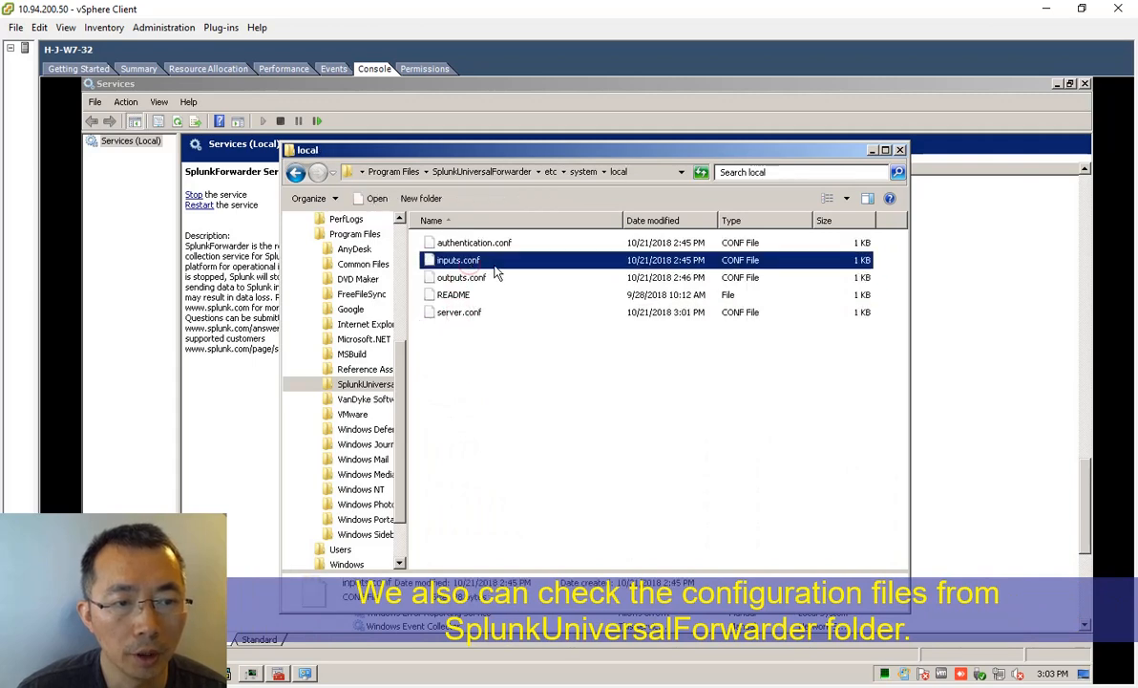
- Open outputs.conf and inputs.conf in Notepad to review the forwarder settings
click(459, 277)
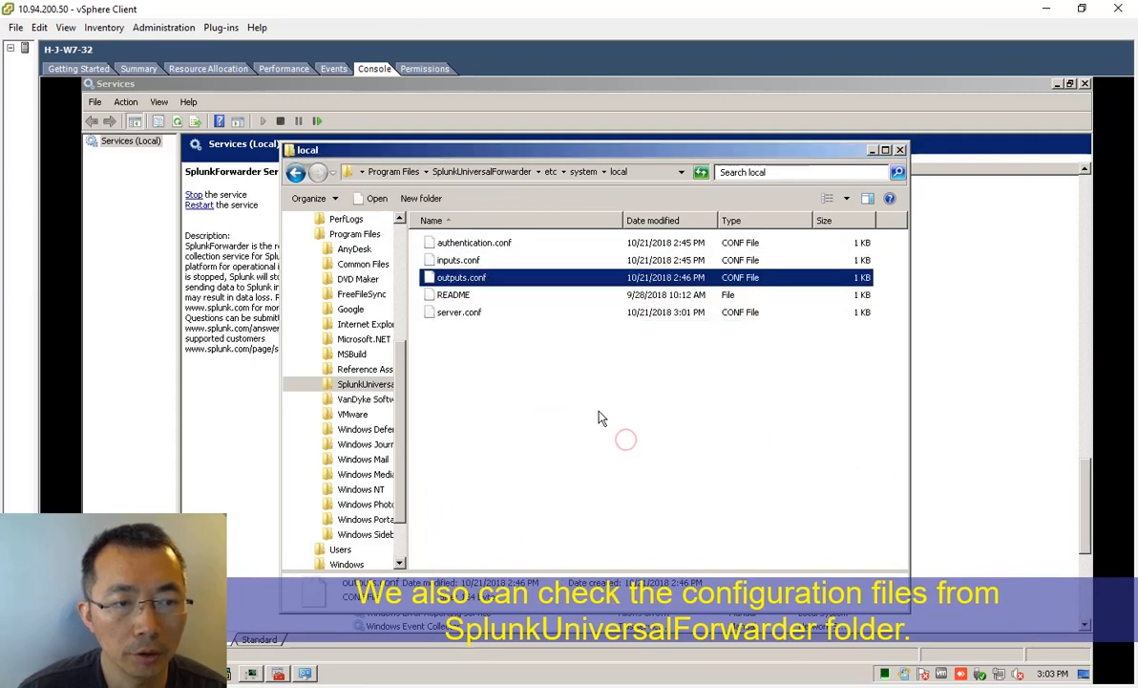
double_click(459, 277)
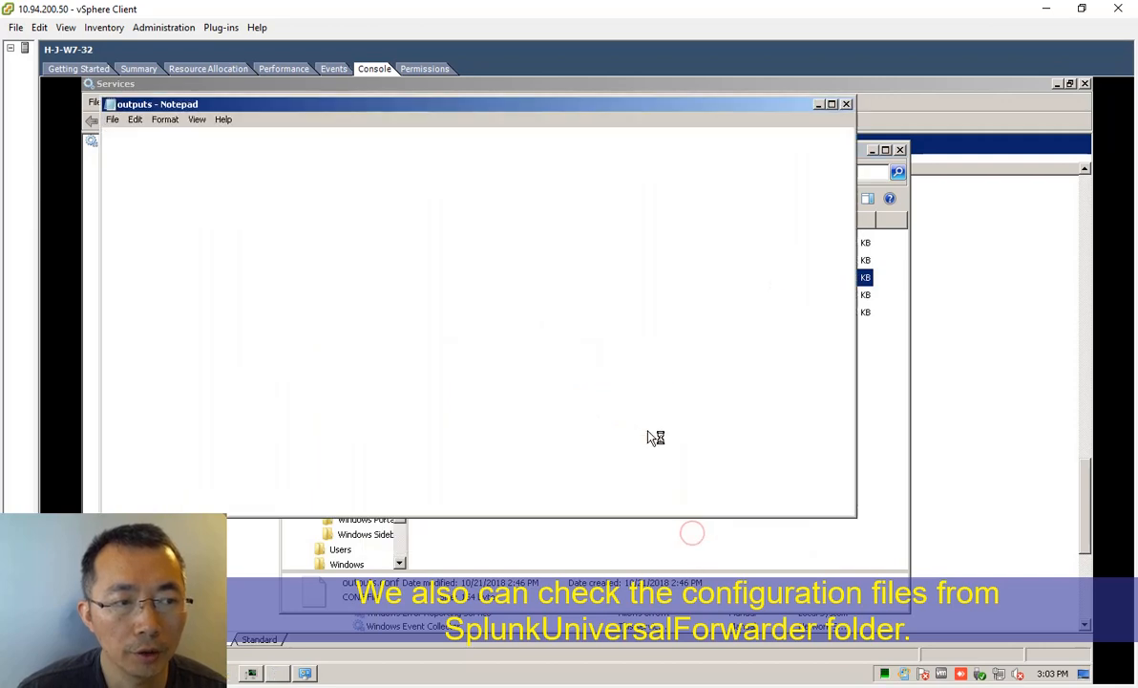
click(322, 194)
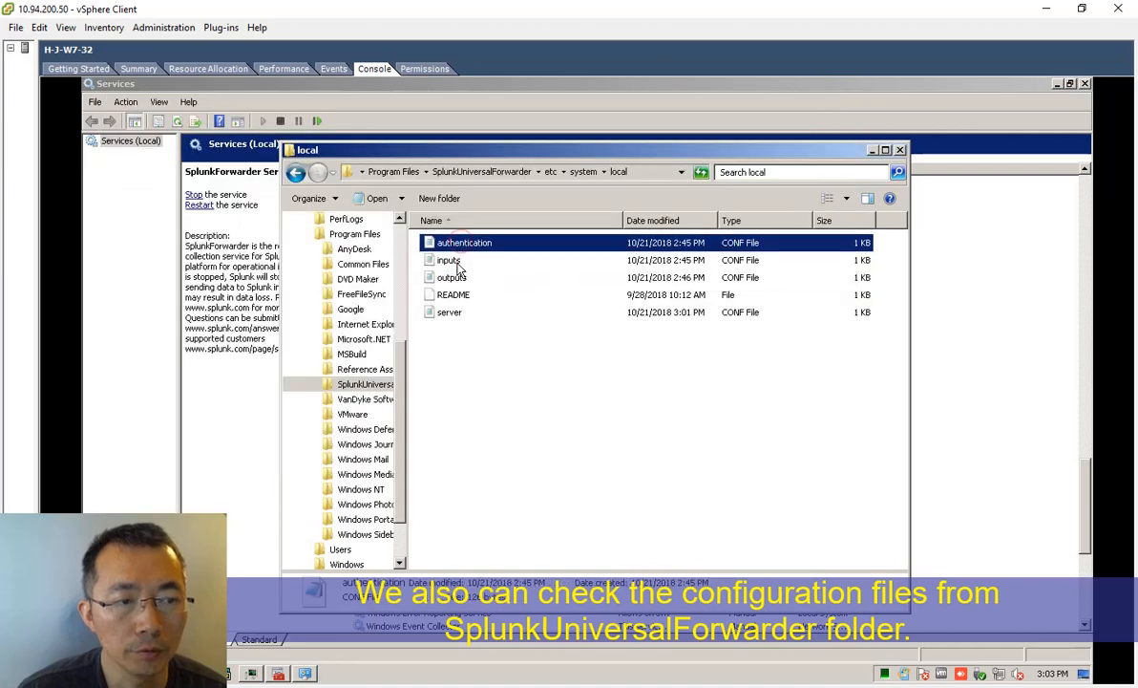
double_click(446, 259)
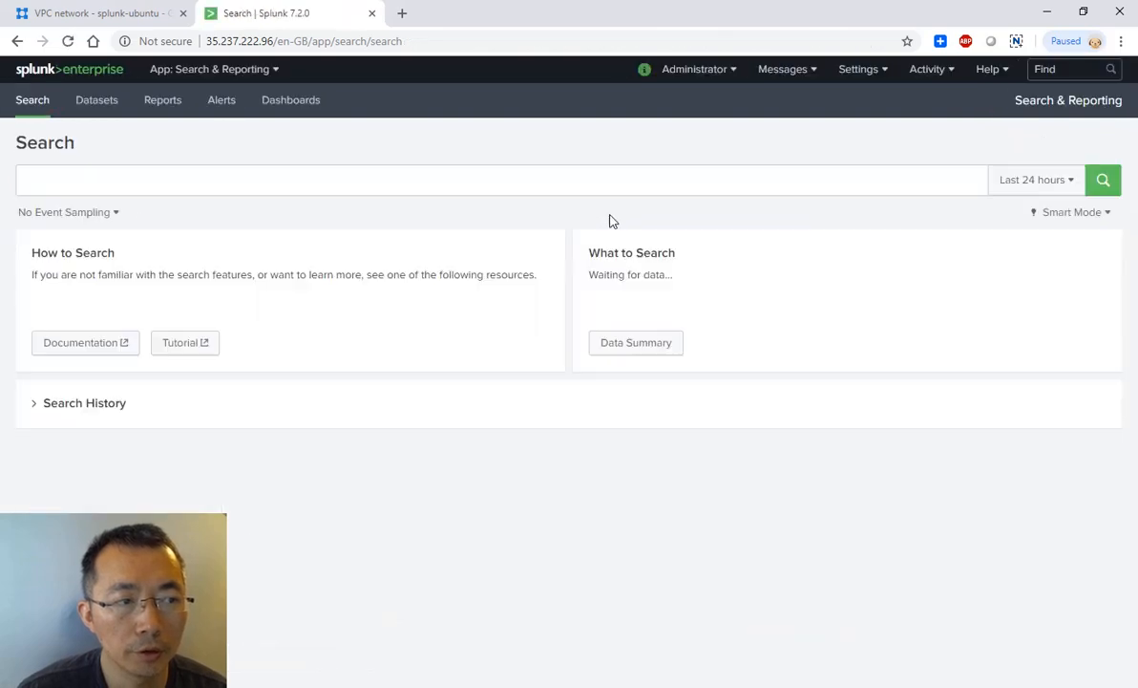
- View the events forwarded by host h-j-w7-1 and limit the search to the last 60 minutes
click(635, 342)
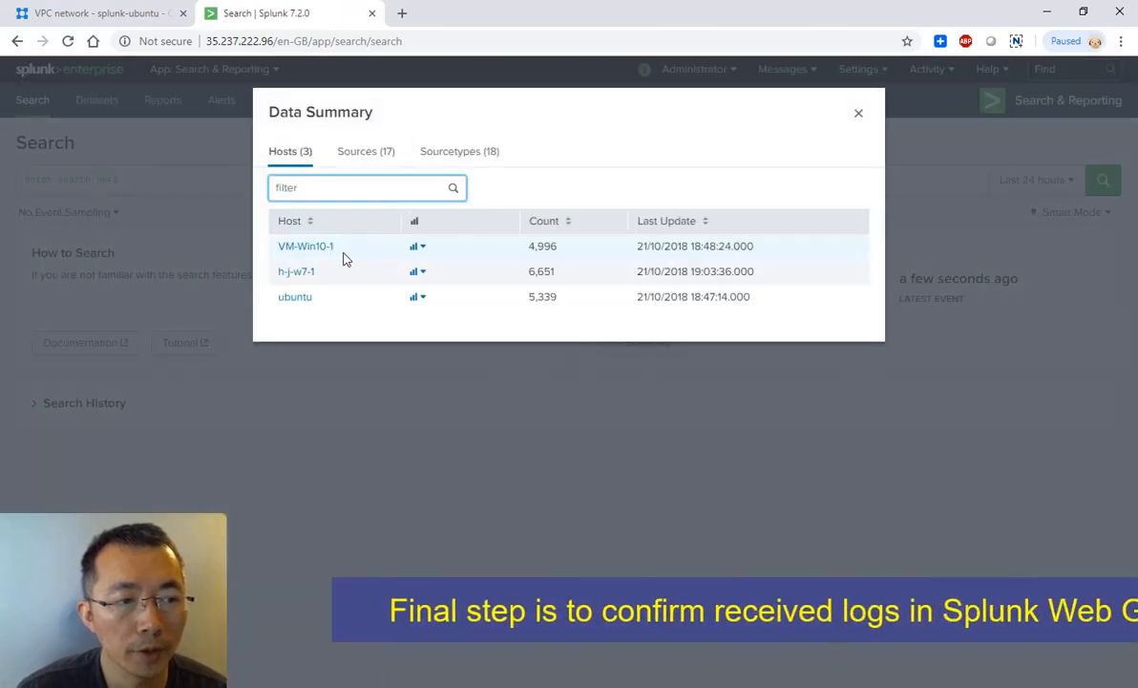
click(296, 270)
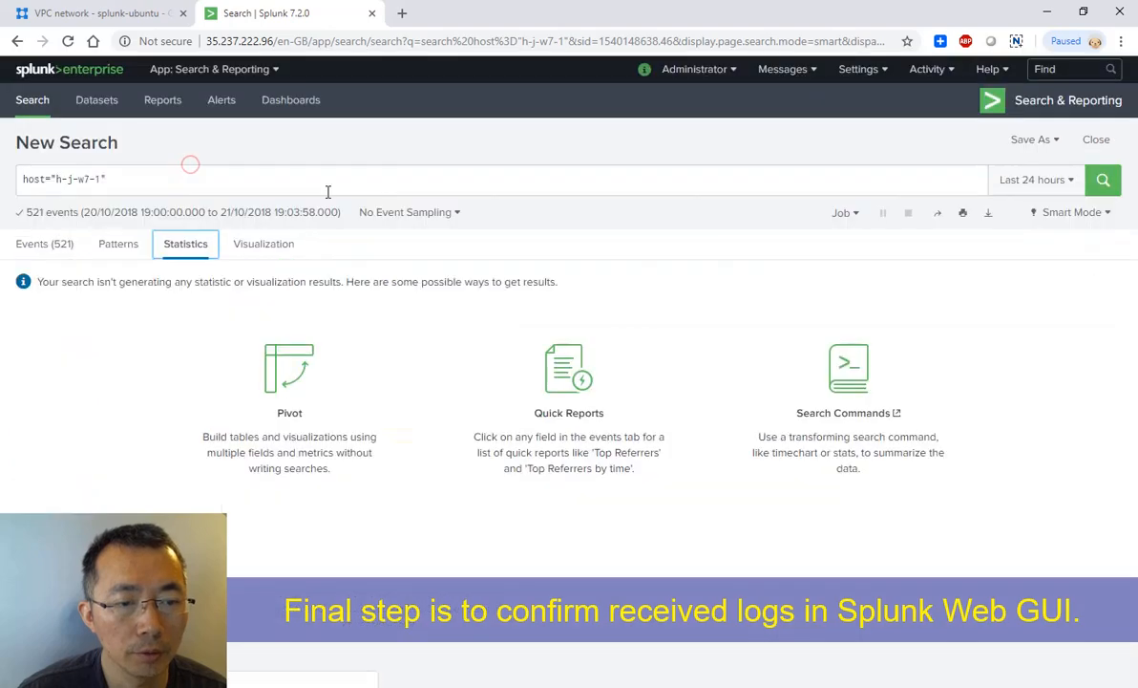
click(44, 243)
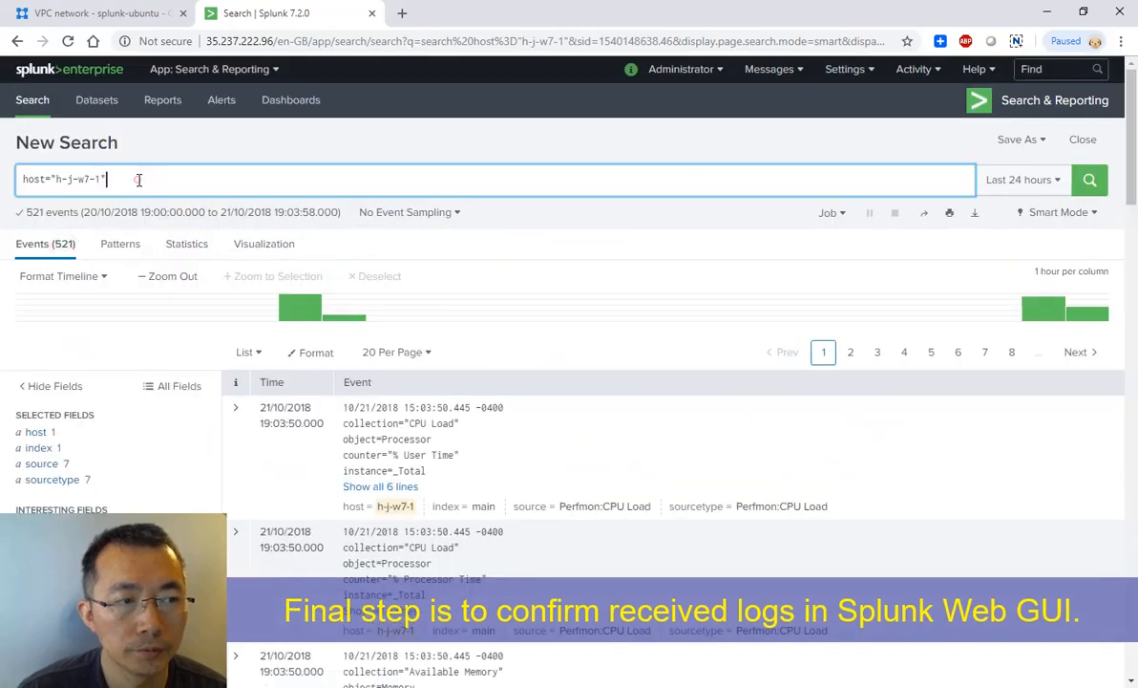
click(1022, 179)
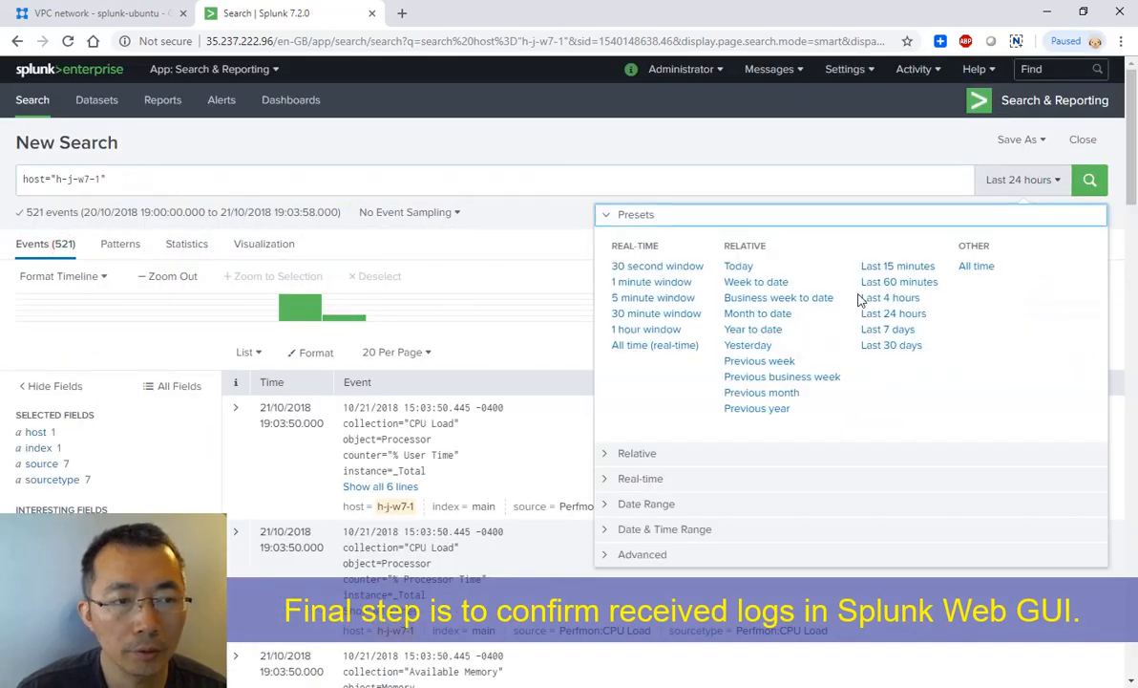
click(900, 280)
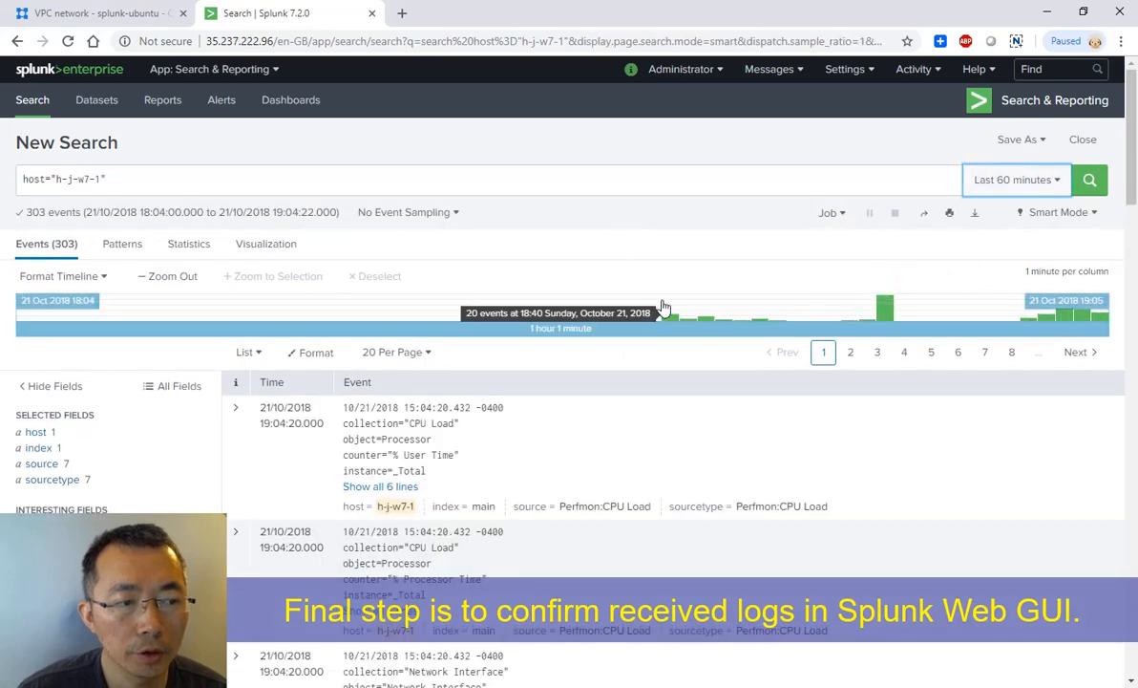
mouse_move(627, 374)
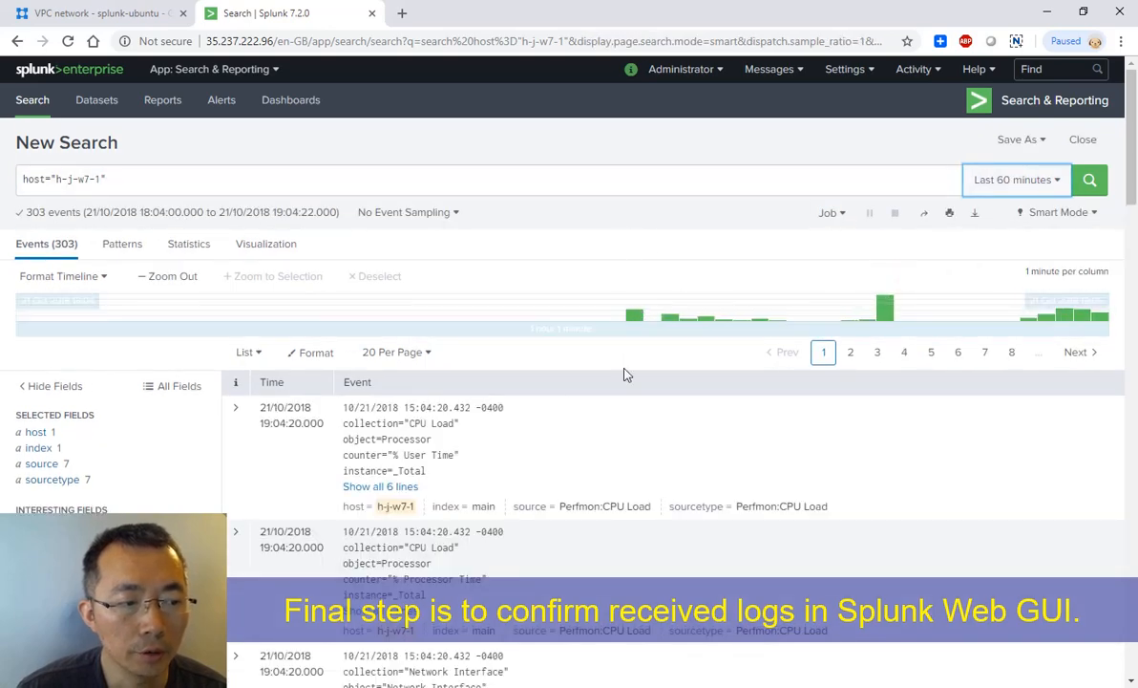
- Filter the results to source WinEventLog:Security, leaving 44 Security events
click(41, 463)
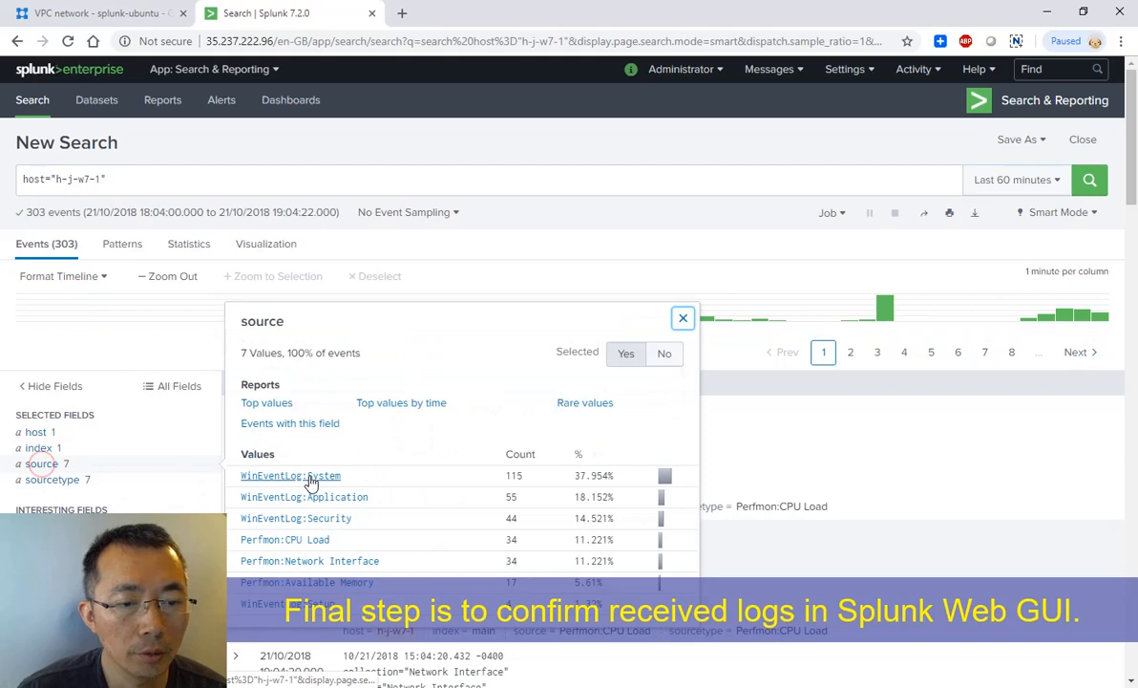
click(296, 517)
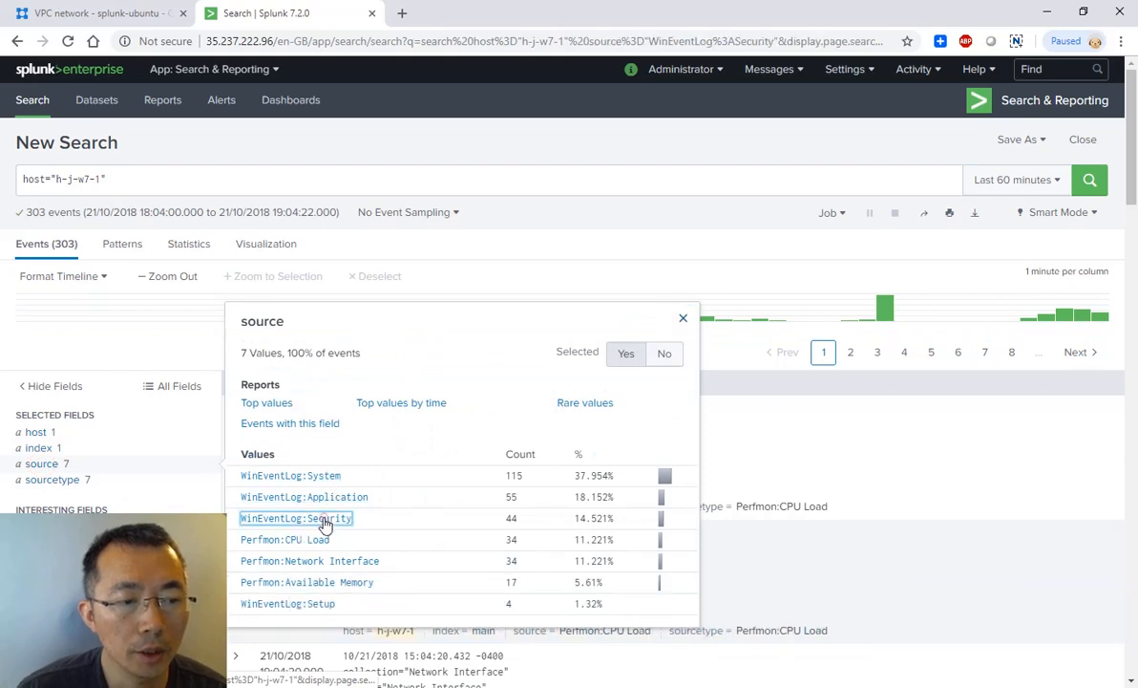
click(297, 518)
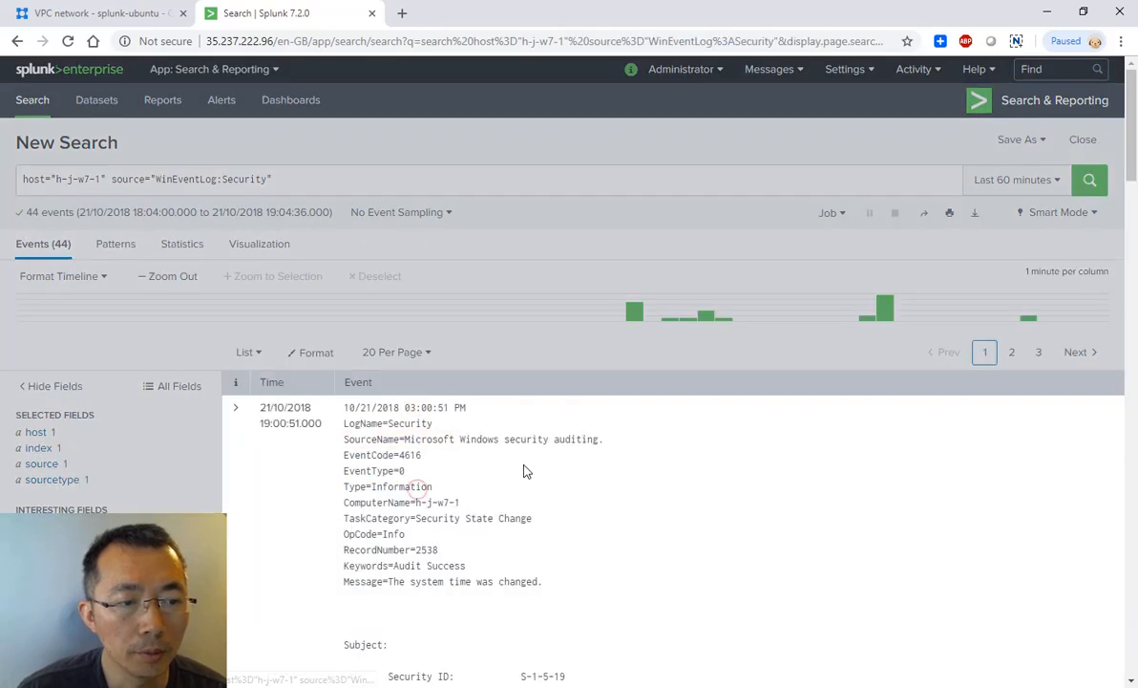
scroll(down, 3)
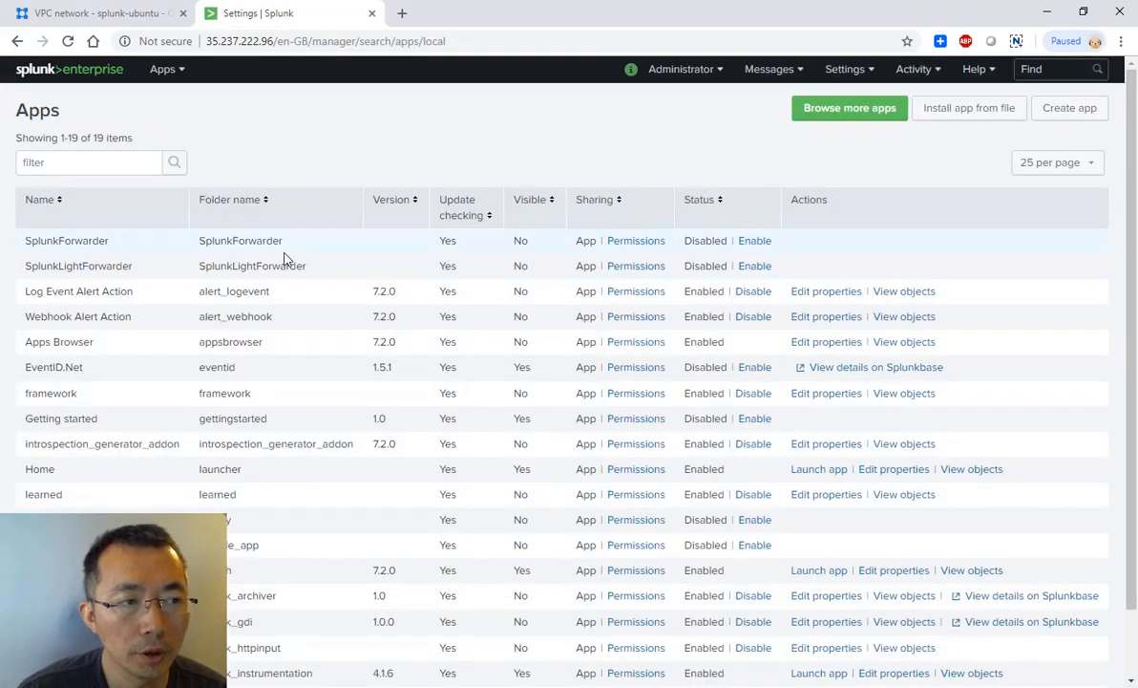
mouse_move(176, 74)
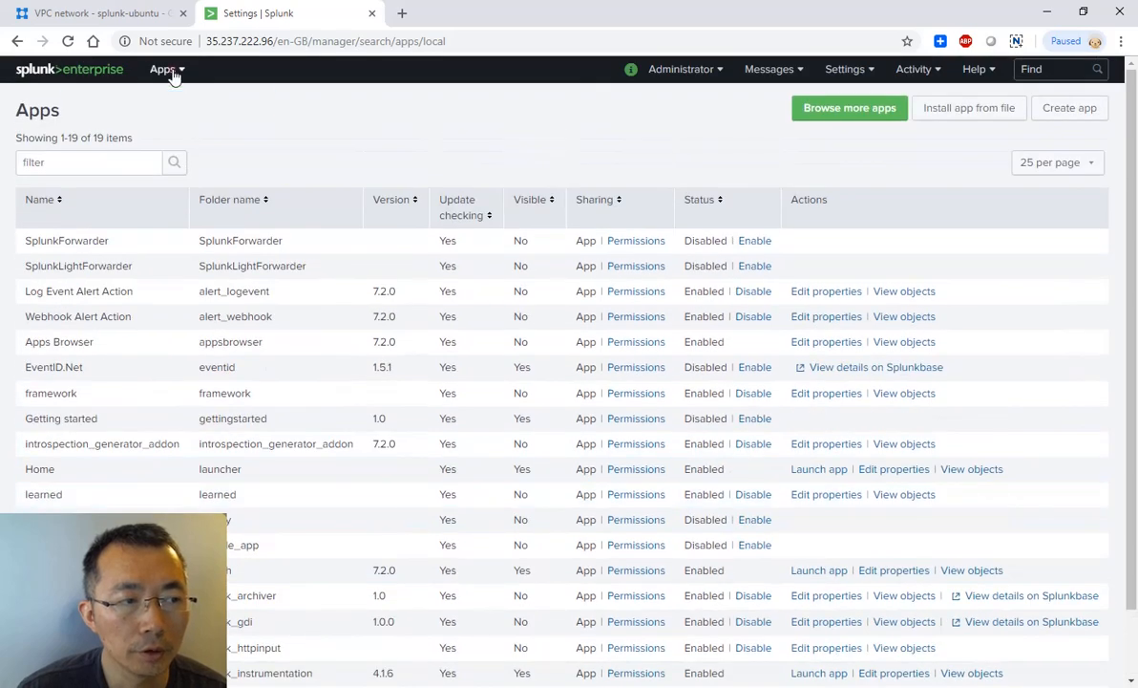
- Find EventID.Net in Manage Apps, enable it and launch its Windows Events Summary dashboard
click(849, 107)
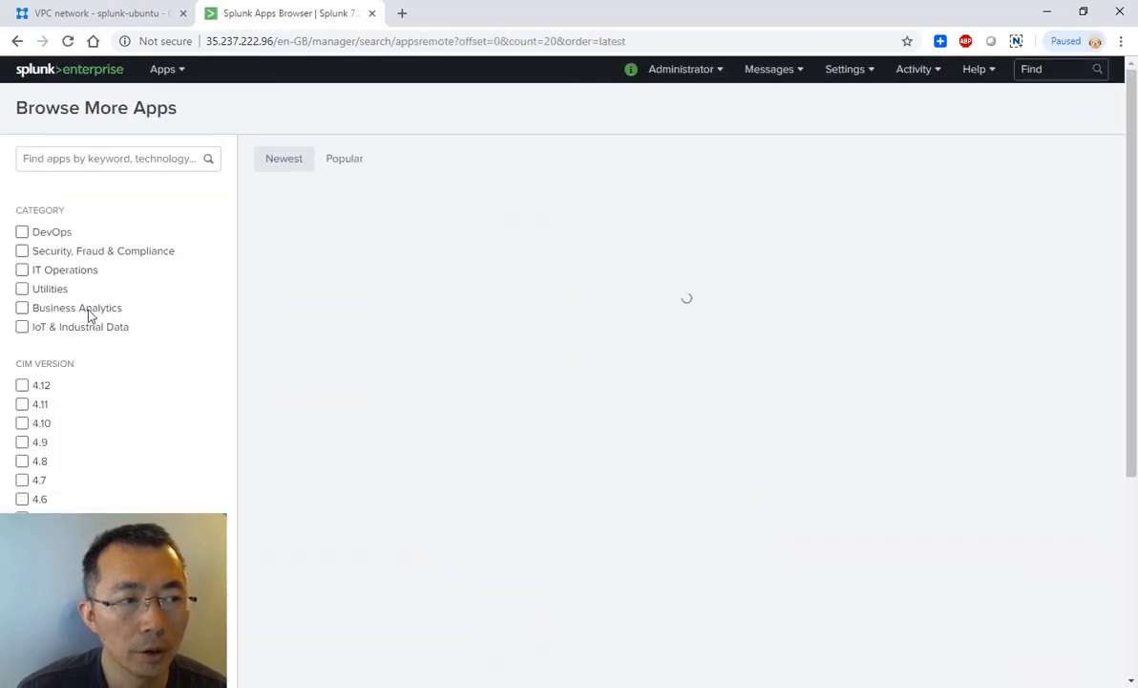
text(eventid)
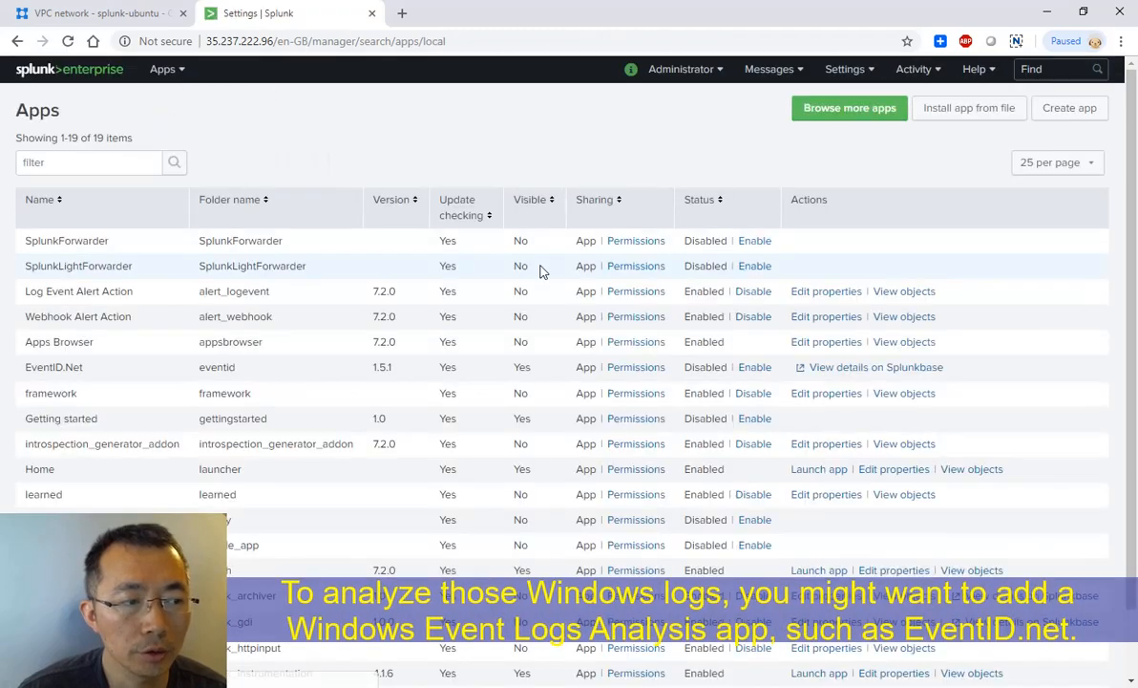
scroll(down, 3)
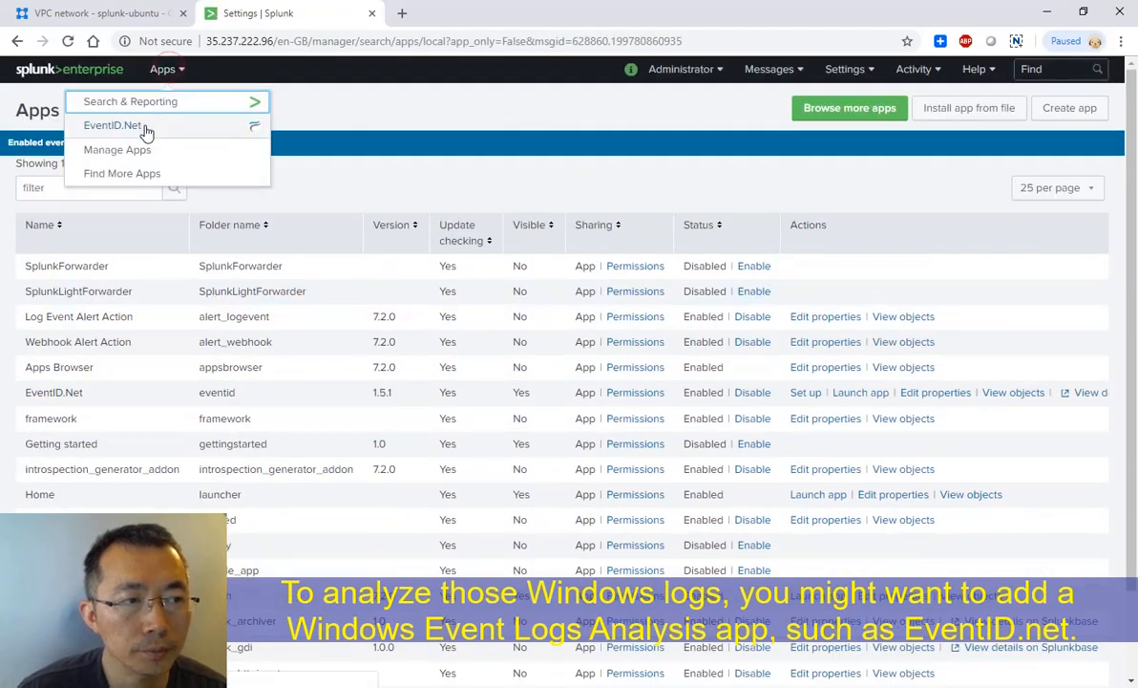
click(113, 125)
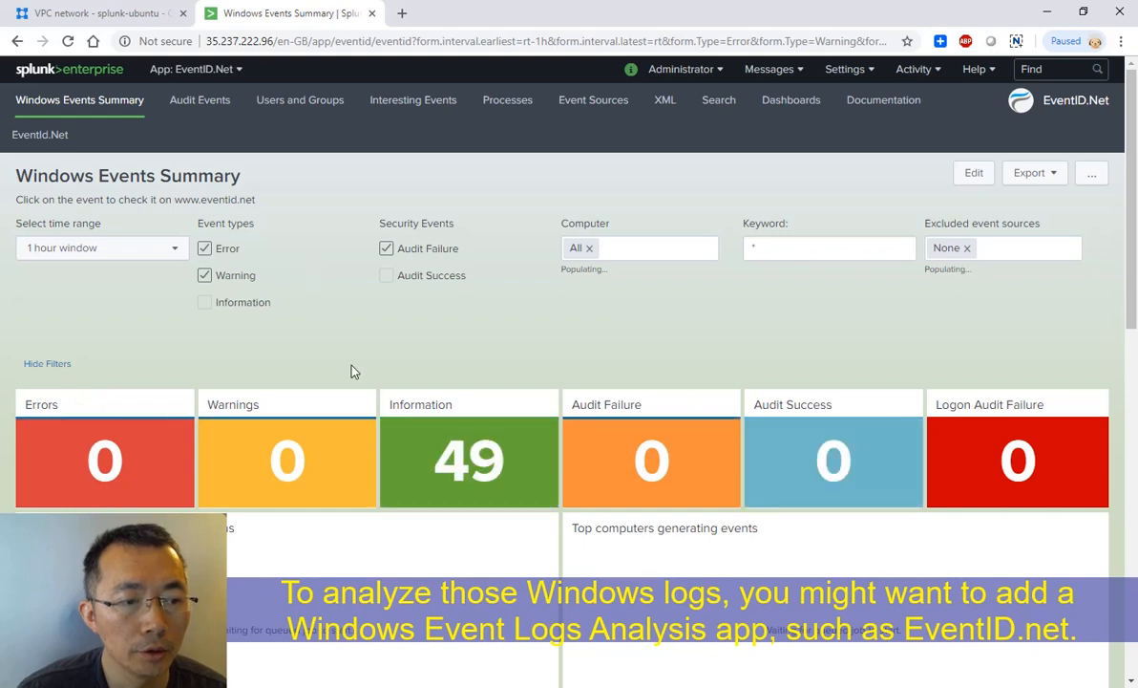
- Bring up the 5 Error events and check their hosts (h-j-w7-1, VM-Win10-1) and EventType values
click(469, 461)
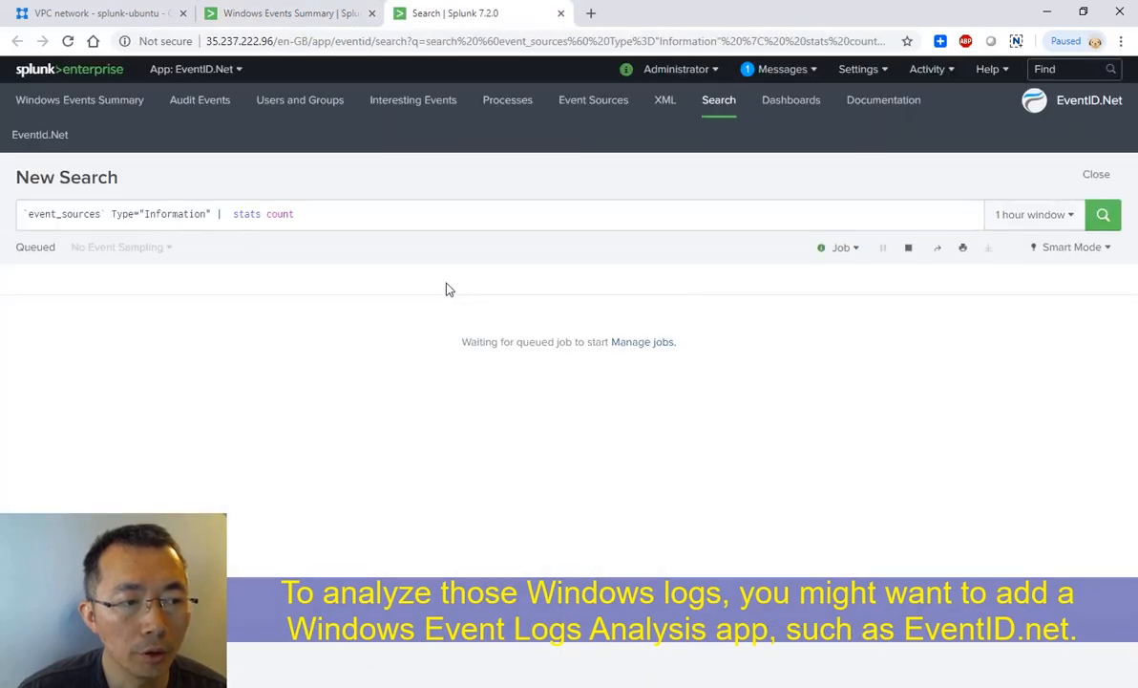
mouse_move(632, 285)
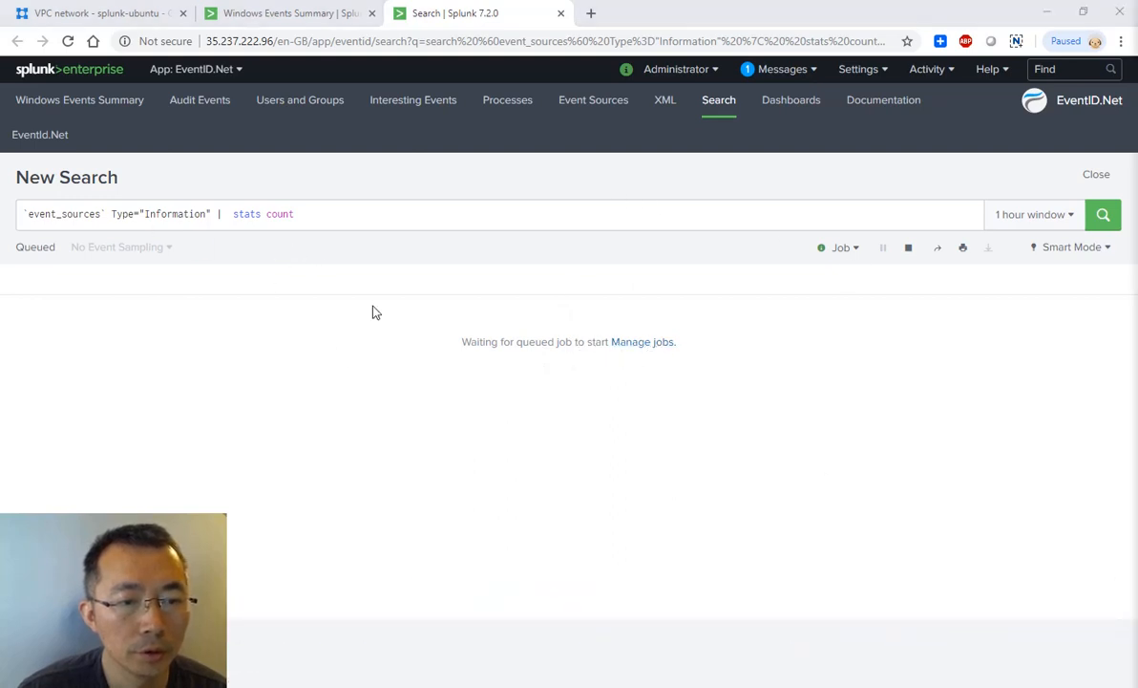
mouse_move(557, 13)
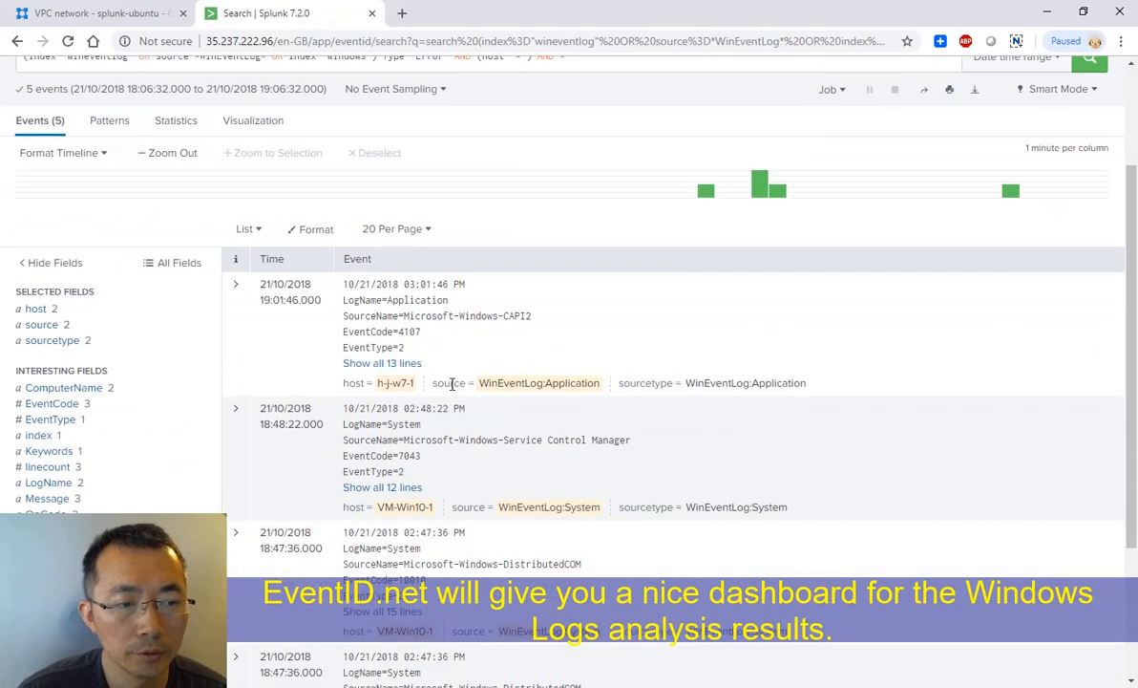
click(35, 307)
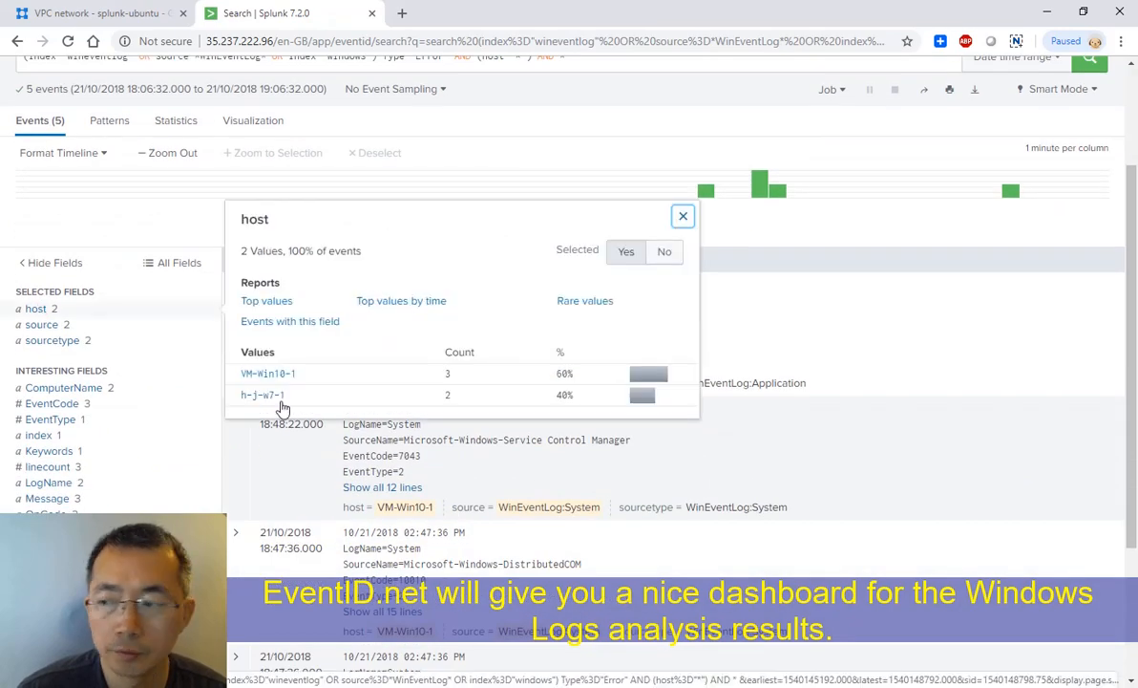
click(52, 340)
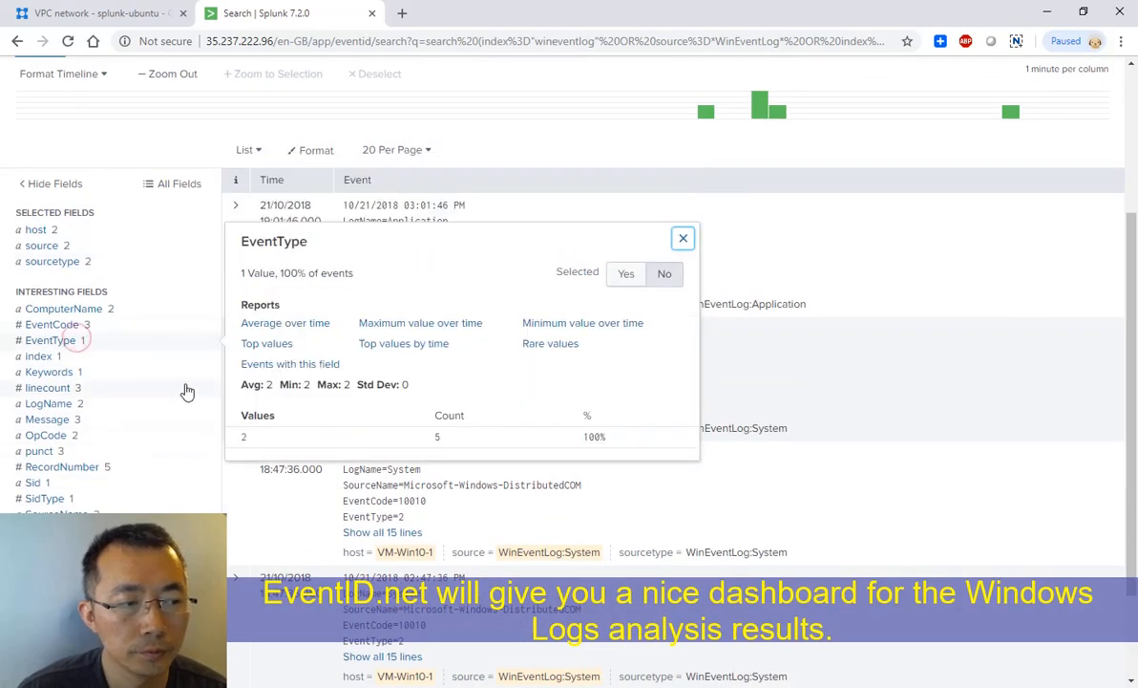
- Expand one Error event to show all its fields and lines
click(683, 237)
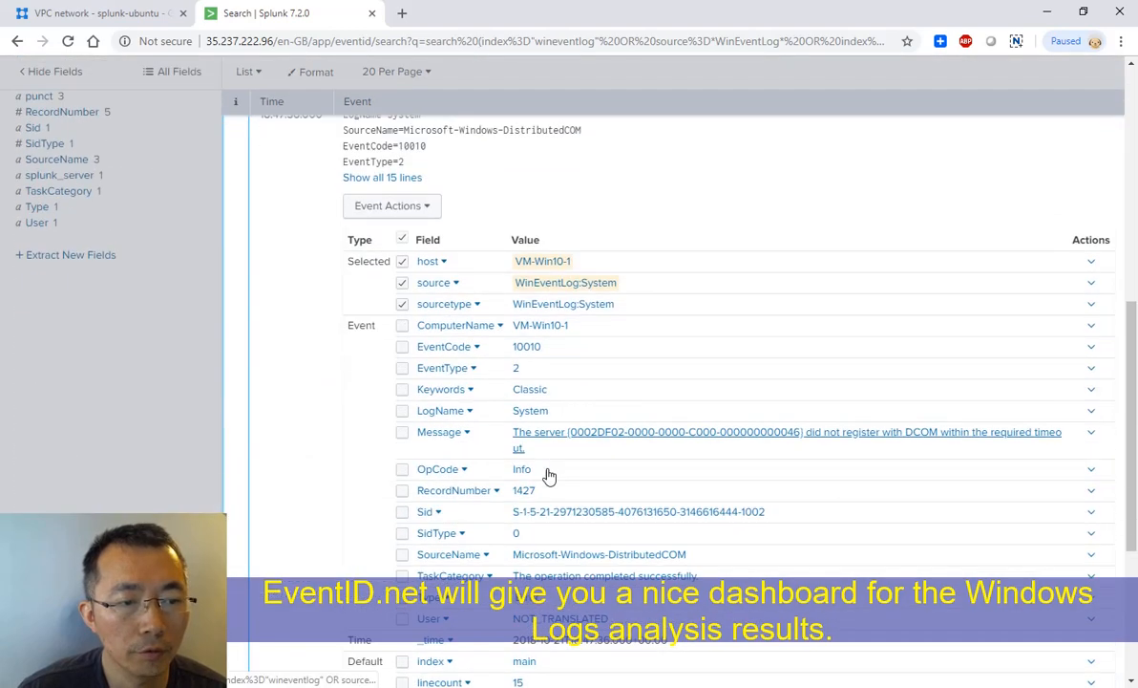
scroll(down, 3)
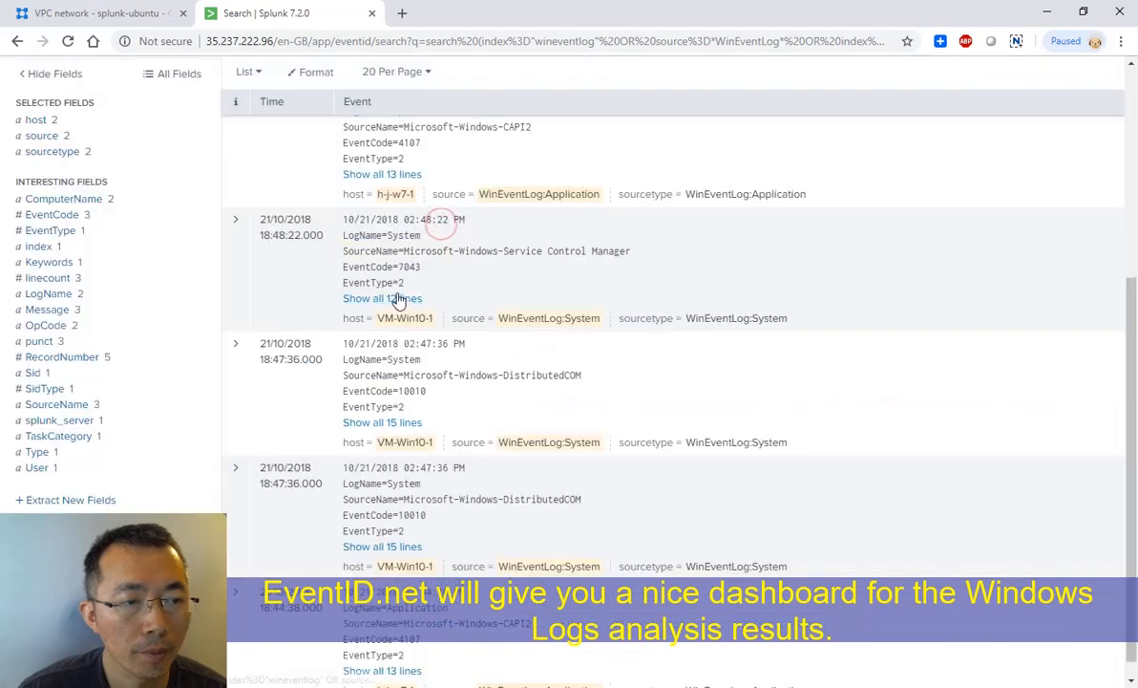
click(382, 298)
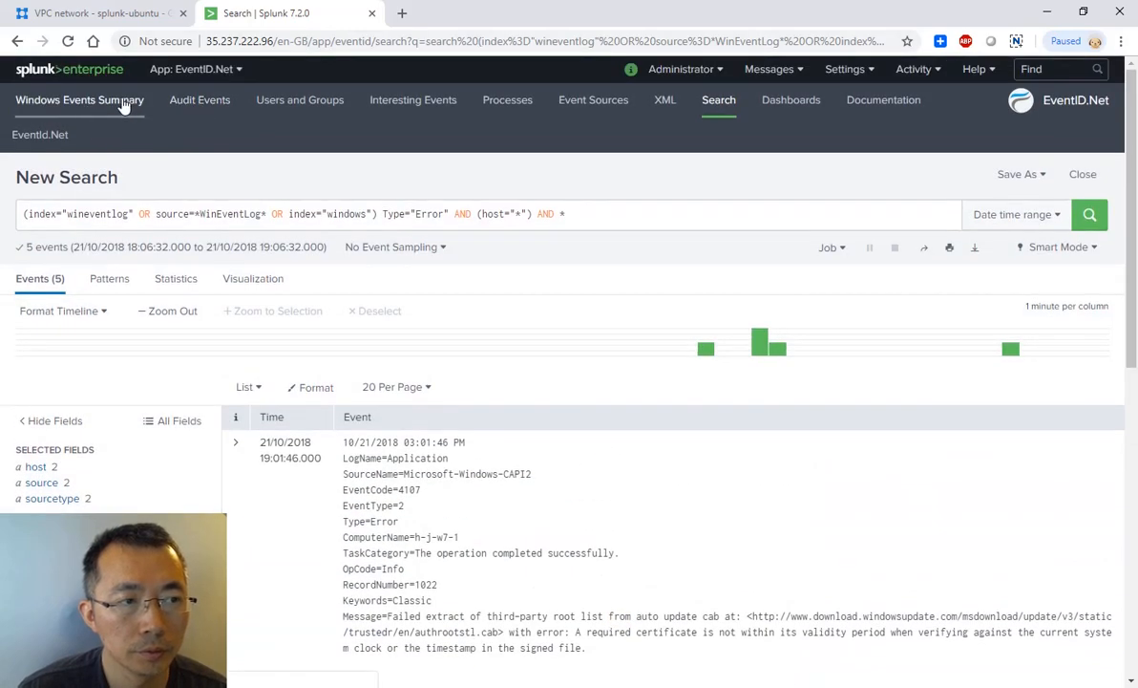
- Drill into the 18:30 bar of Audit events over time, listing 5 successful logon events from h-j-w7-1
click(81, 99)
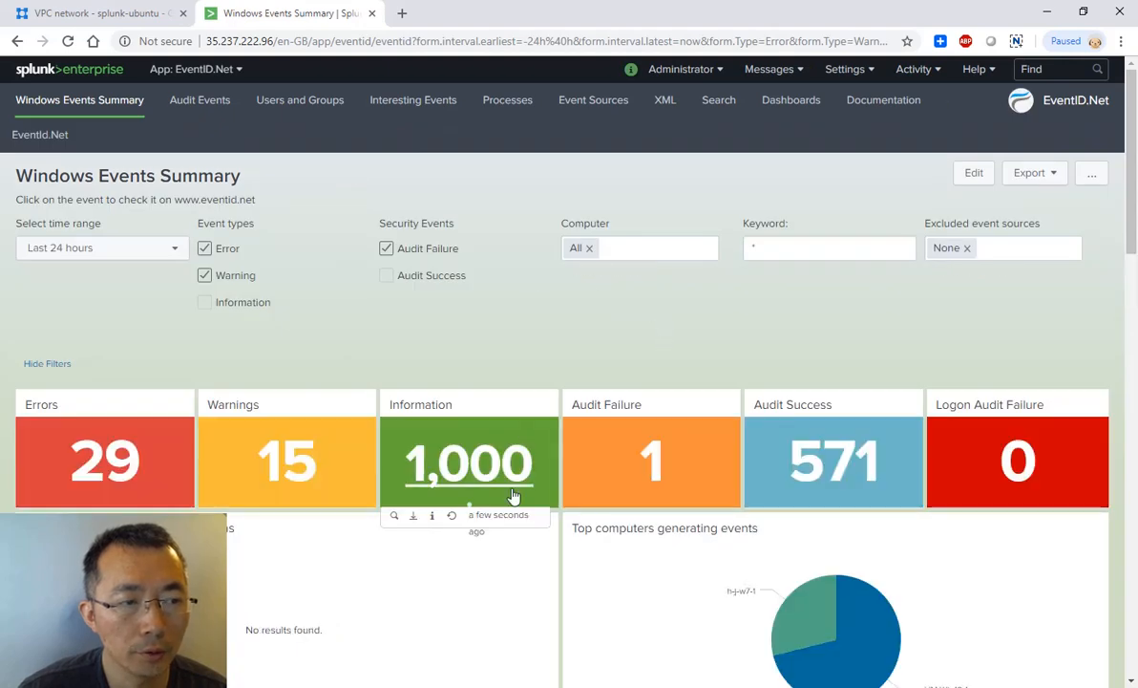
click(198, 99)
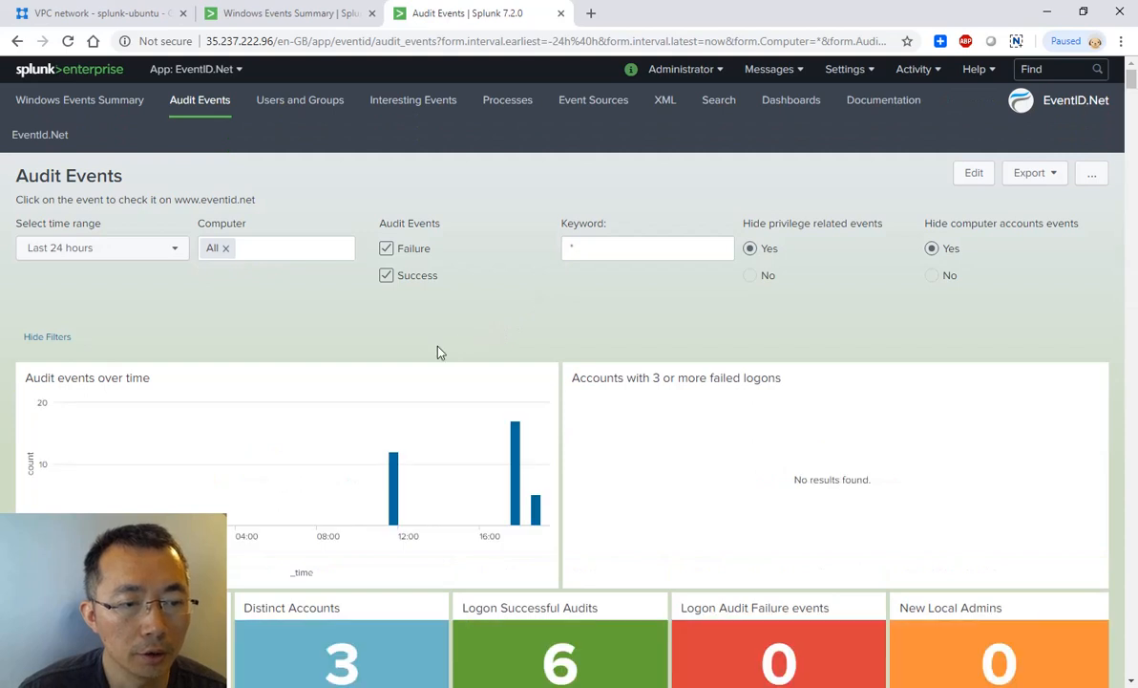
scroll(down, 3)
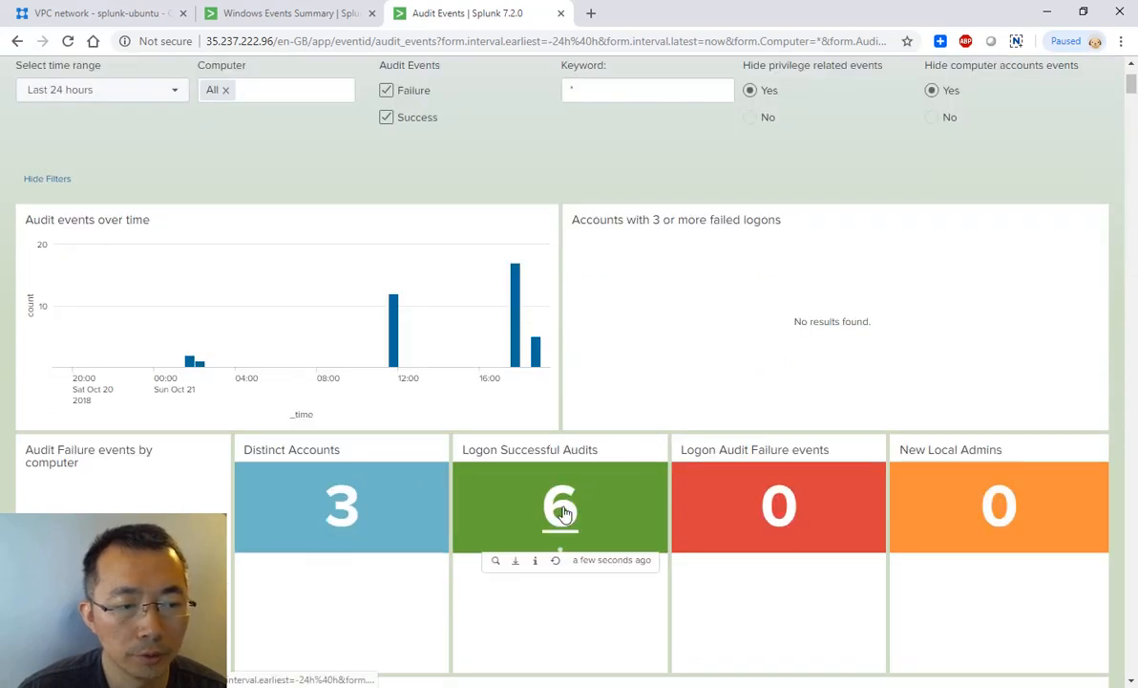
mouse_move(537, 350)
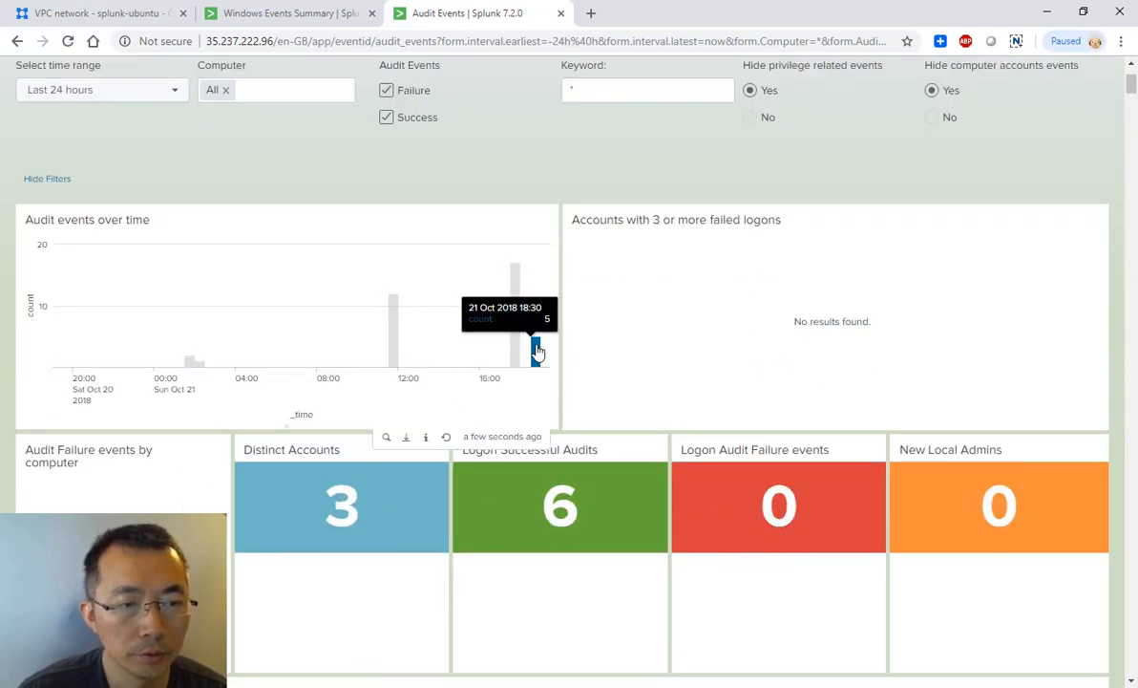
click(537, 347)
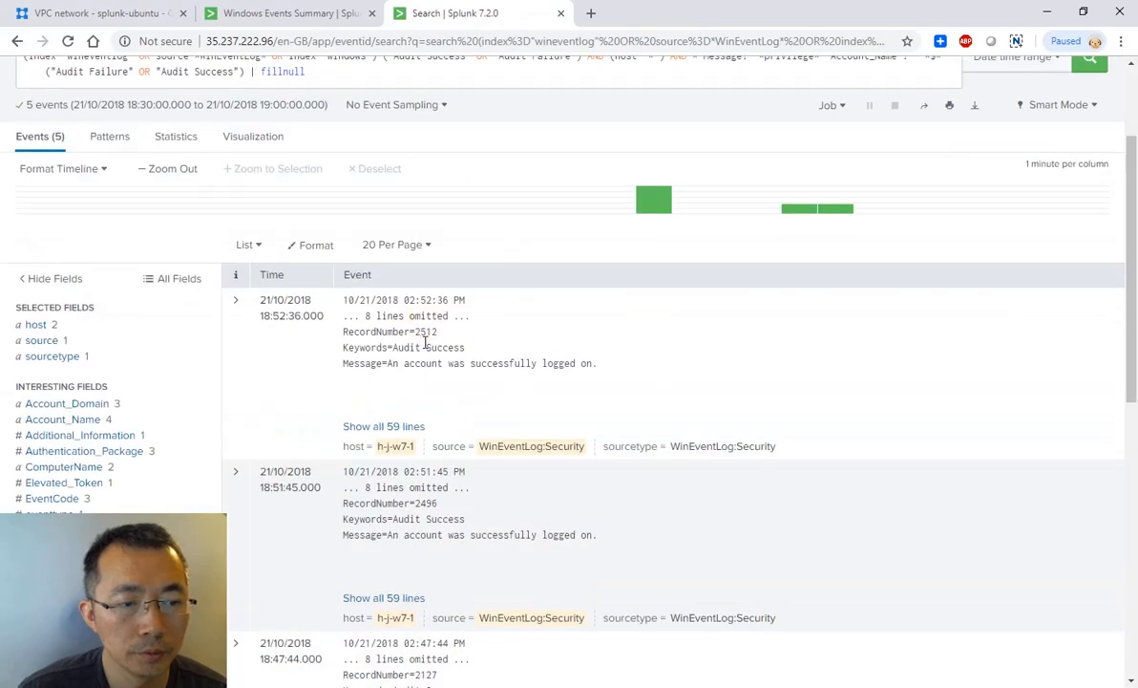